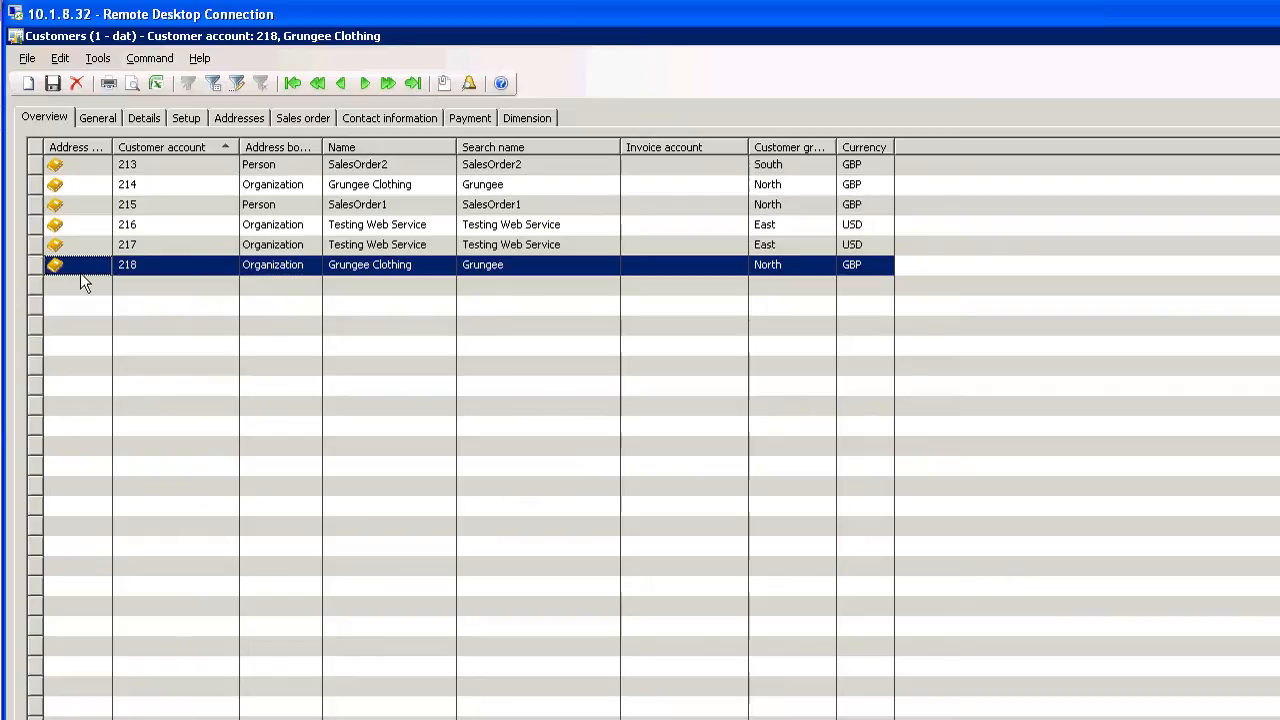
{"action": "mouse_move", "coordinate": [92, 294]}
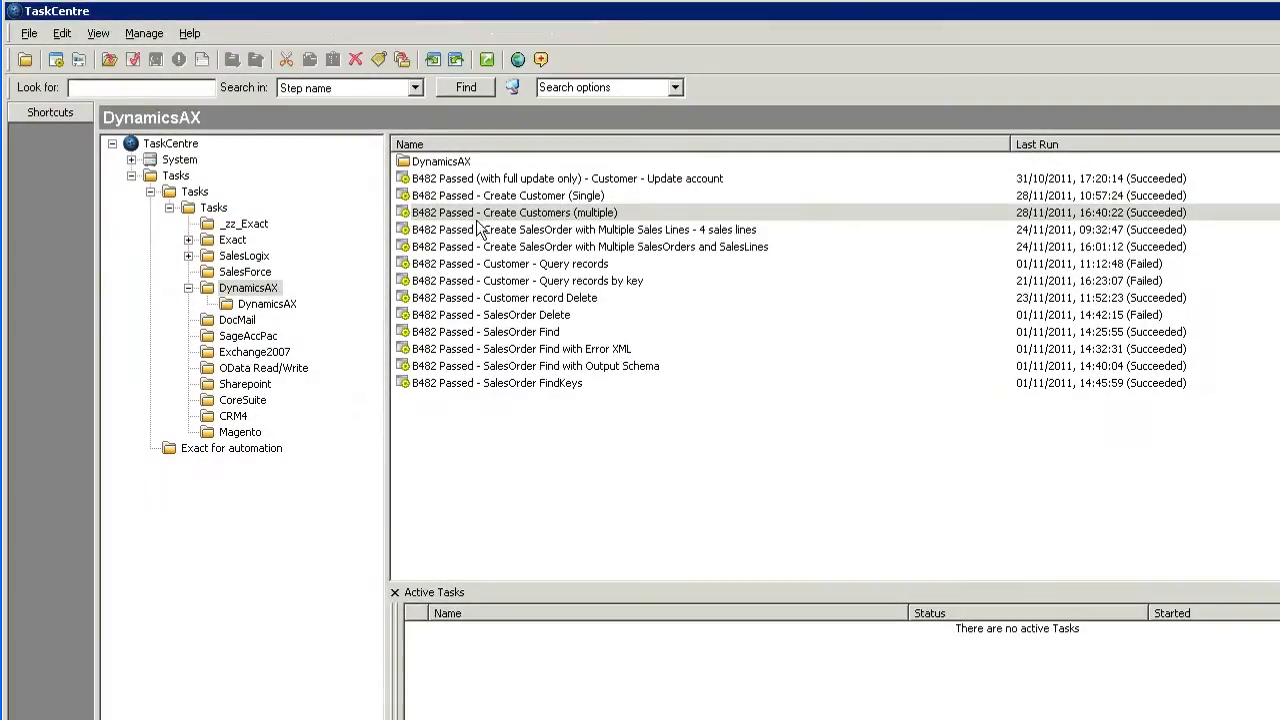
{"action": "mouse_move", "coordinate": [516, 220]}
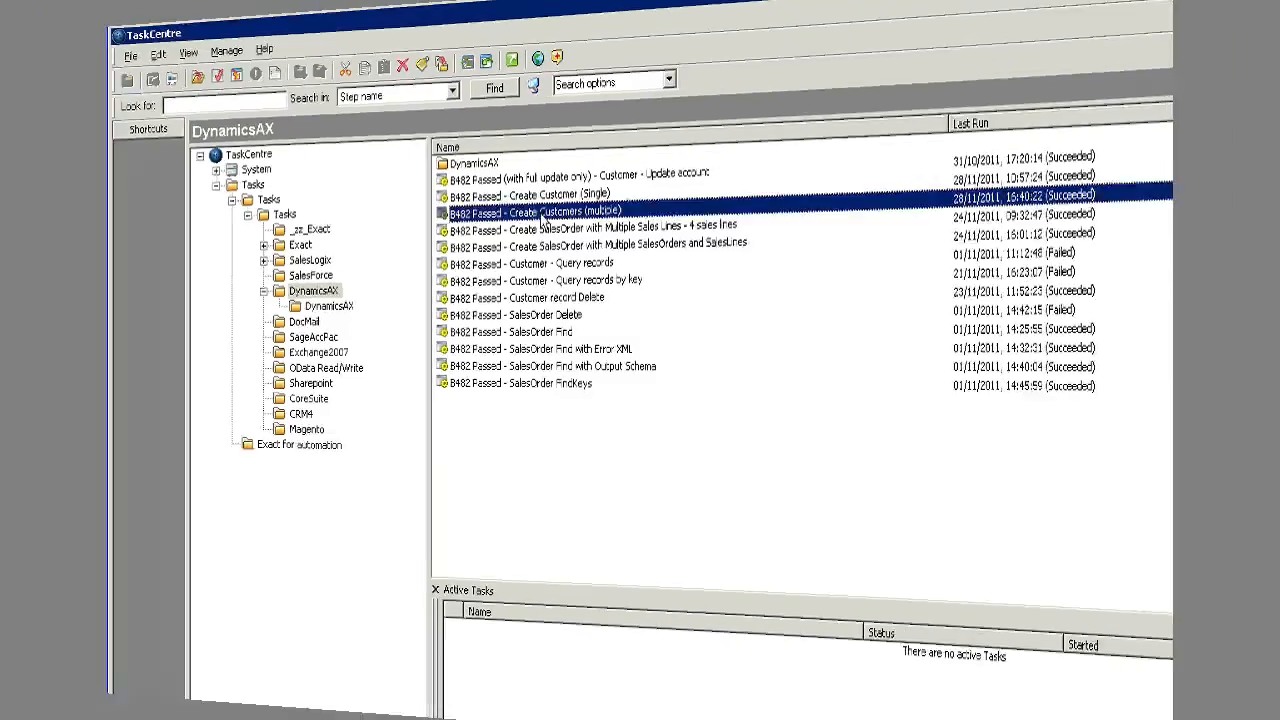
Open the 'B482 Passed - Create Customers (multiple)' task on its design canvas
{"action": "double_click", "coordinate": [538, 212]}
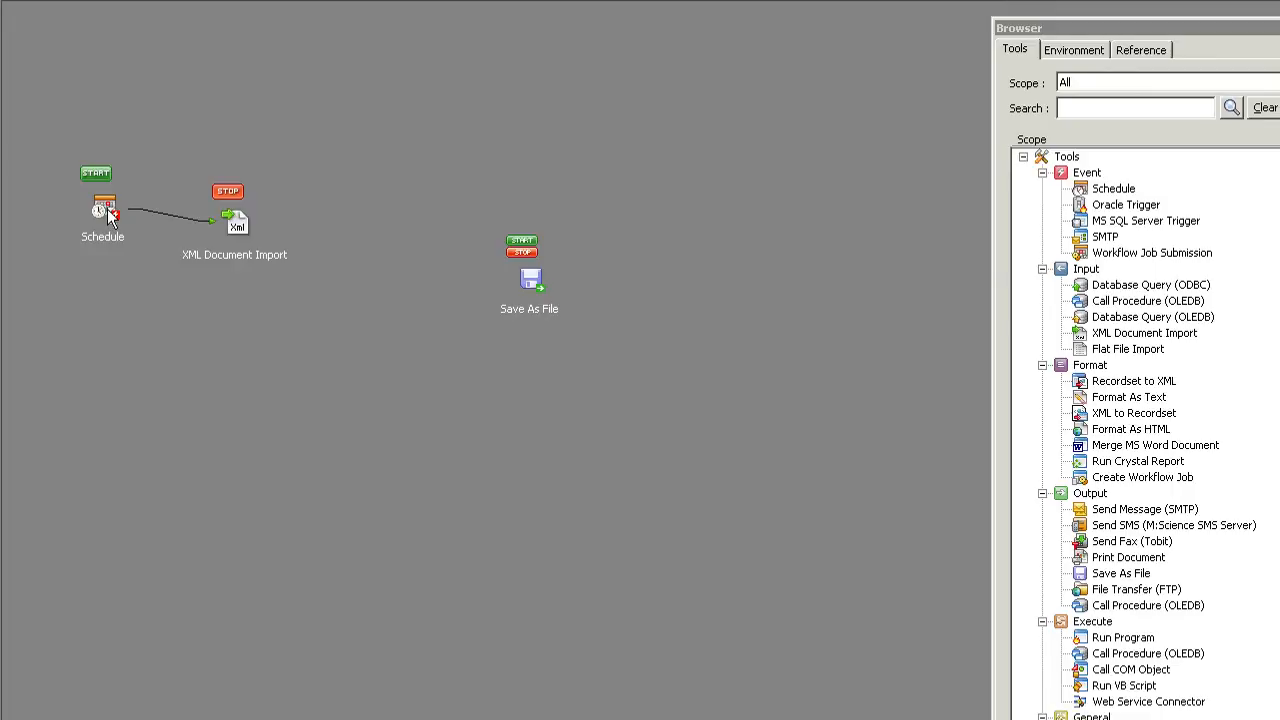
{"action": "mouse_move", "coordinate": [128, 218]}
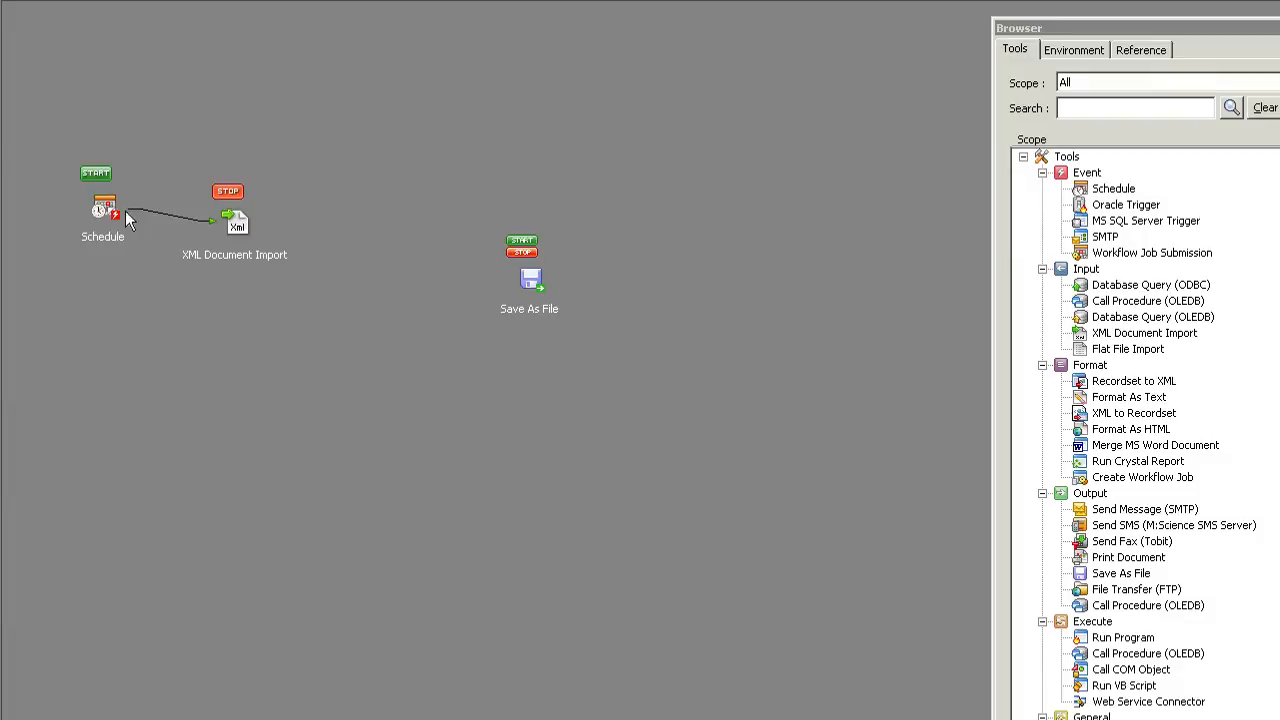
{"action": "mouse_move", "coordinate": [252, 248]}
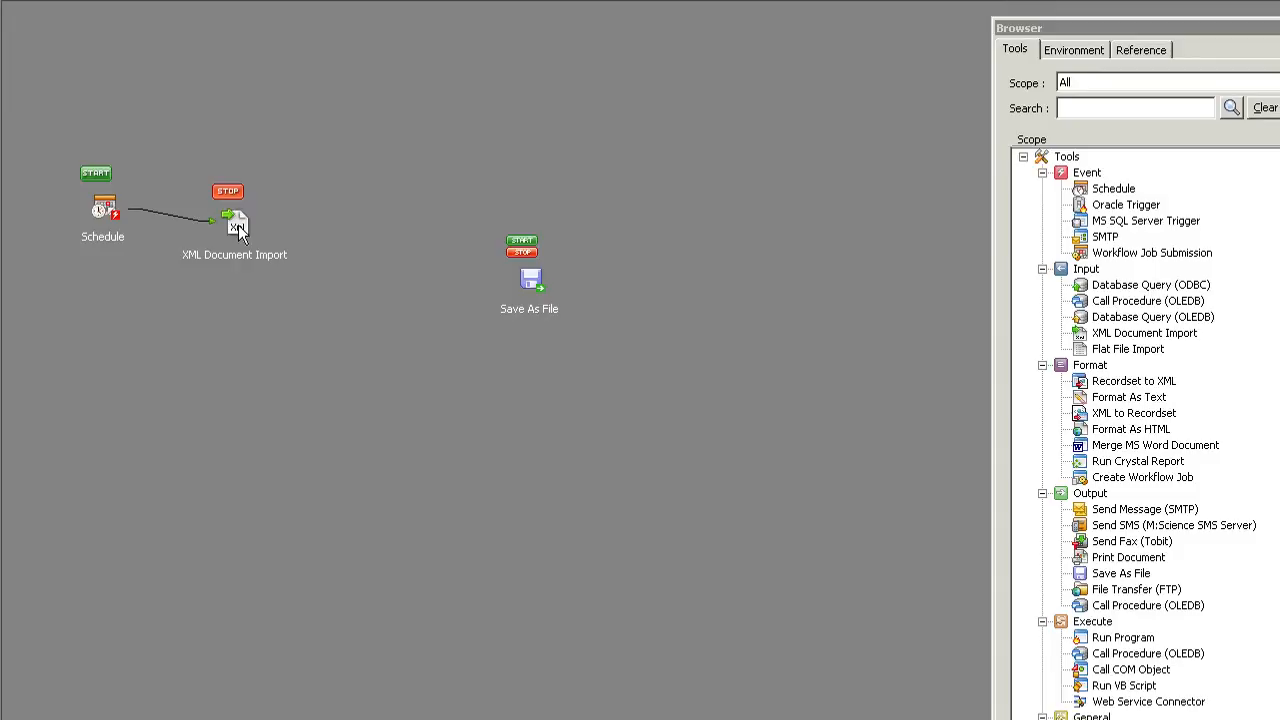
{"action": "scroll", "scroll_direction": "down", "scroll_amount": 3}
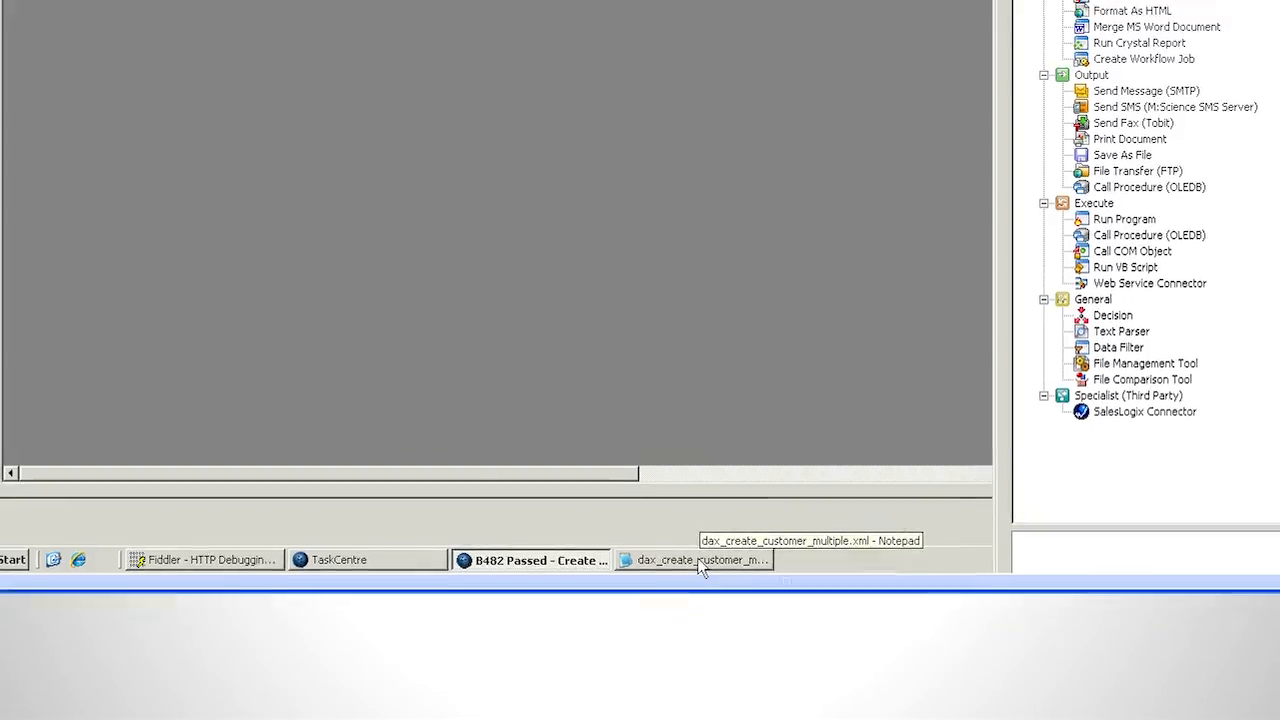
{"action": "left_click", "coordinate": [696, 560]}
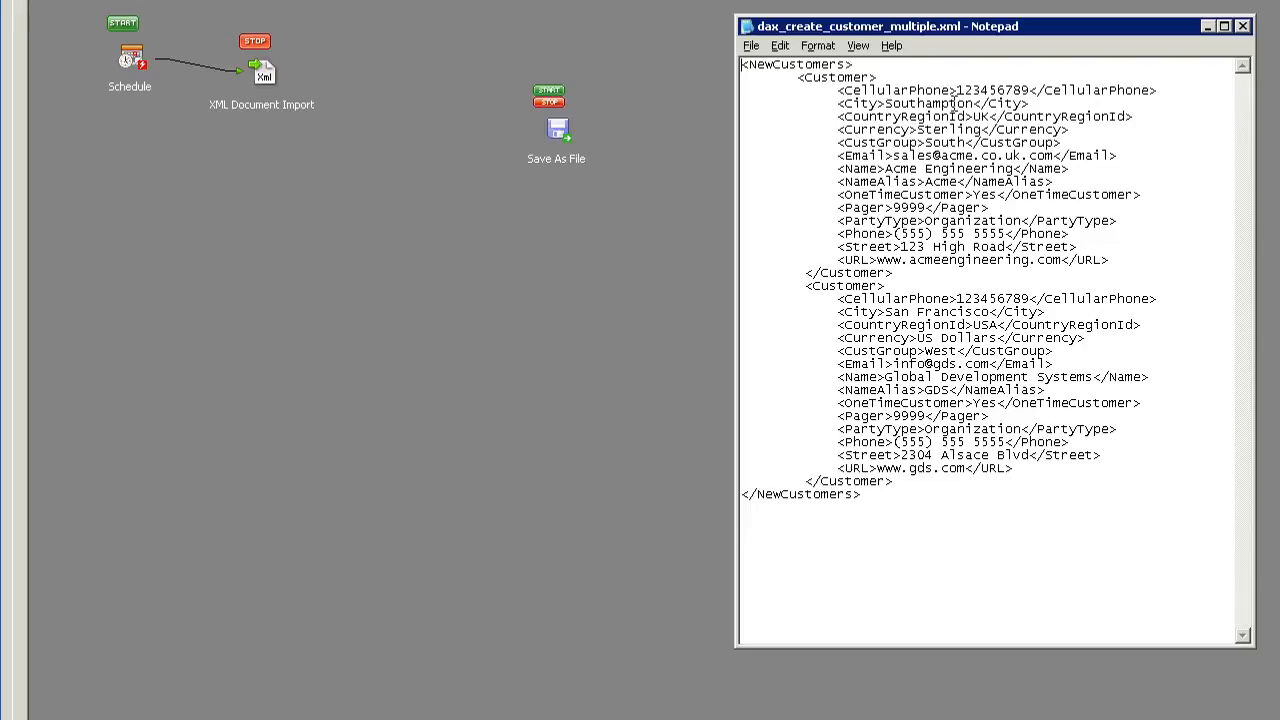
{"action": "mouse_move", "coordinate": [984, 364]}
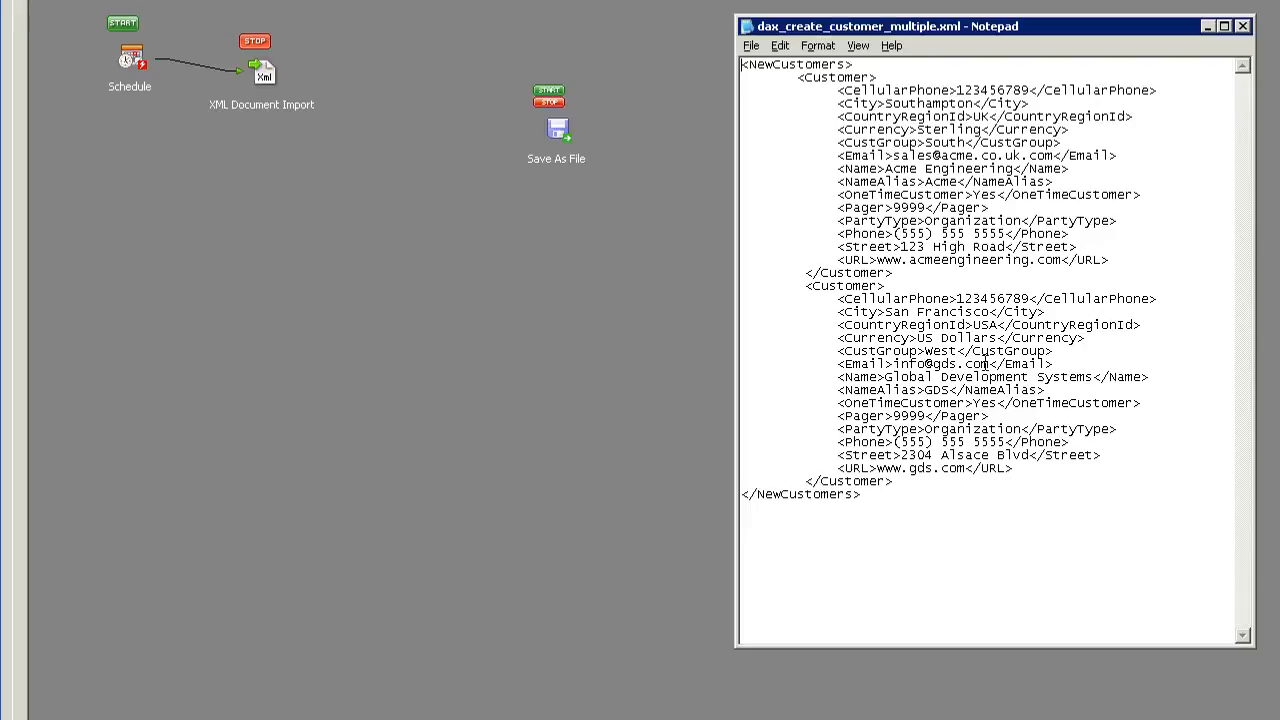
{"action": "mouse_move", "coordinate": [1228, 144]}
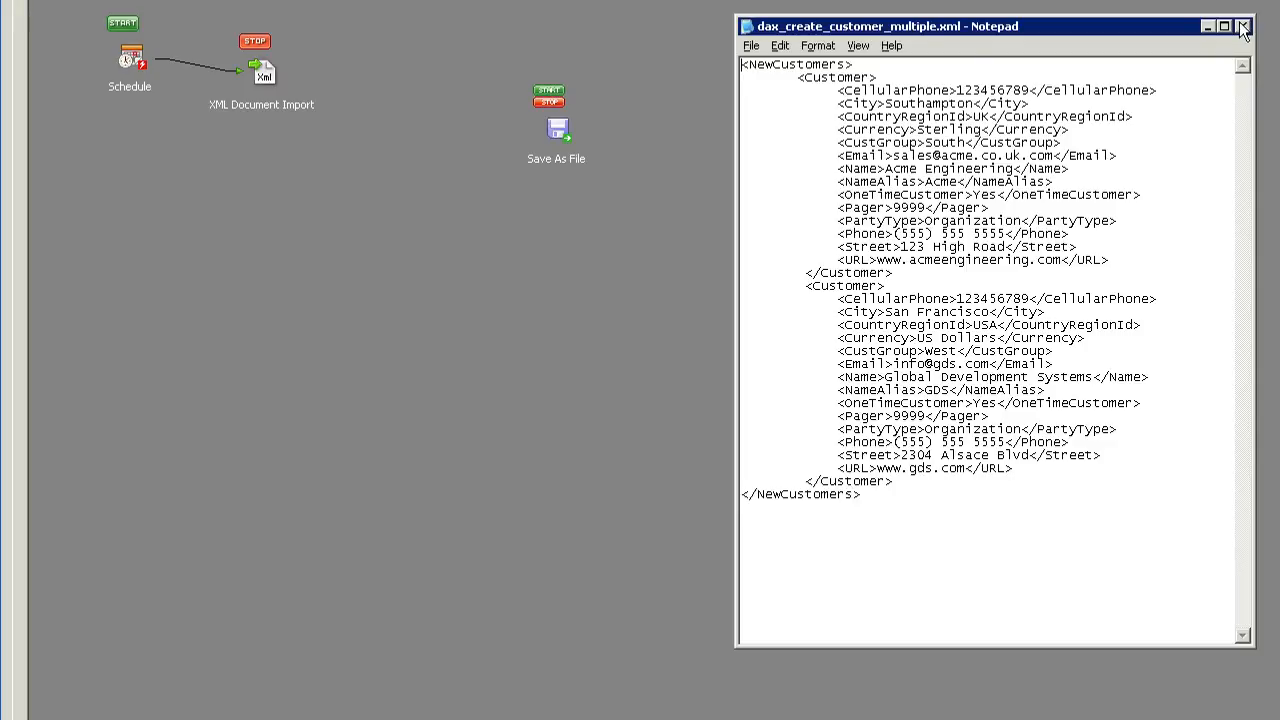
{"action": "left_click", "coordinate": [1244, 26]}
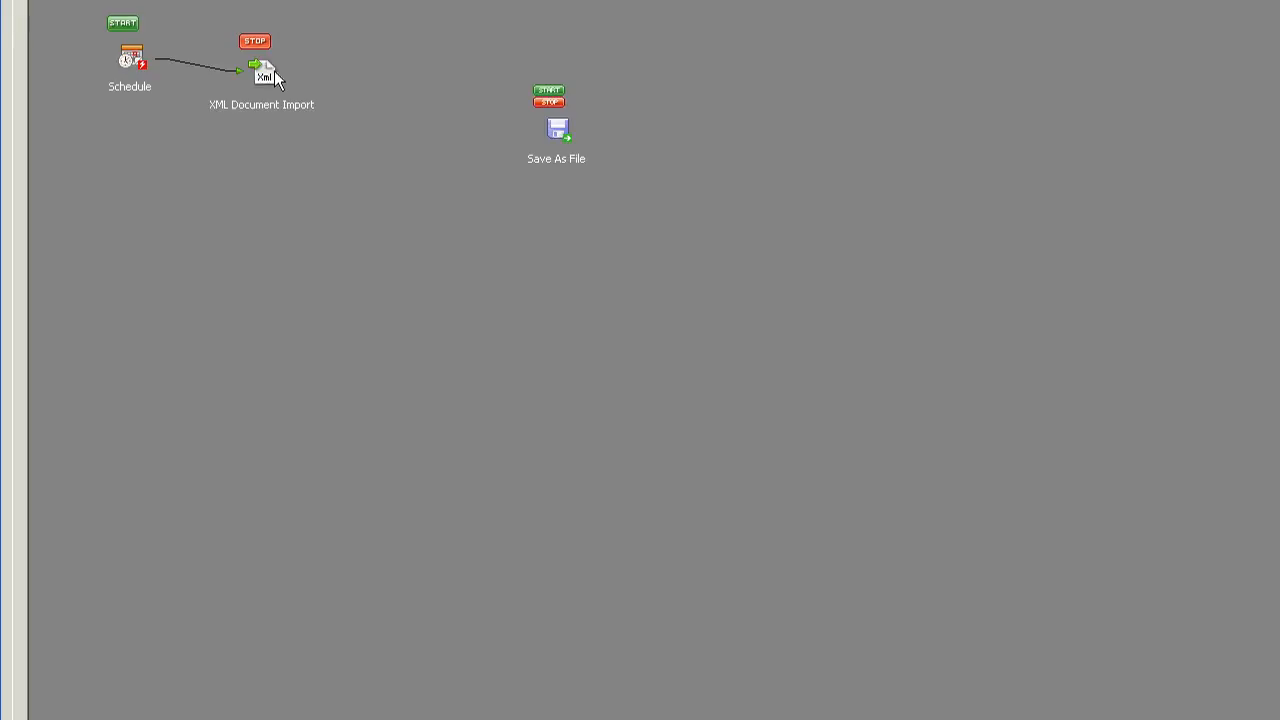
{"action": "mouse_move", "coordinate": [392, 98]}
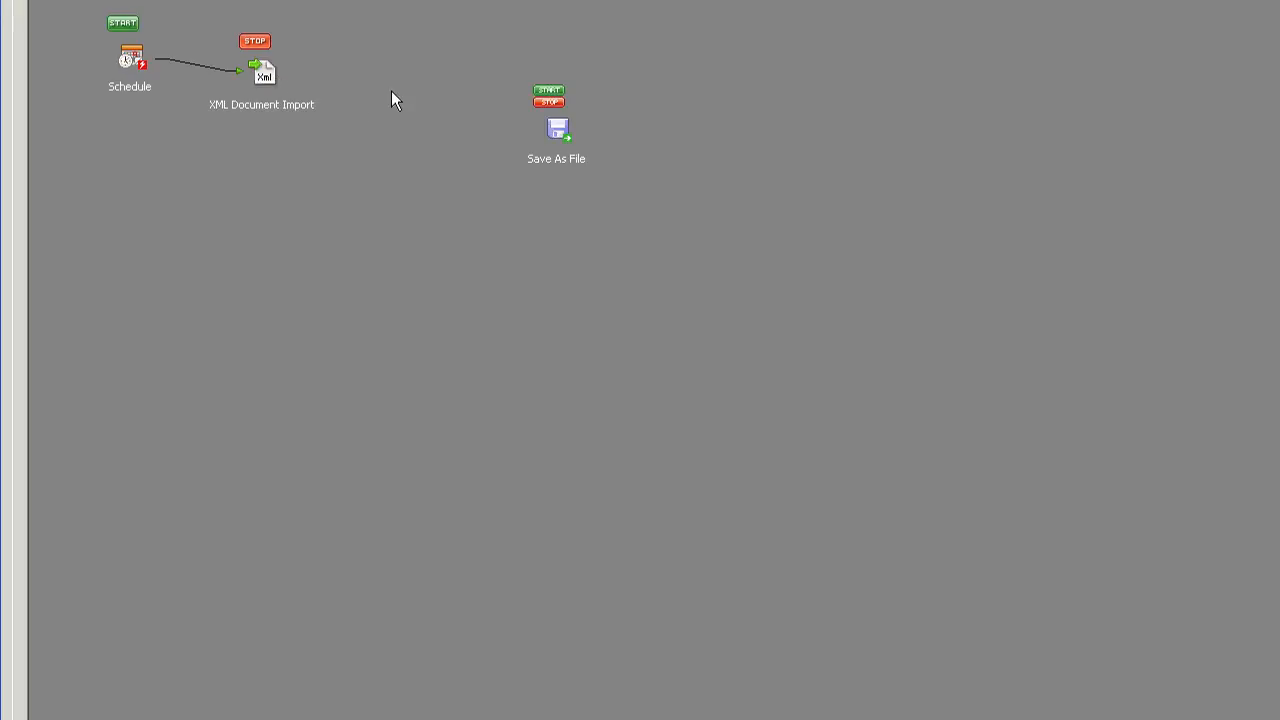
Bring up the canvas context menu with the New step options
{"action": "right_click", "coordinate": [490, 100]}
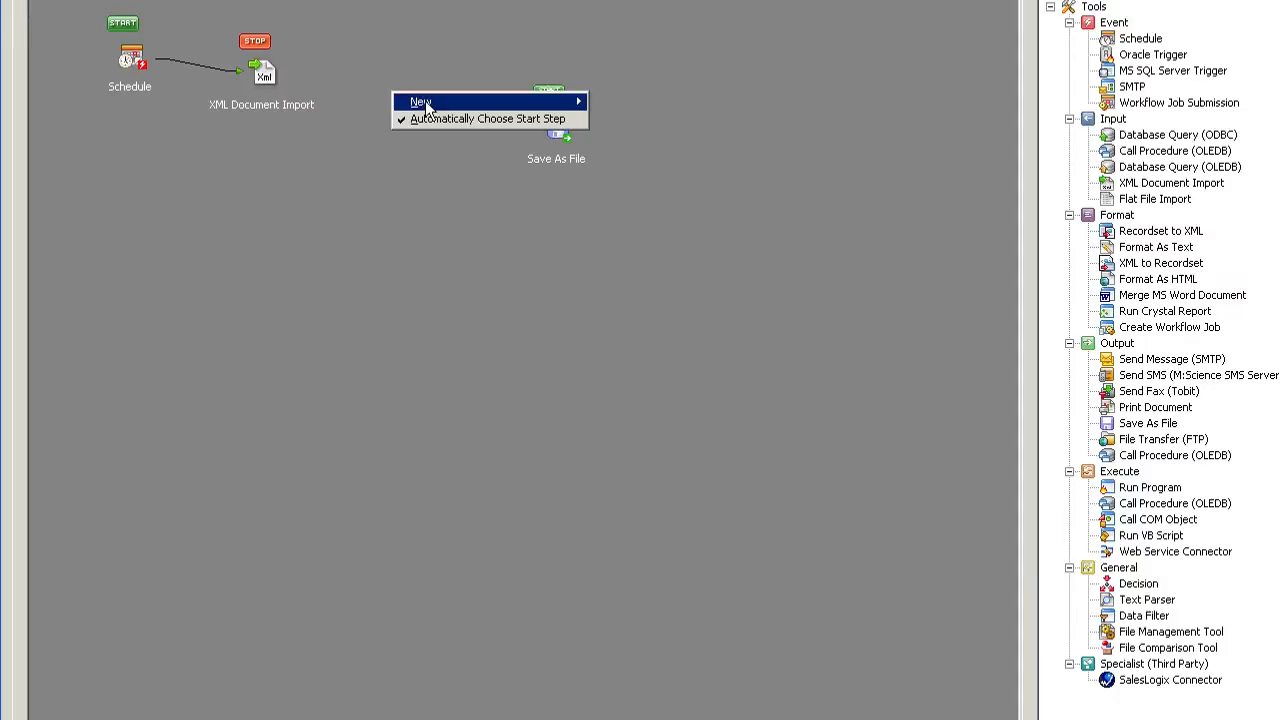
{"action": "mouse_move", "coordinate": [420, 100]}
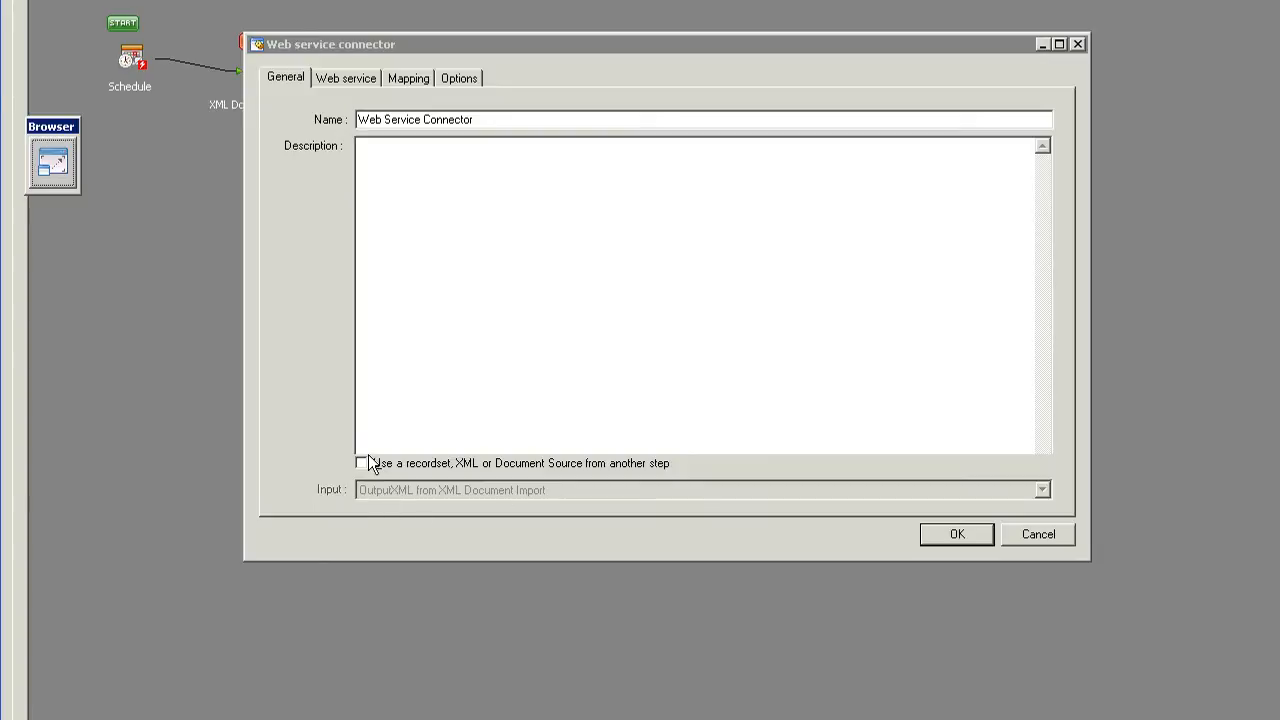
Set the Web Service Connector to use the XML Document Import output as its source
{"action": "left_click", "coordinate": [360, 464]}
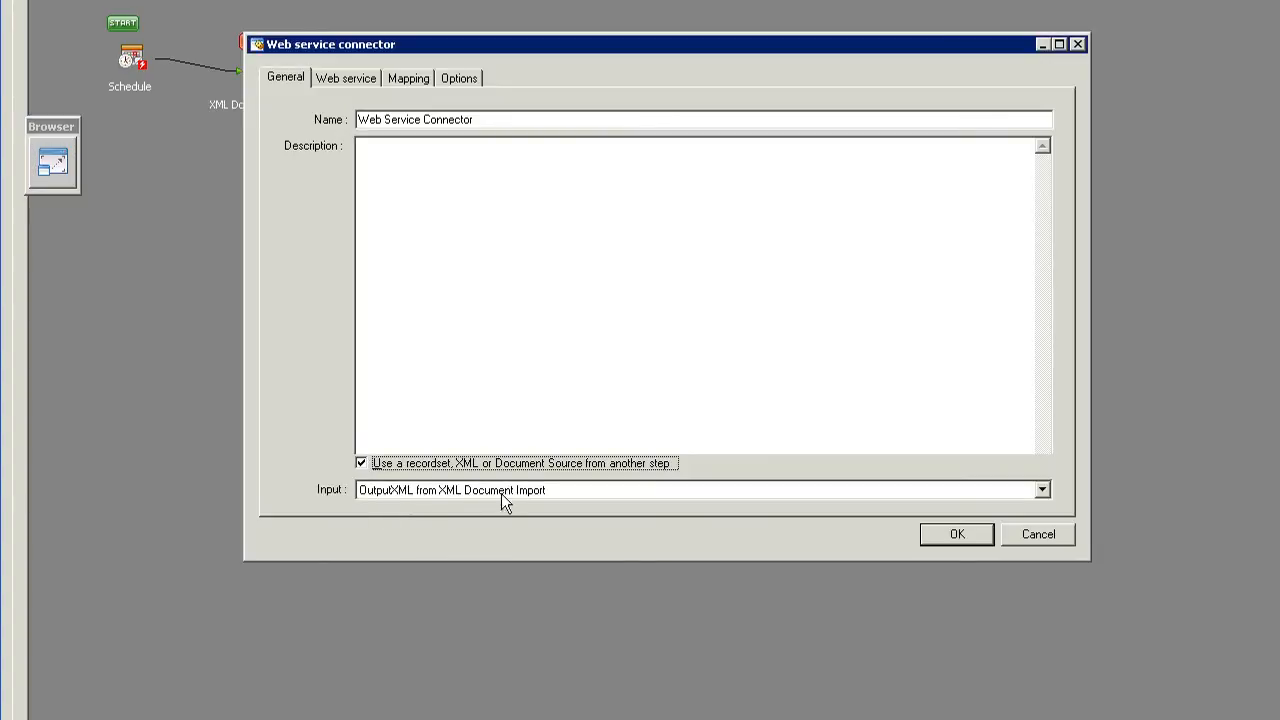
{"action": "mouse_move", "coordinate": [544, 504]}
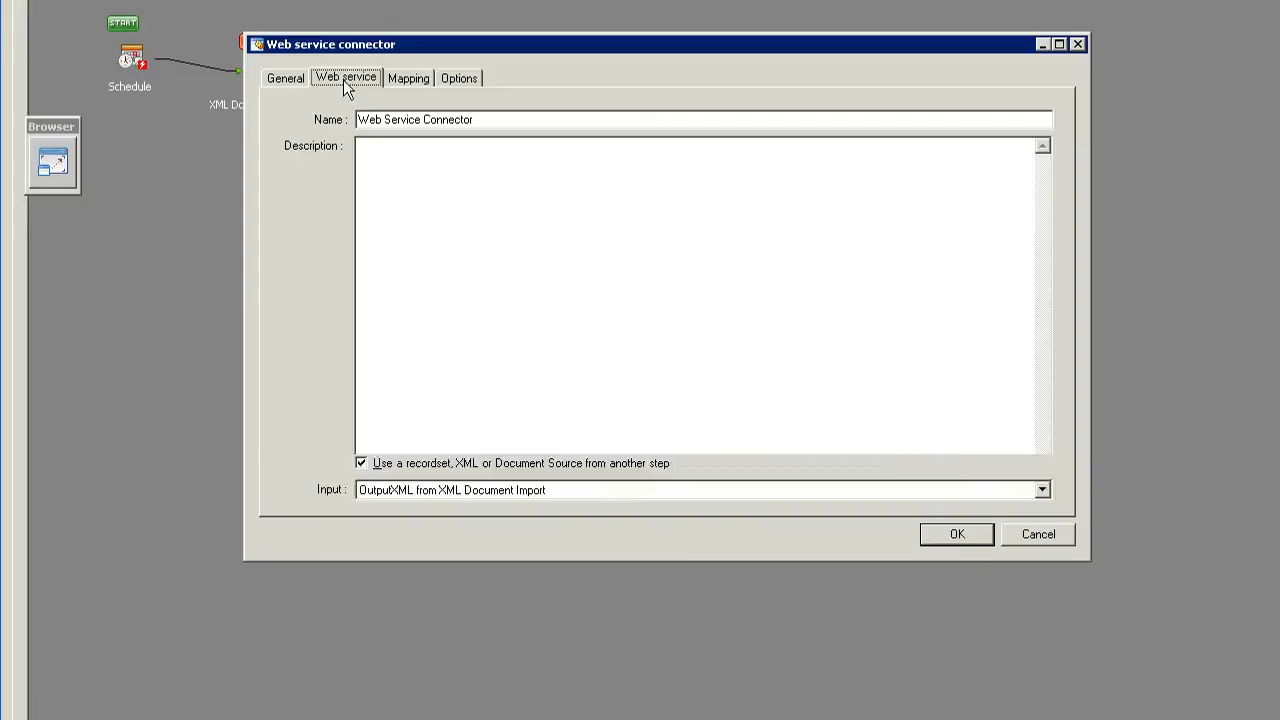
Target the DAX Customer B482 web service with the create operation
{"action": "left_click", "coordinate": [346, 78]}
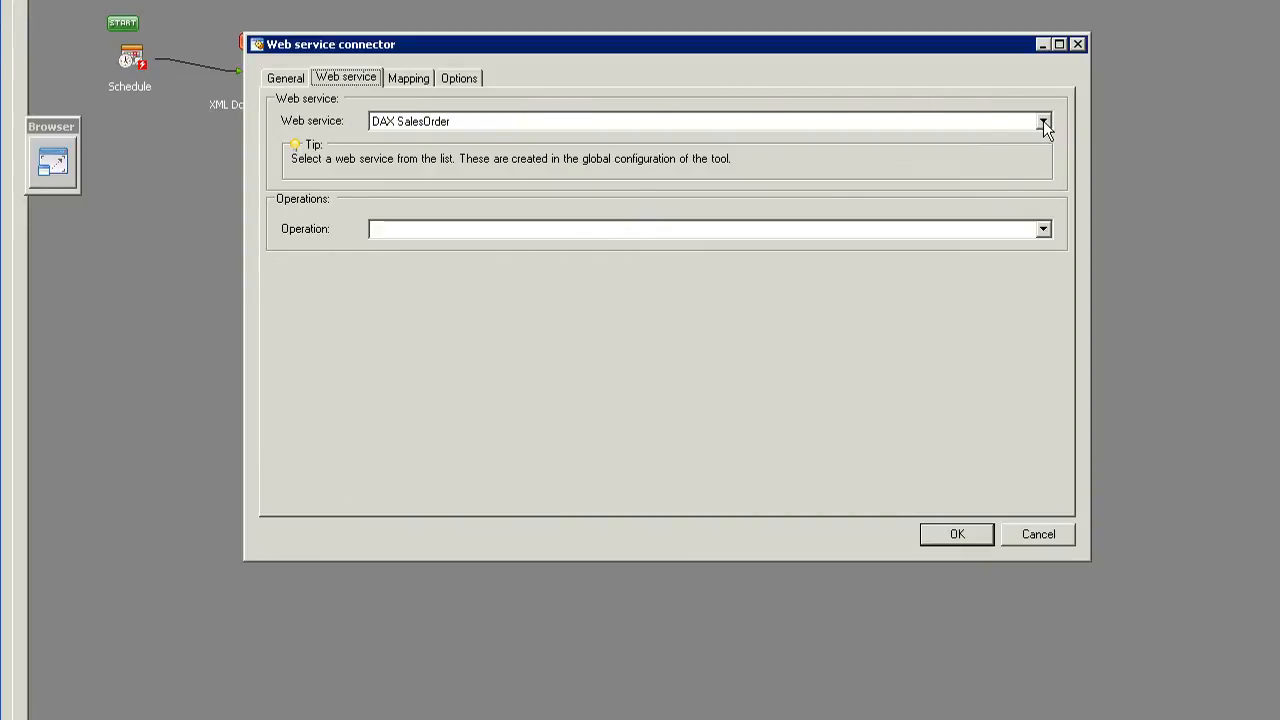
{"action": "left_click", "coordinate": [1044, 122]}
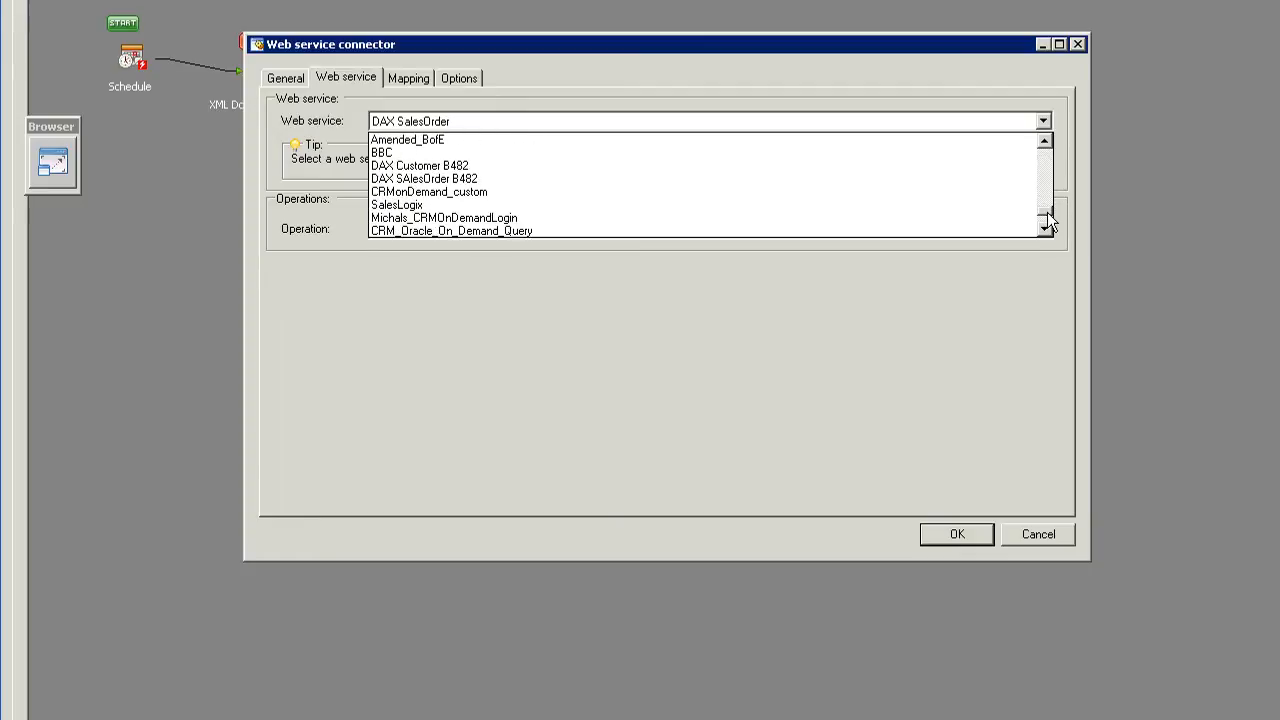
{"action": "left_click", "coordinate": [420, 164]}
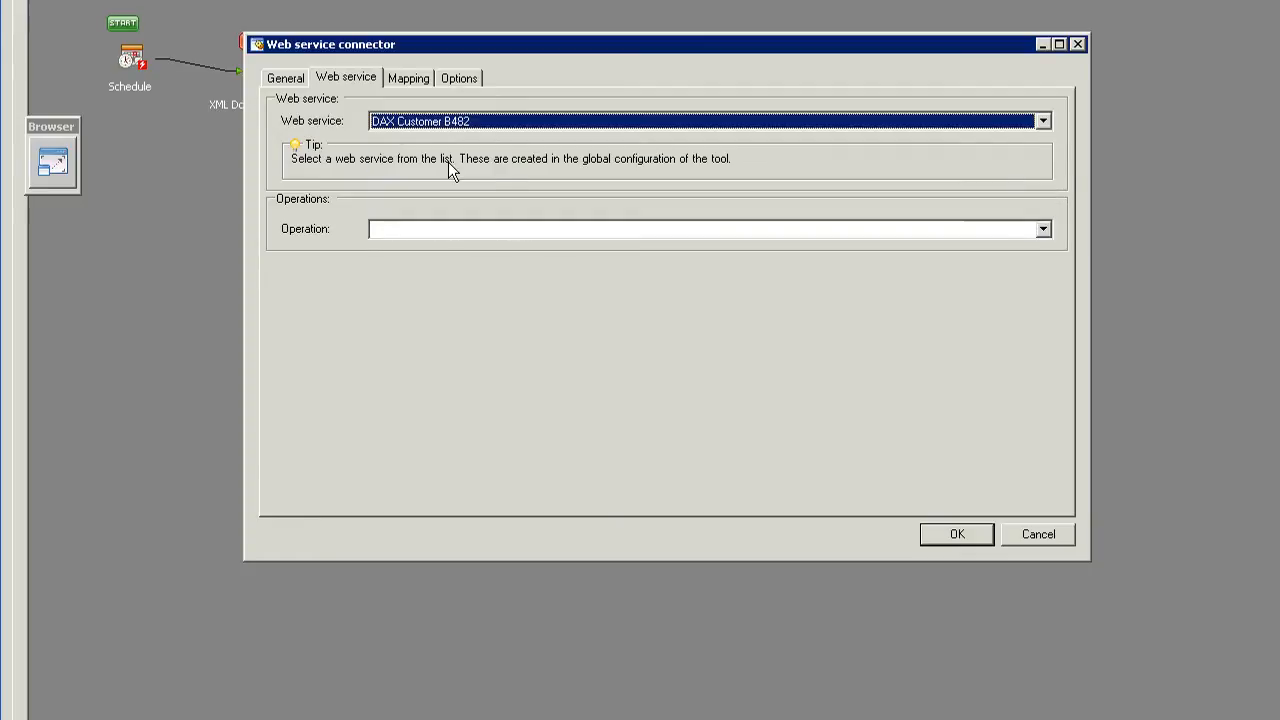
{"action": "mouse_move", "coordinate": [648, 186]}
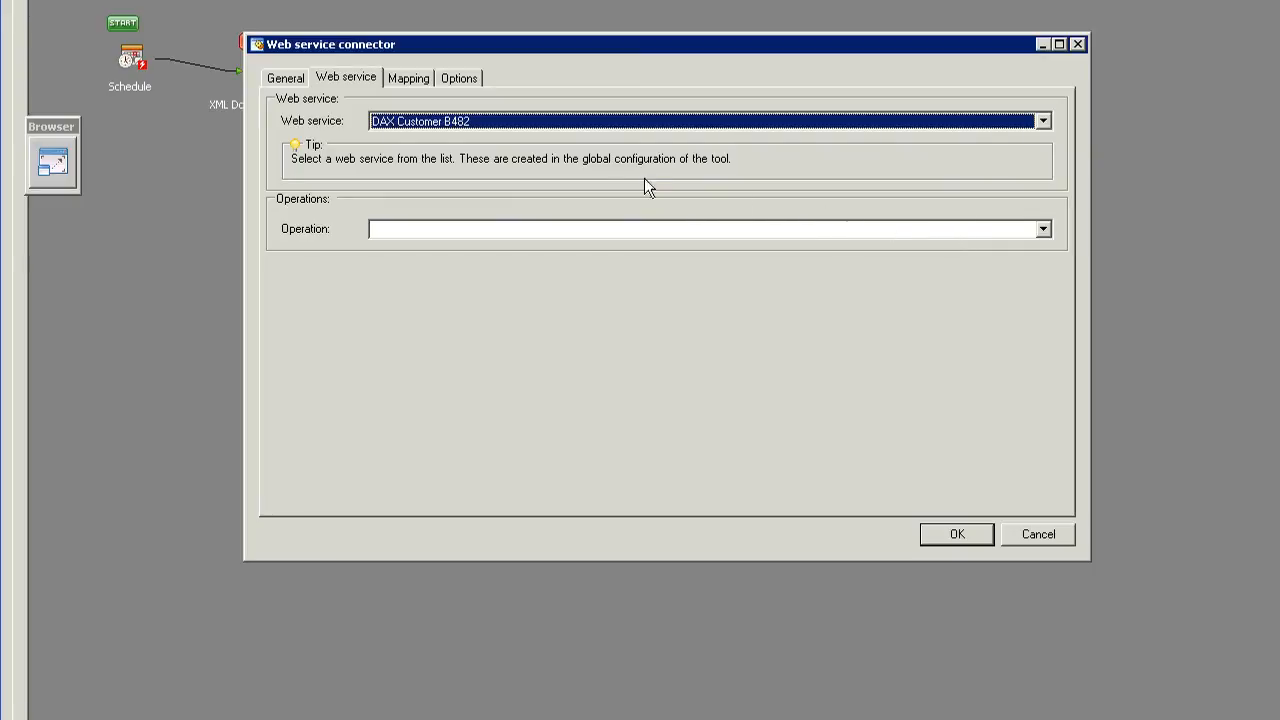
{"action": "mouse_move", "coordinate": [588, 148]}
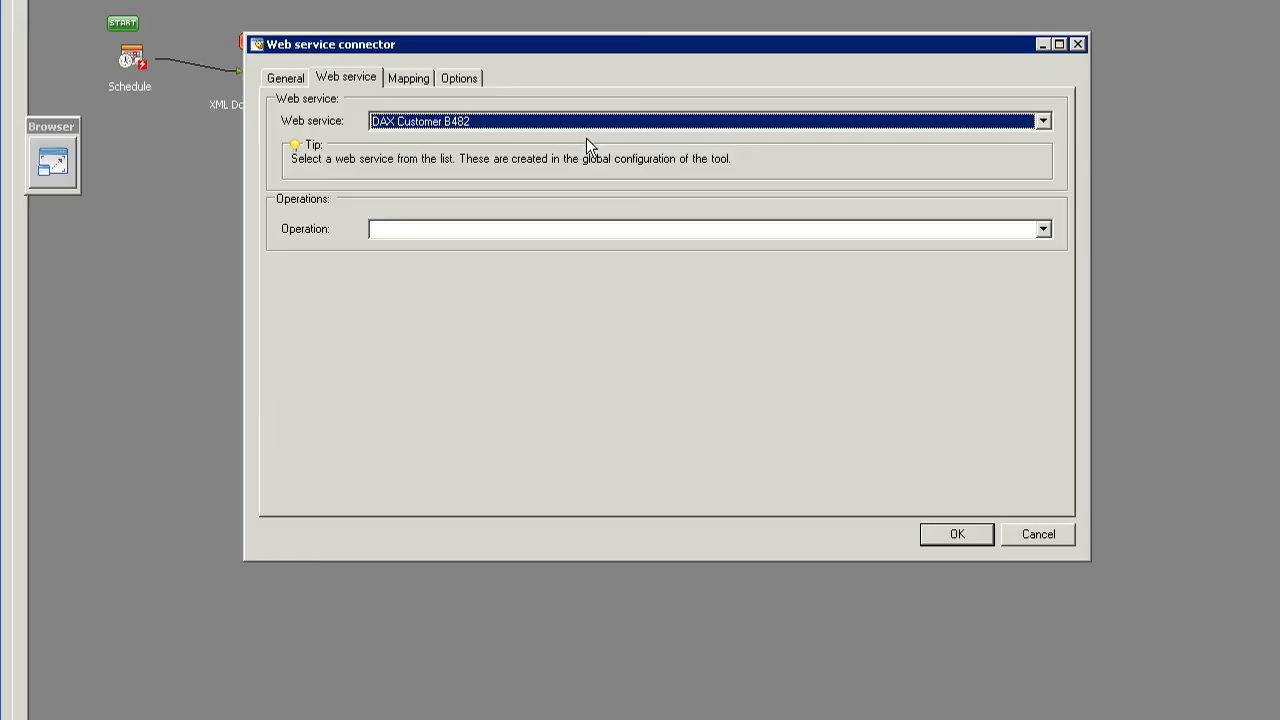
{"action": "mouse_move", "coordinate": [890, 178]}
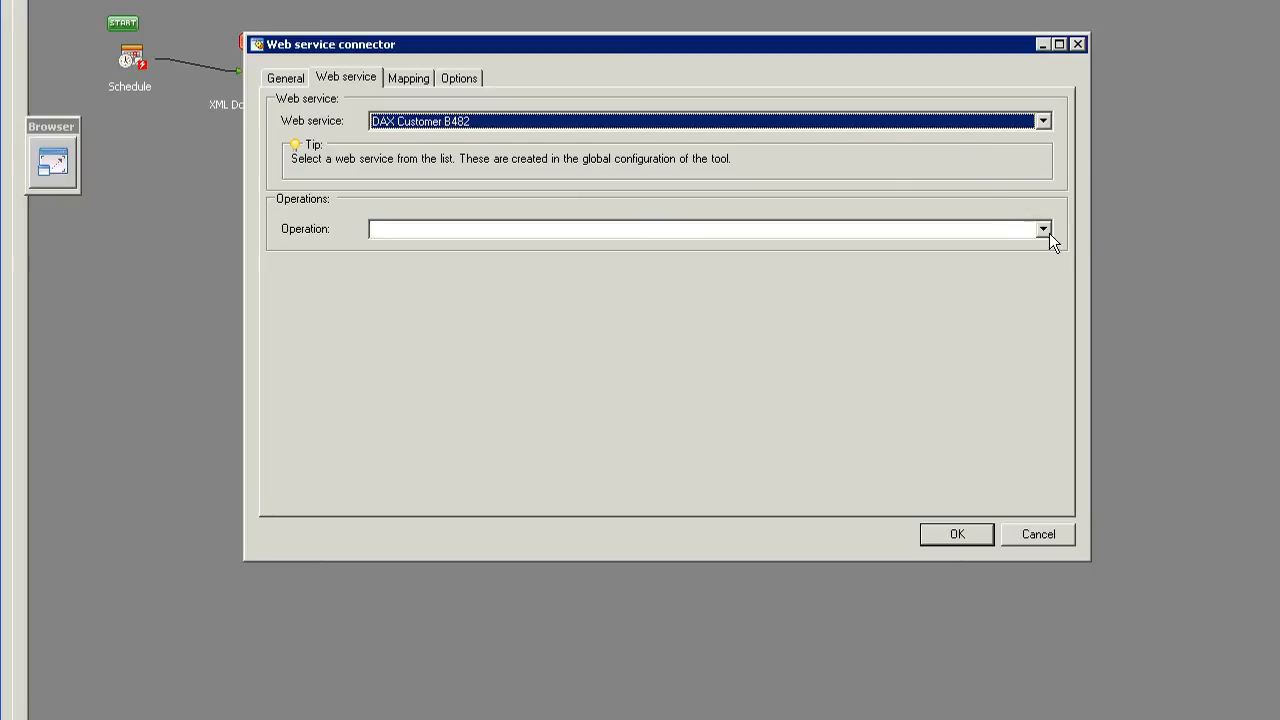
{"action": "left_click", "coordinate": [1044, 228]}
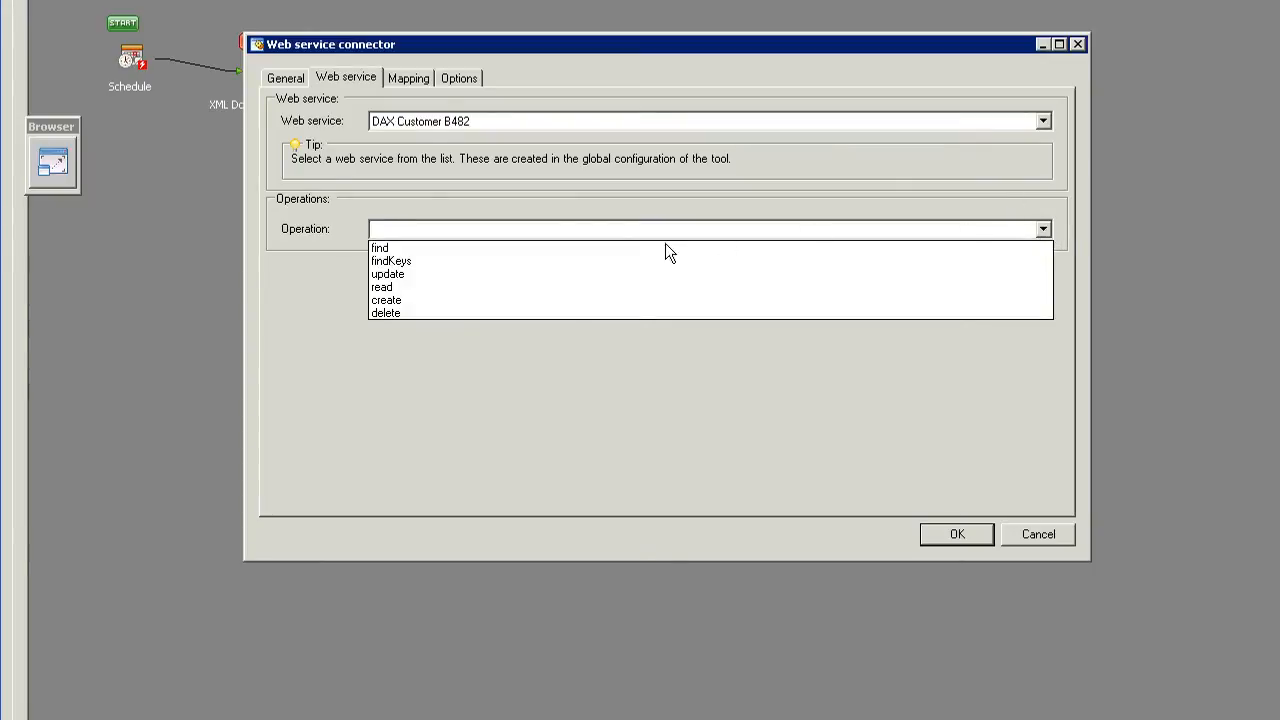
{"action": "left_click", "coordinate": [386, 300]}
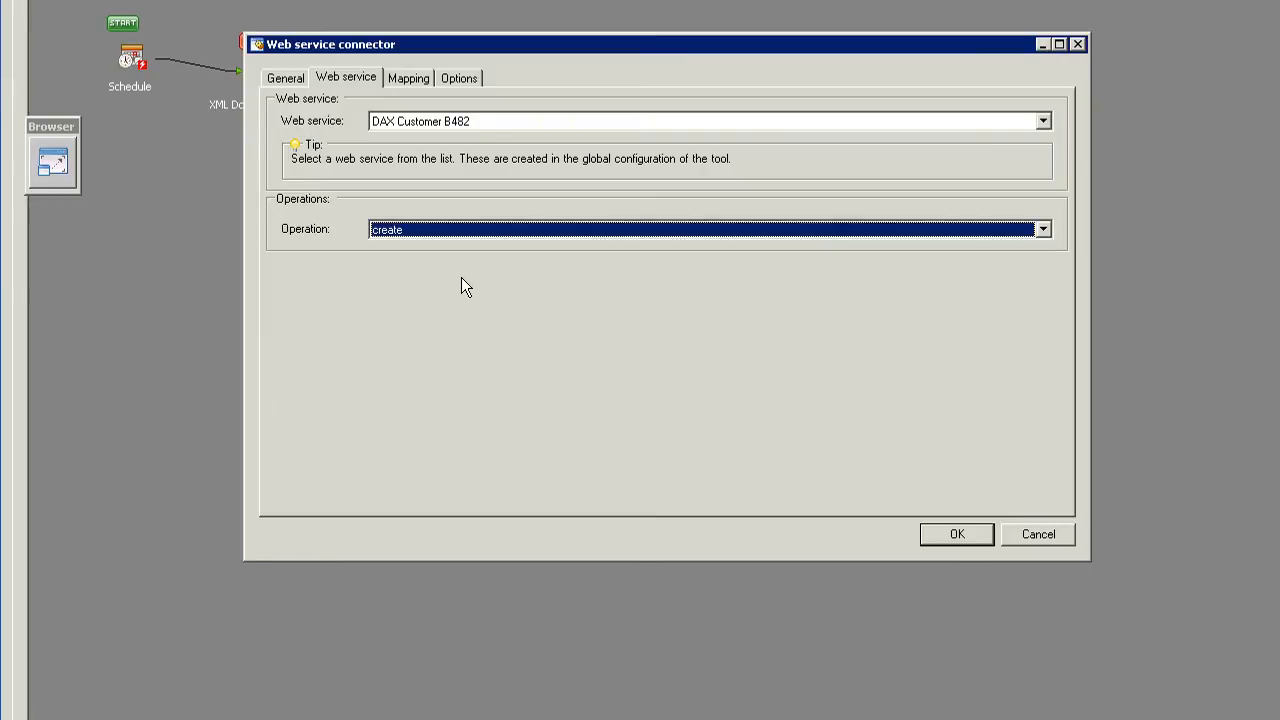
{"action": "mouse_move", "coordinate": [470, 276]}
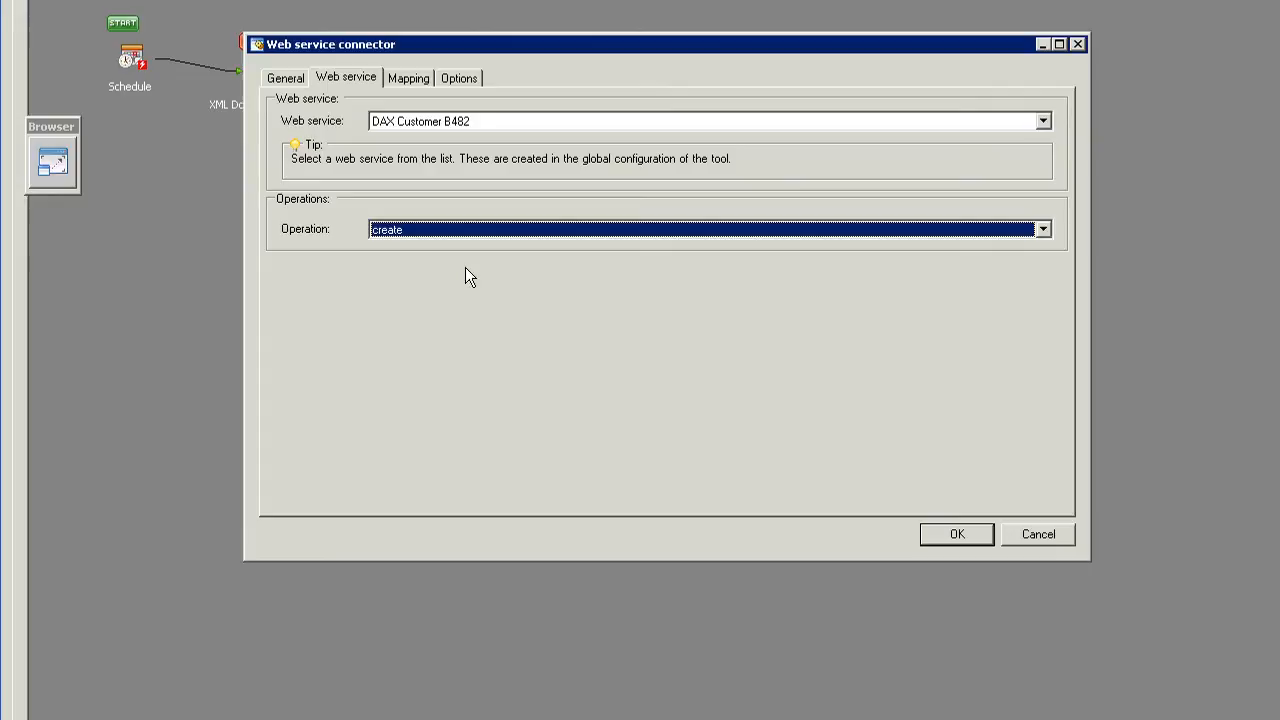
{"action": "mouse_move", "coordinate": [412, 90]}
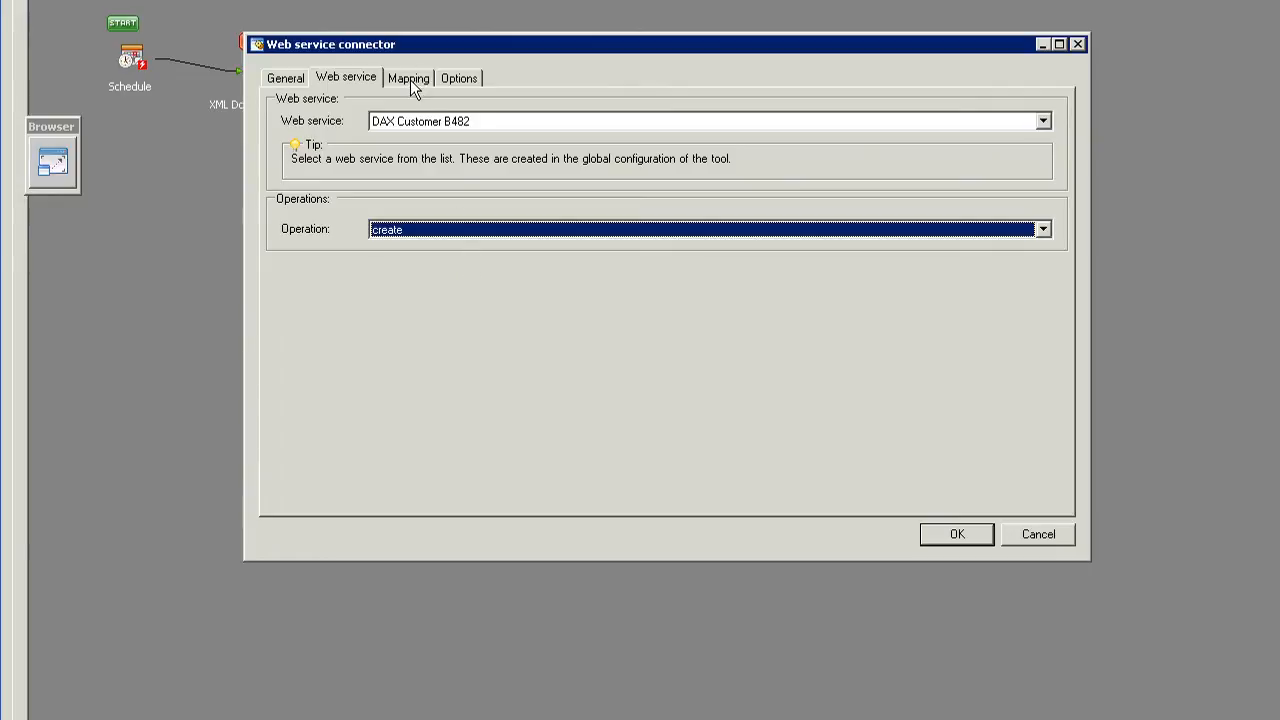
{"action": "left_click", "coordinate": [408, 76]}
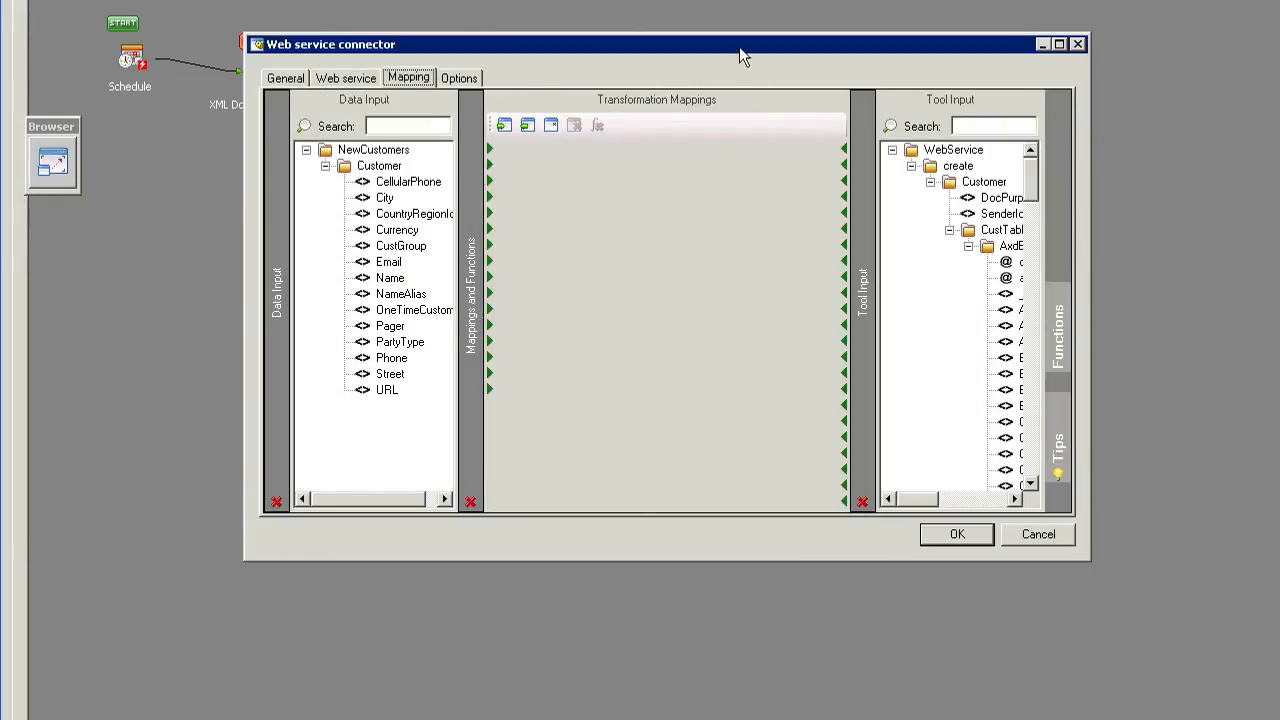
Maximize the connector's field-mapping window so both customer trees show
{"action": "left_click", "coordinate": [1052, 44]}
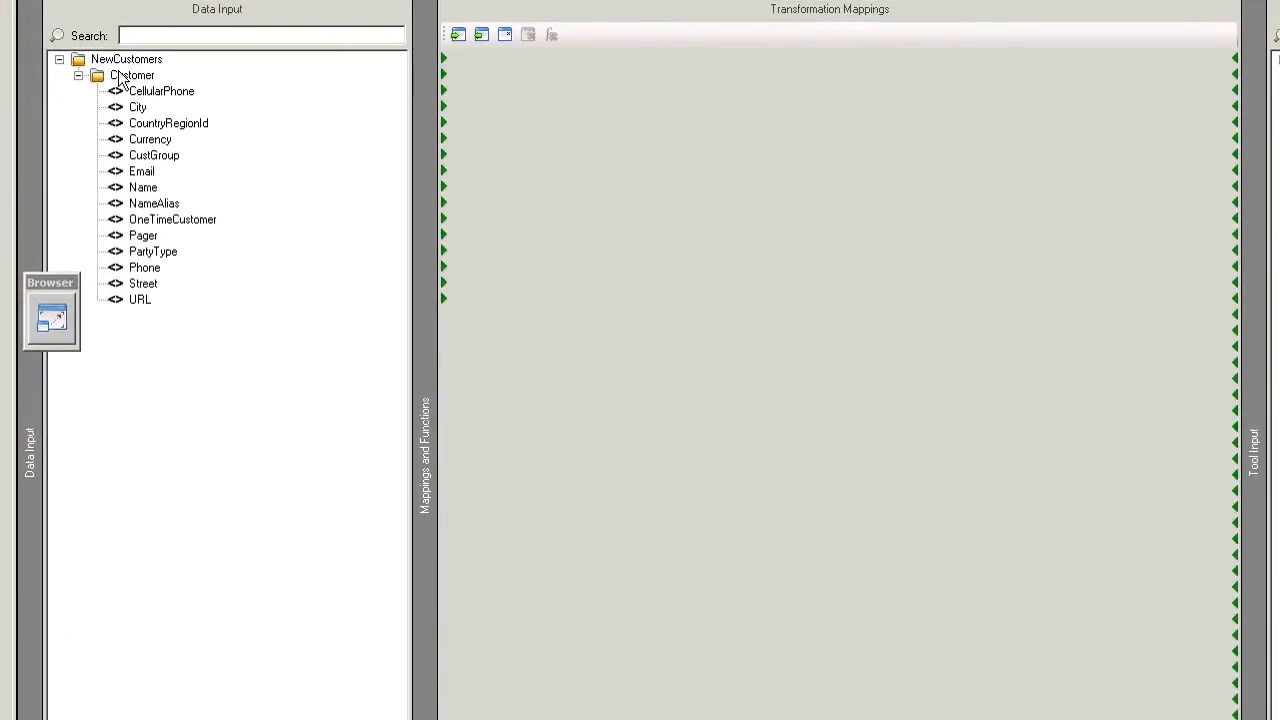
{"action": "mouse_move", "coordinate": [164, 104]}
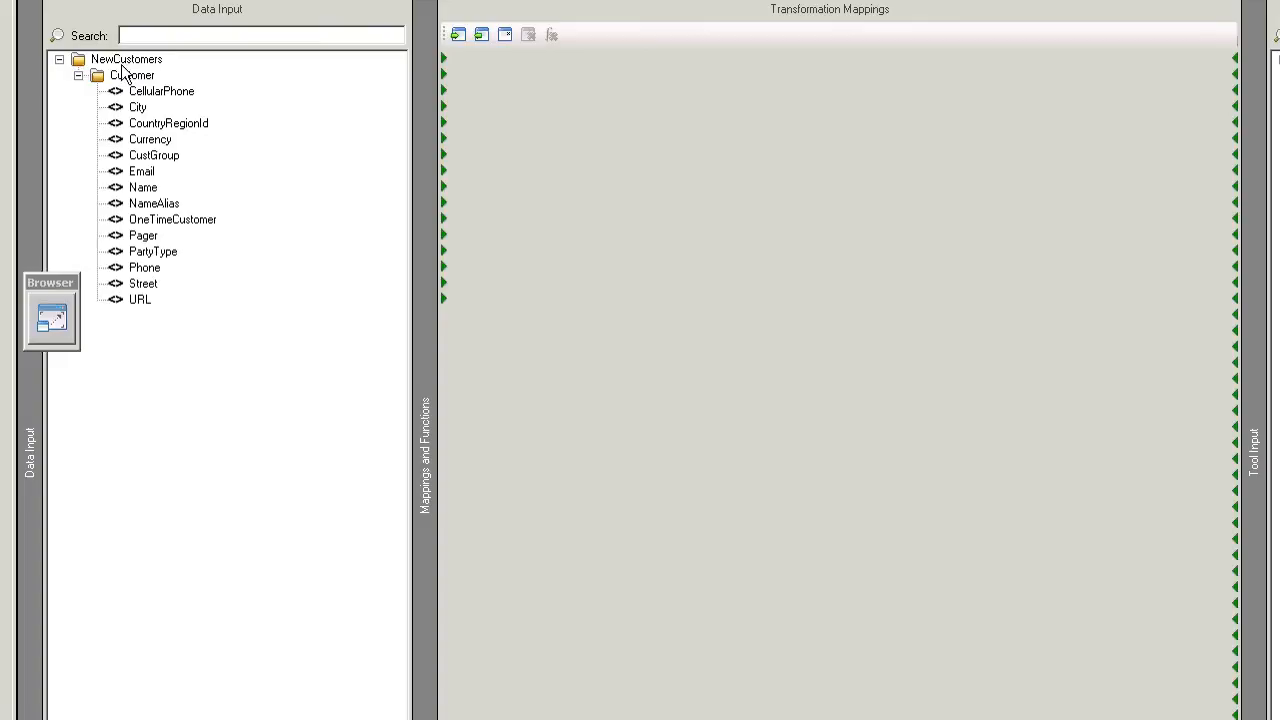
{"action": "mouse_move", "coordinate": [118, 78]}
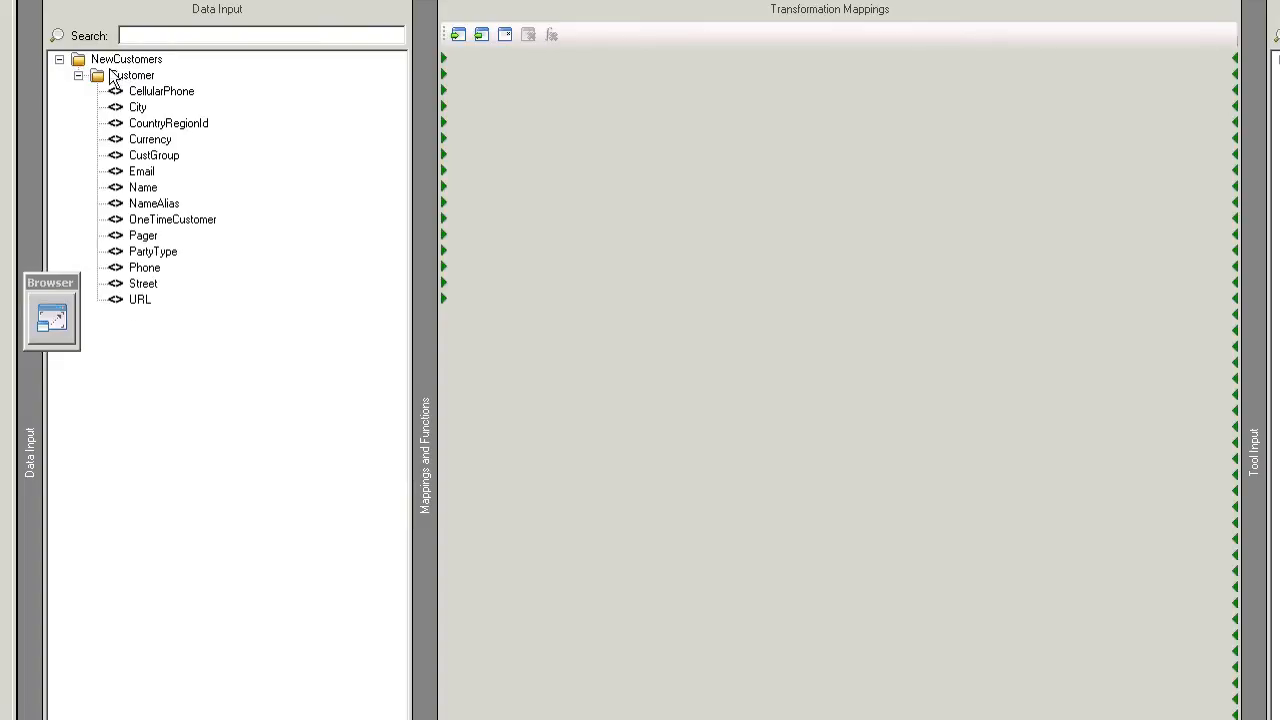
{"action": "mouse_move", "coordinate": [132, 76]}
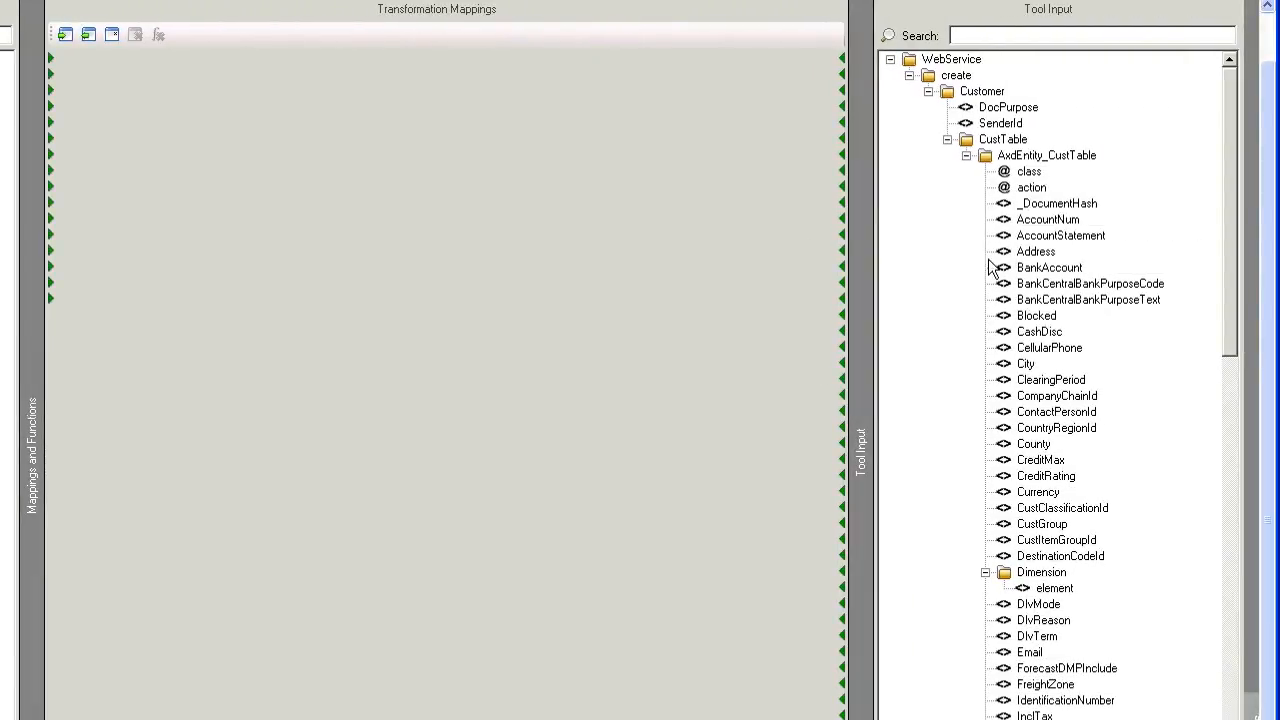
{"action": "mouse_move", "coordinate": [980, 176]}
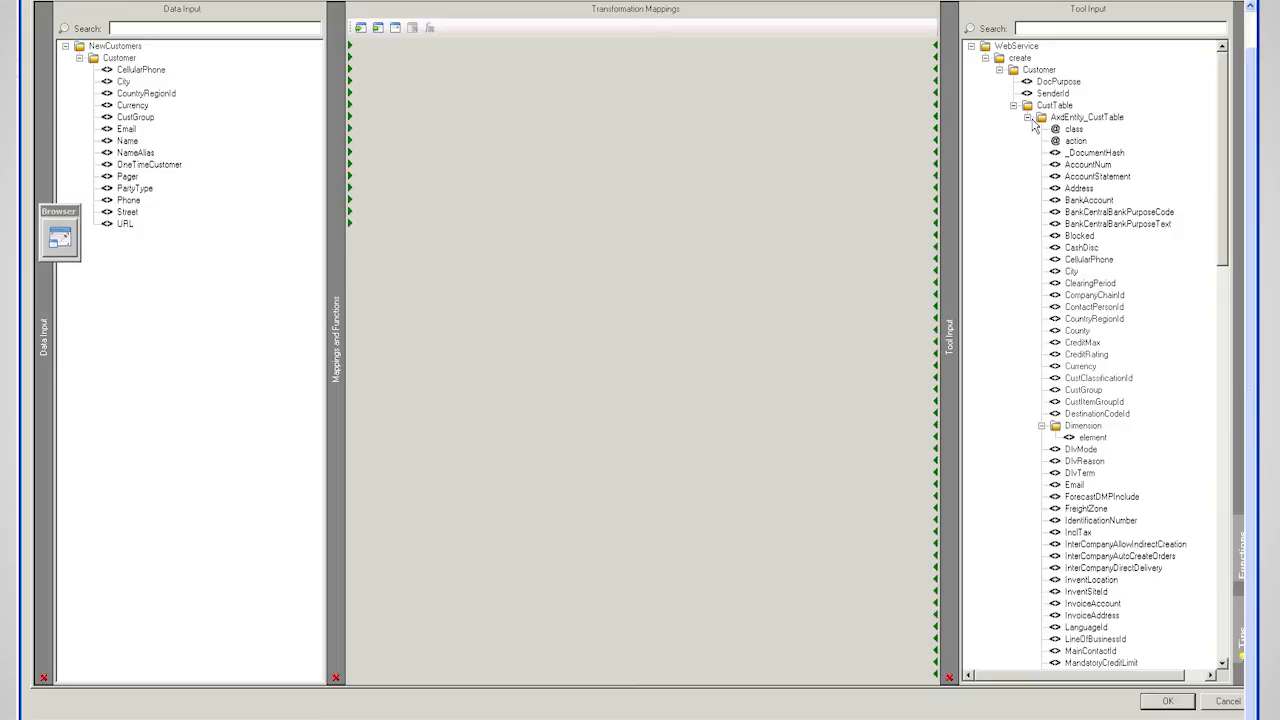
{"action": "mouse_move", "coordinate": [1090, 122]}
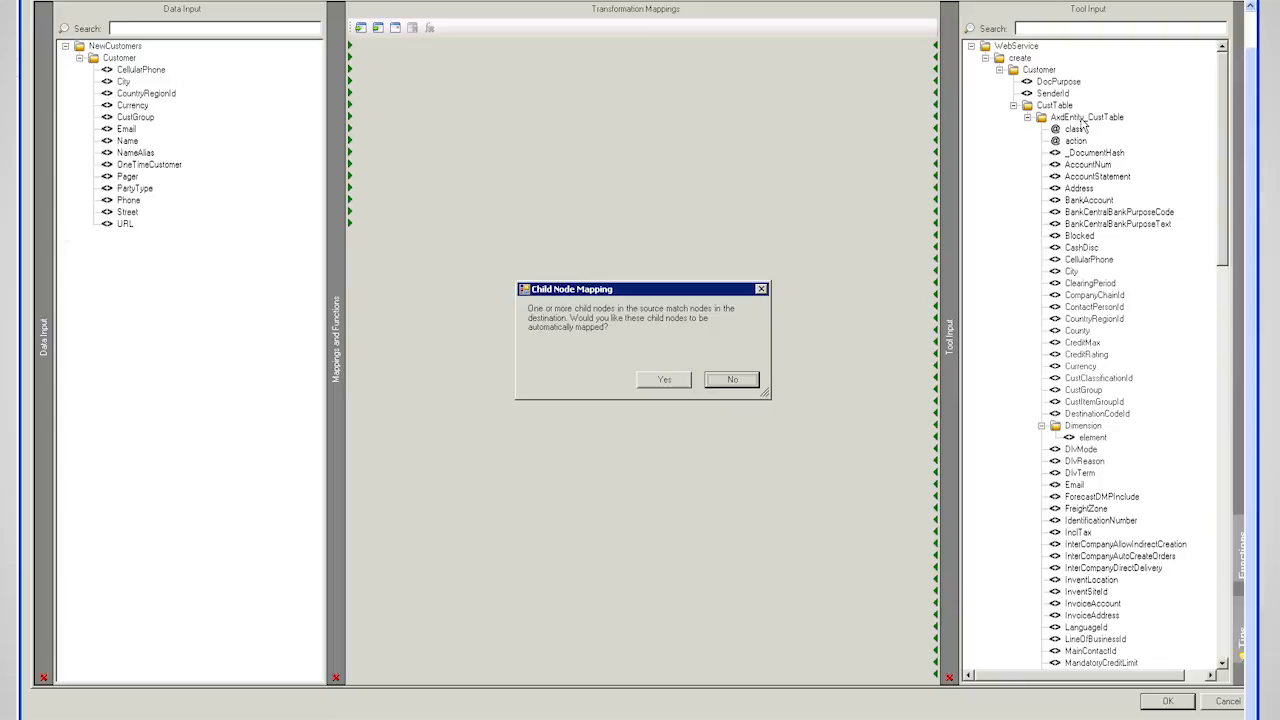
{"action": "mouse_move", "coordinate": [658, 334]}
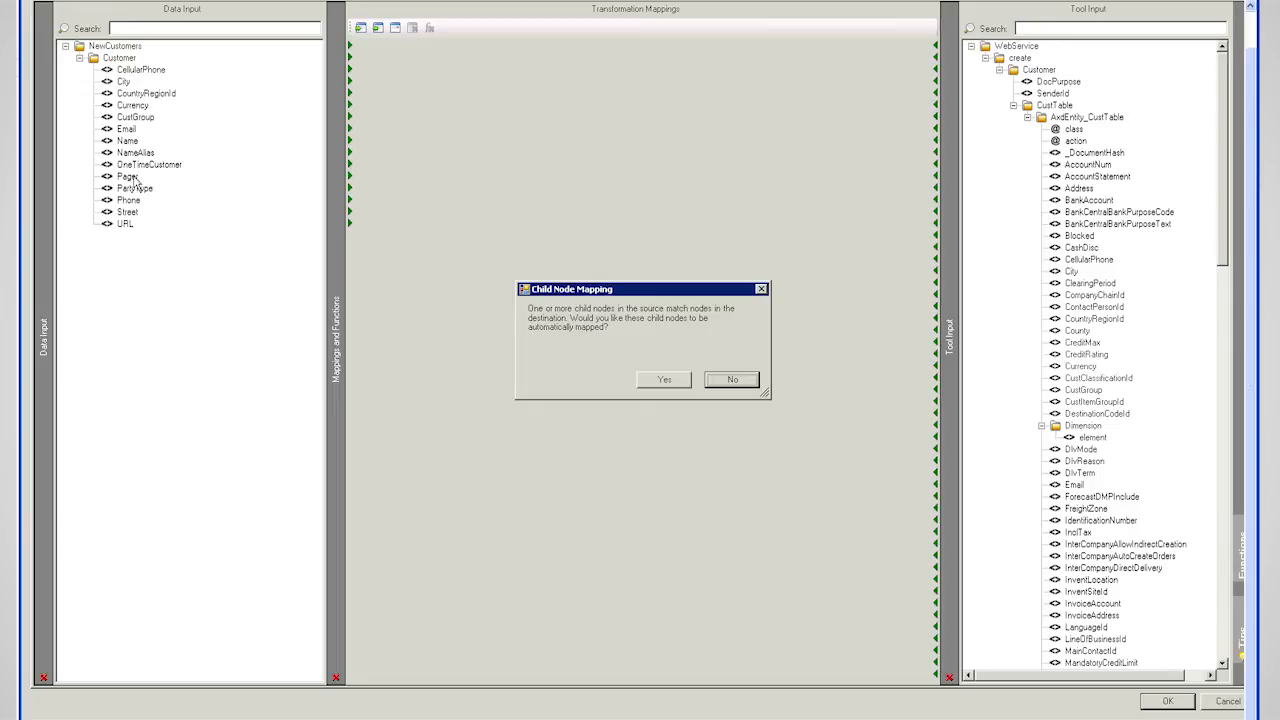
{"action": "mouse_move", "coordinate": [1102, 340]}
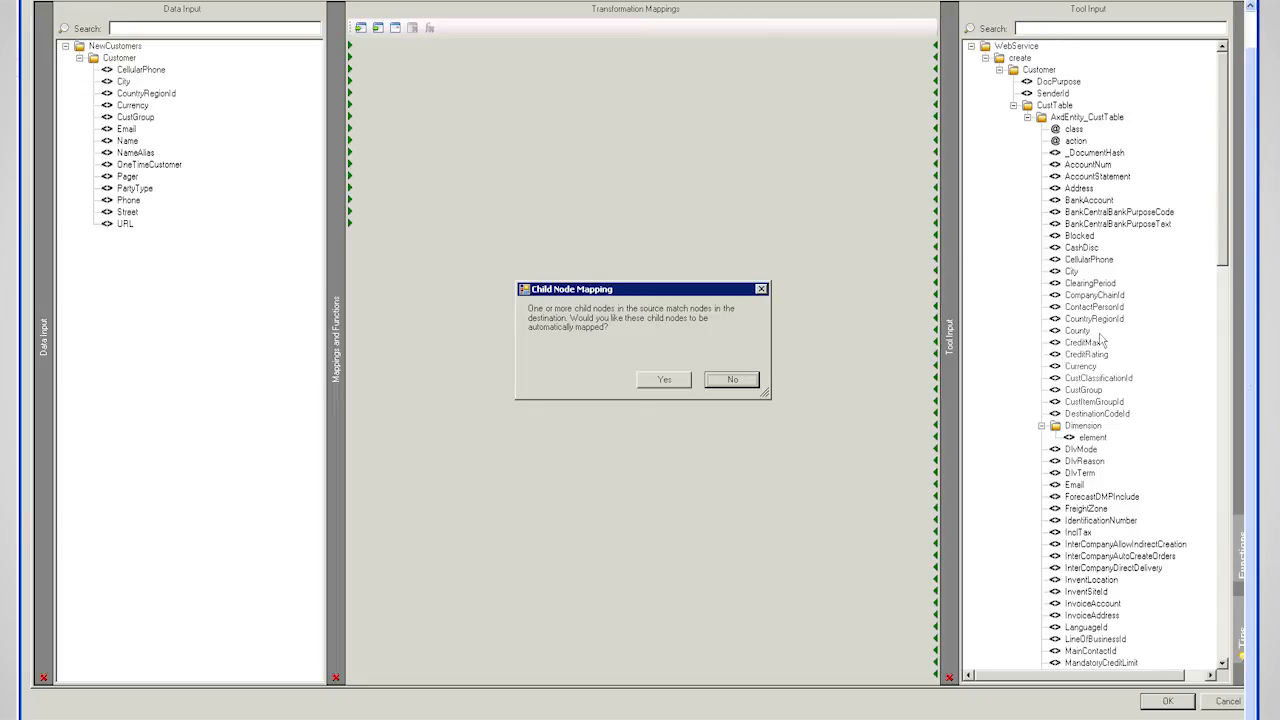
{"action": "mouse_move", "coordinate": [796, 340]}
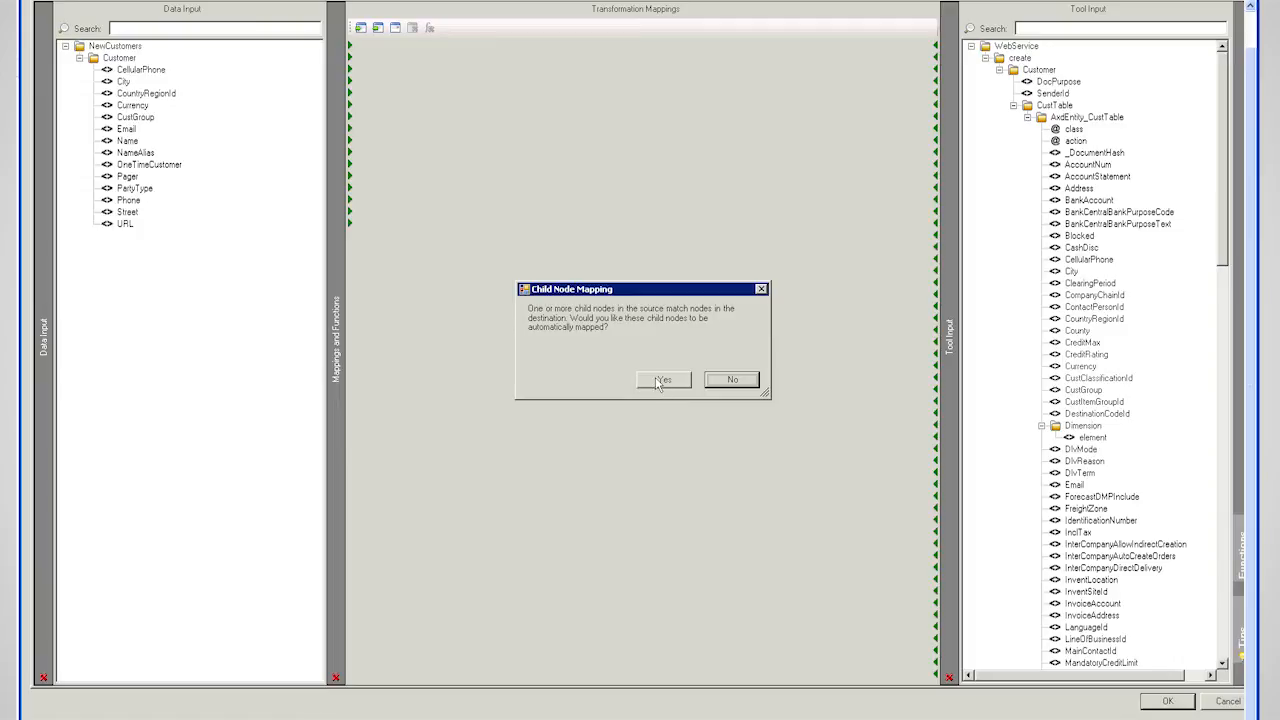
Auto-map NewCustomers child fields onto AxdEntity_CustTable, then remove the Currency field's mapping
{"action": "left_click", "coordinate": [662, 380]}
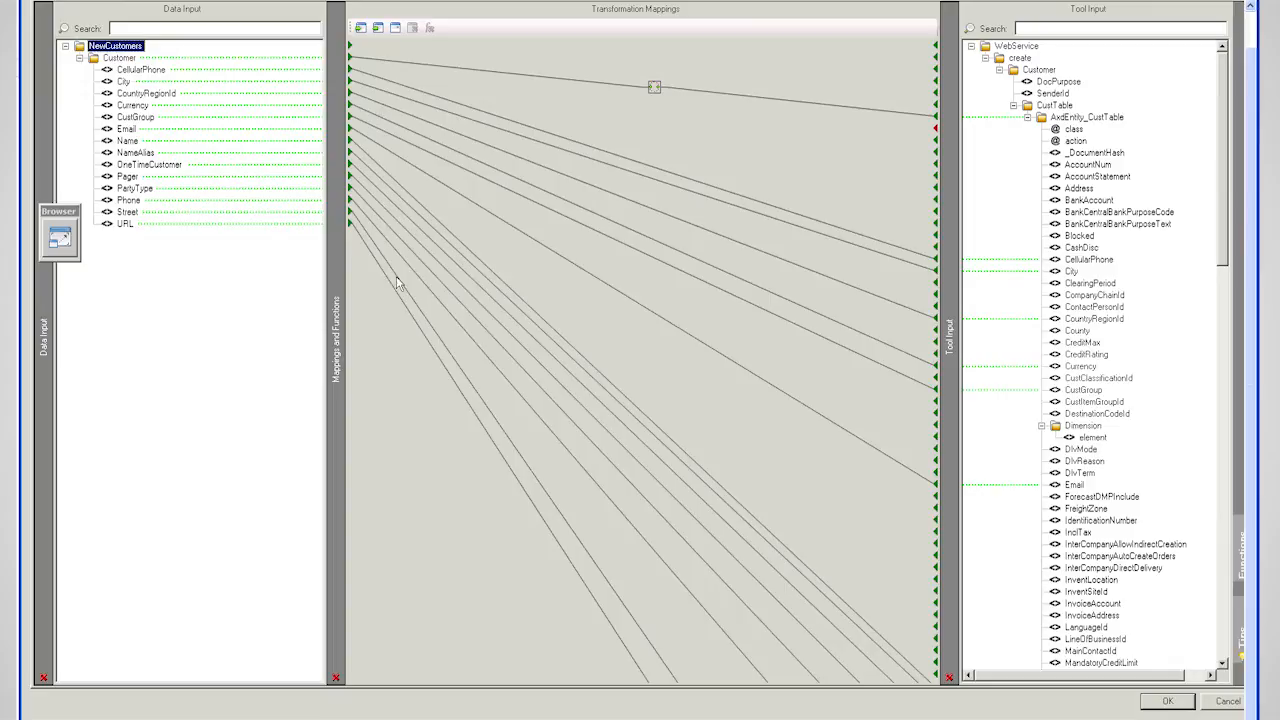
{"action": "mouse_move", "coordinate": [658, 98]}
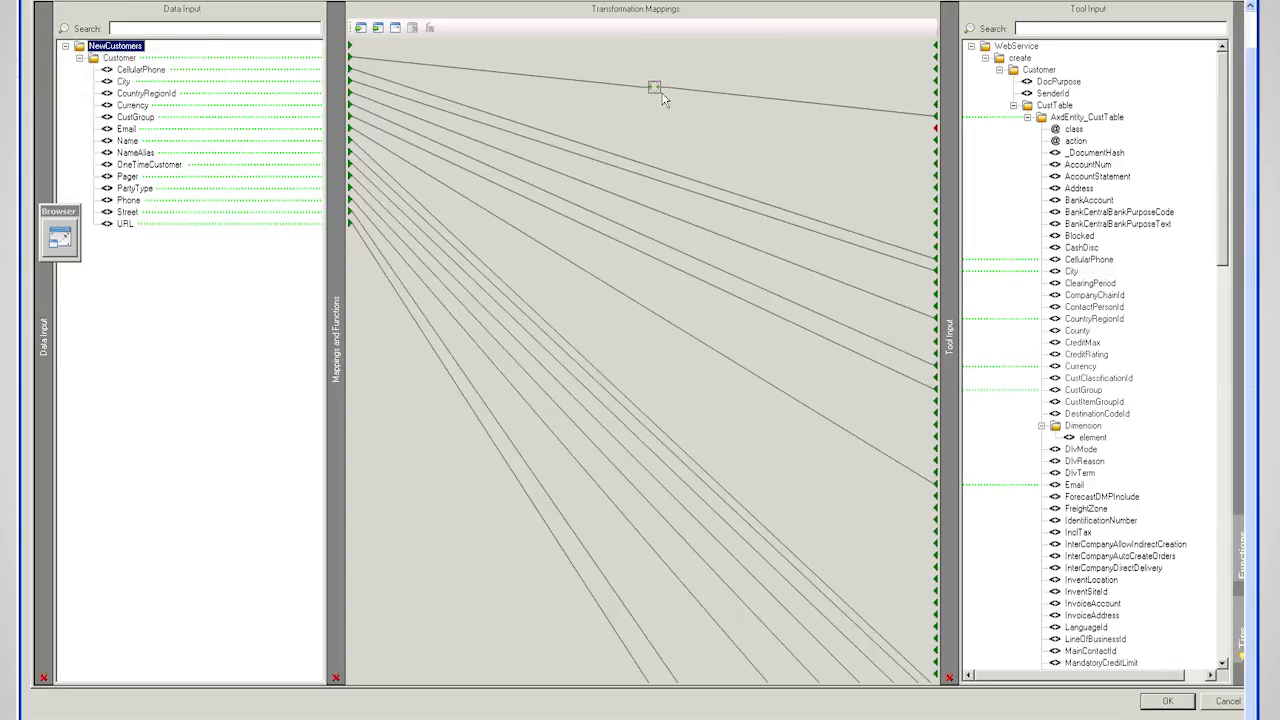
{"action": "mouse_move", "coordinate": [654, 88]}
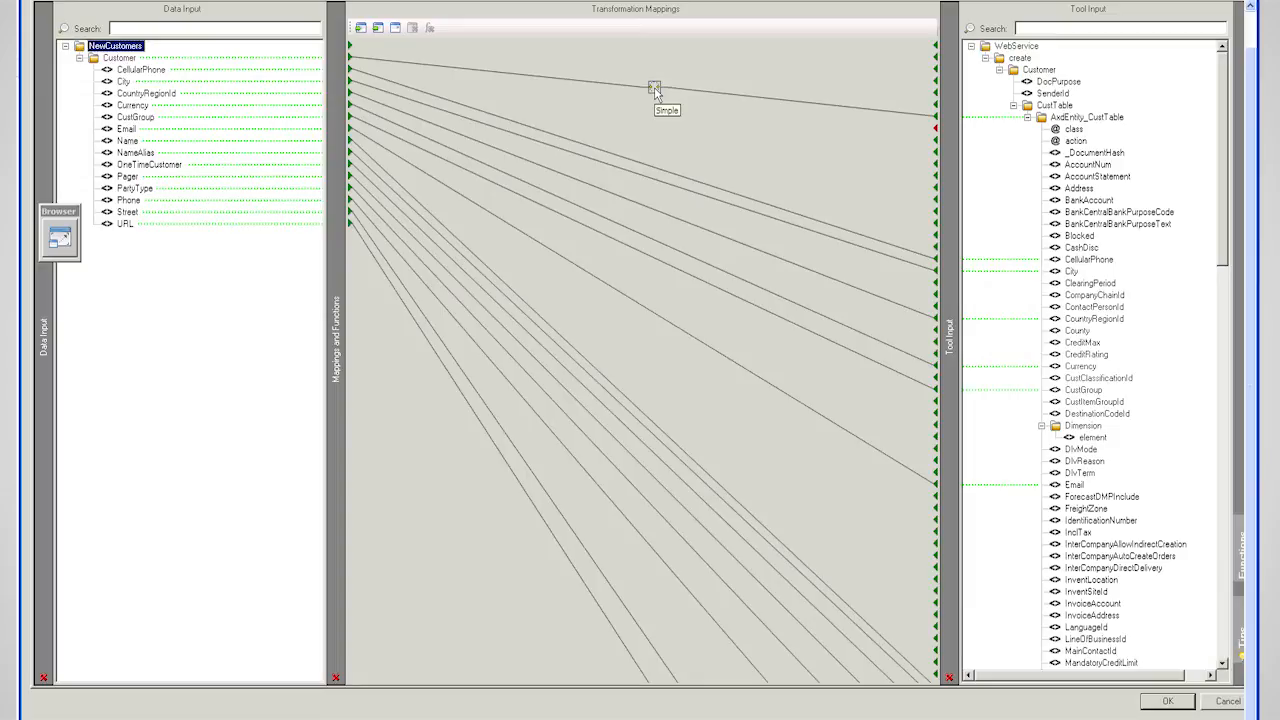
{"action": "mouse_move", "coordinate": [204, 118]}
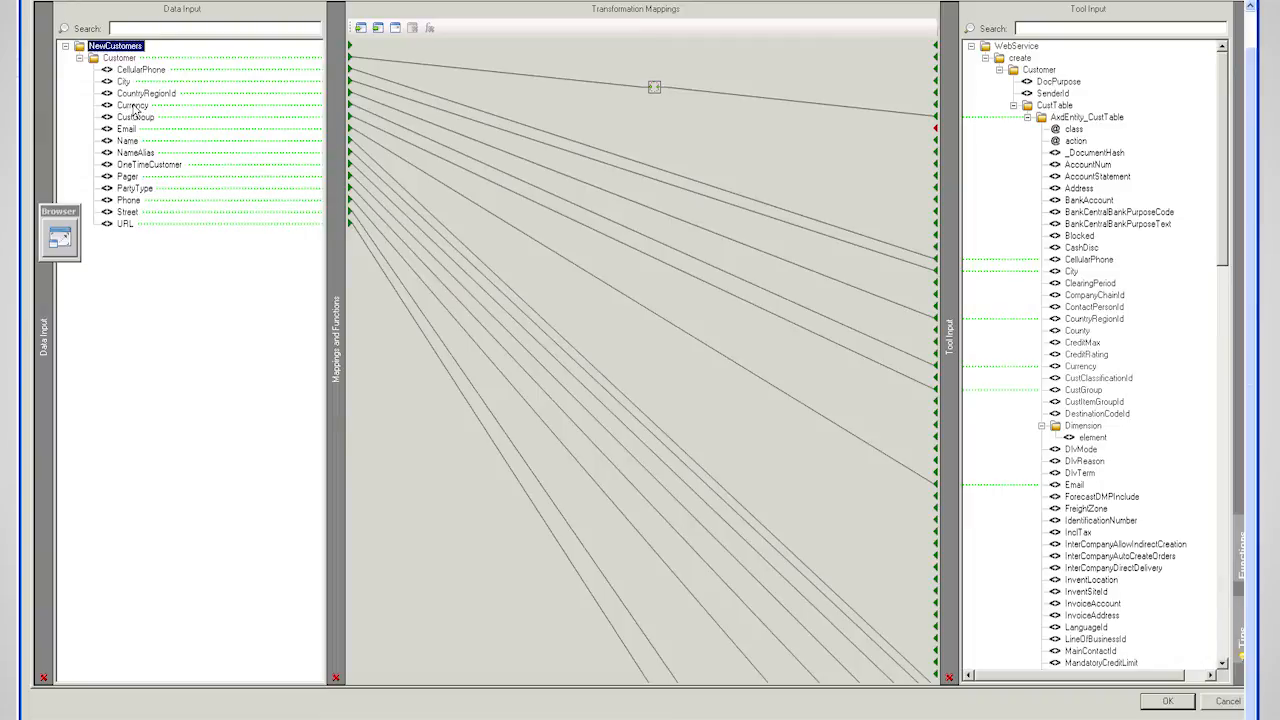
{"action": "left_click", "coordinate": [132, 104]}
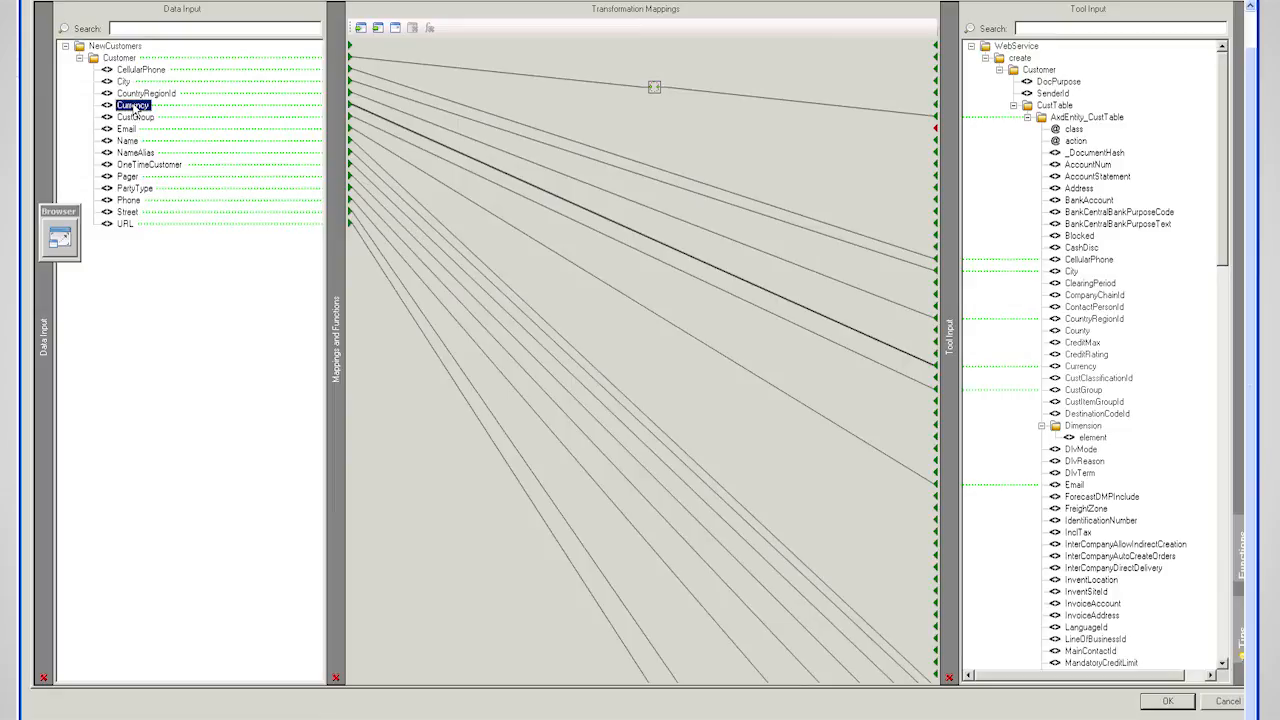
{"action": "right_click", "coordinate": [132, 104]}
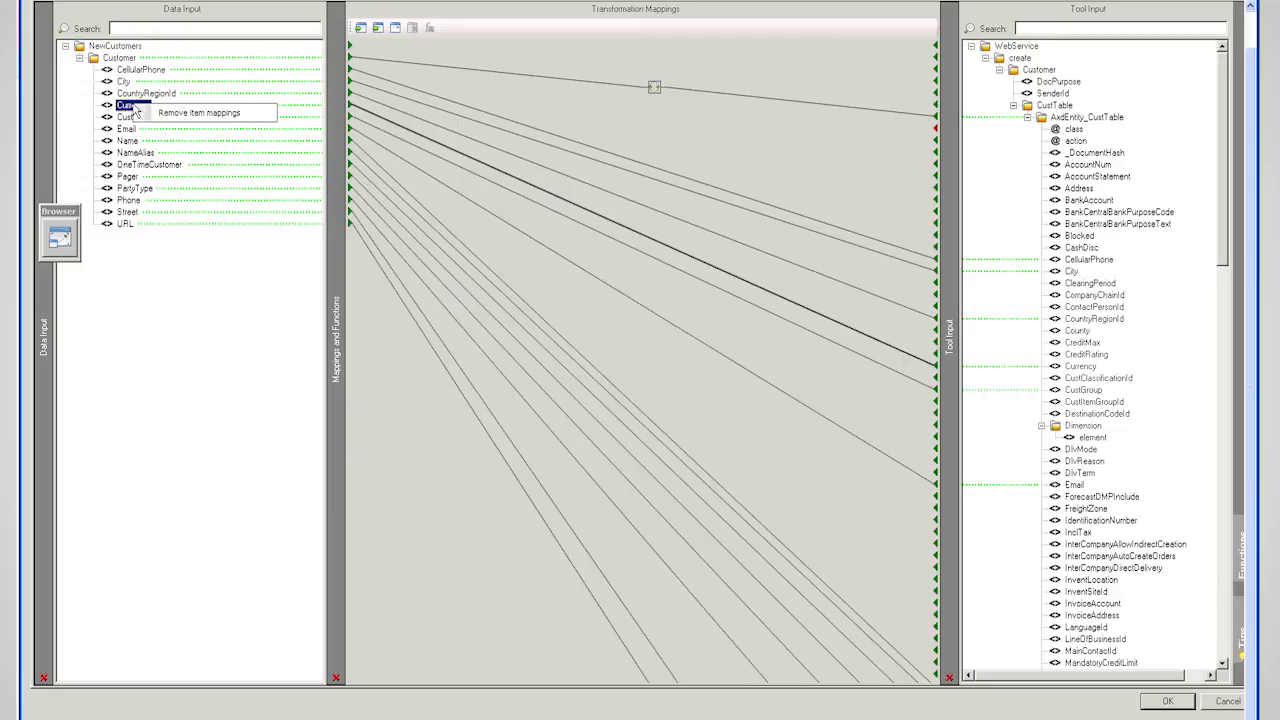
{"action": "left_click", "coordinate": [200, 112]}
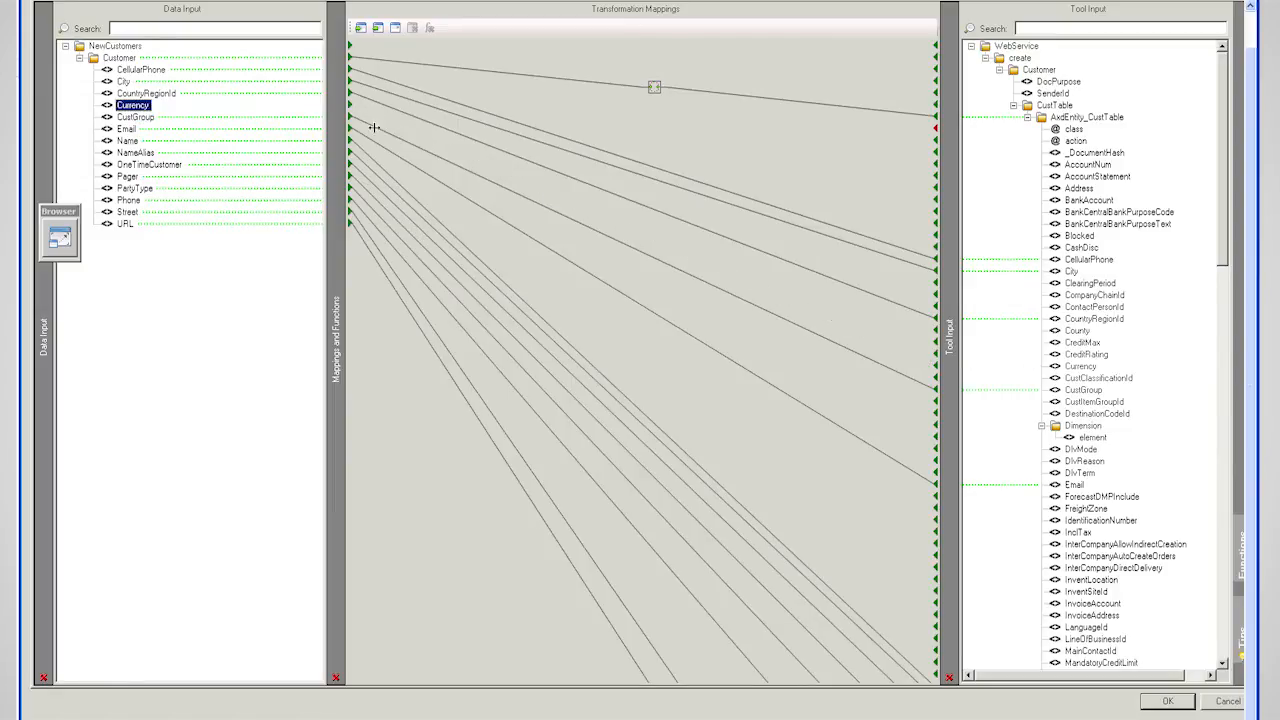
{"action": "mouse_move", "coordinate": [356, 112]}
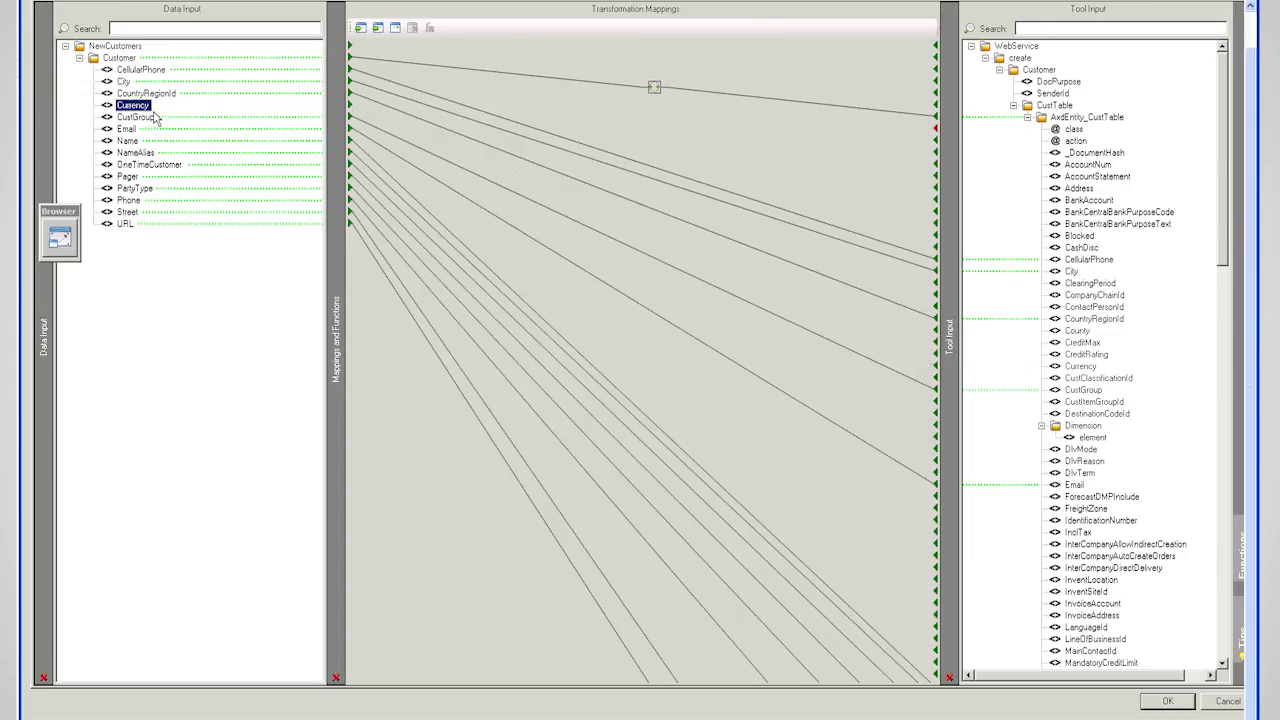
{"action": "mouse_move", "coordinate": [516, 176]}
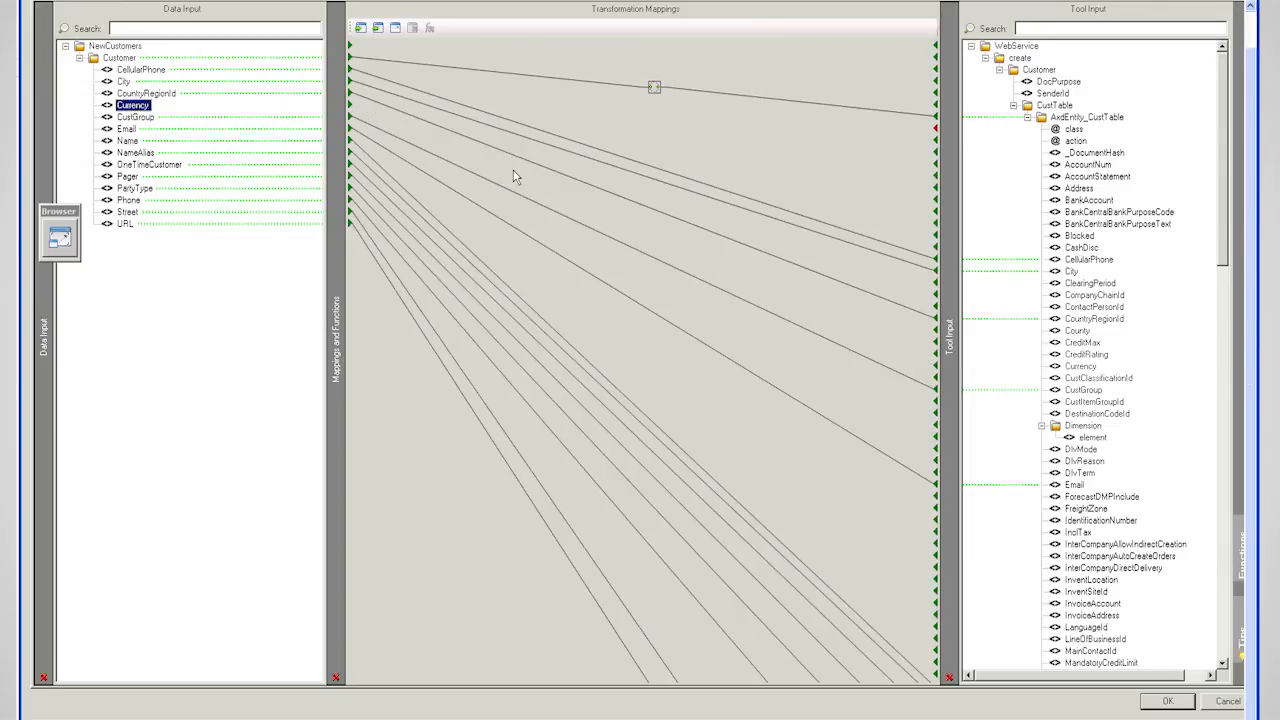
{"action": "mouse_move", "coordinate": [606, 214]}
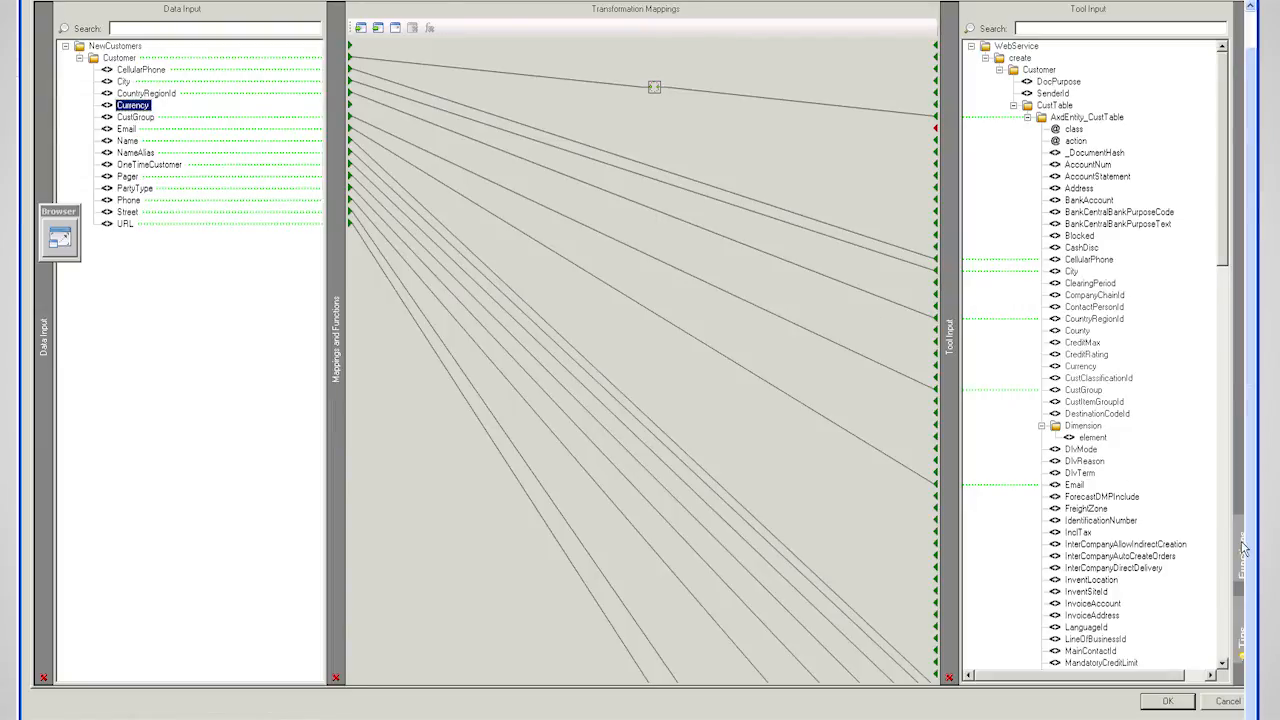
Add a Lookup > Internal Lookup function to the Transformation Mappings area
{"action": "left_click", "coordinate": [1240, 556]}
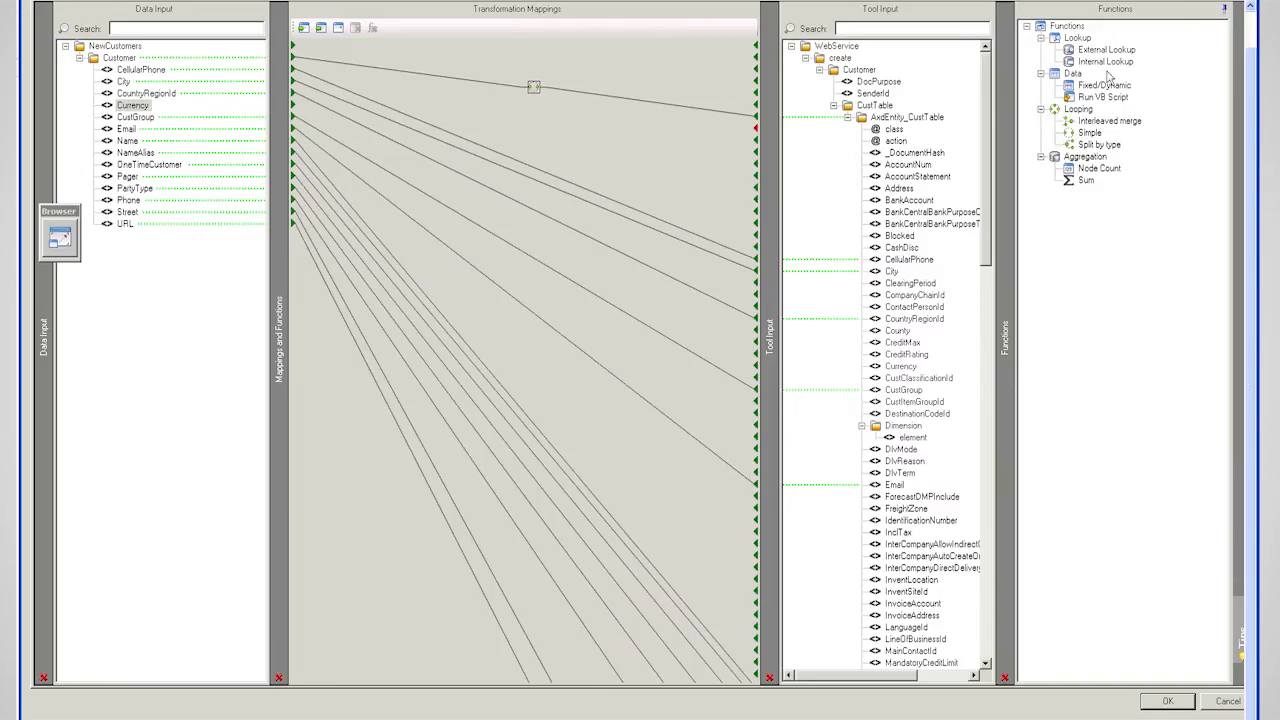
{"action": "left_click", "coordinate": [1104, 60]}
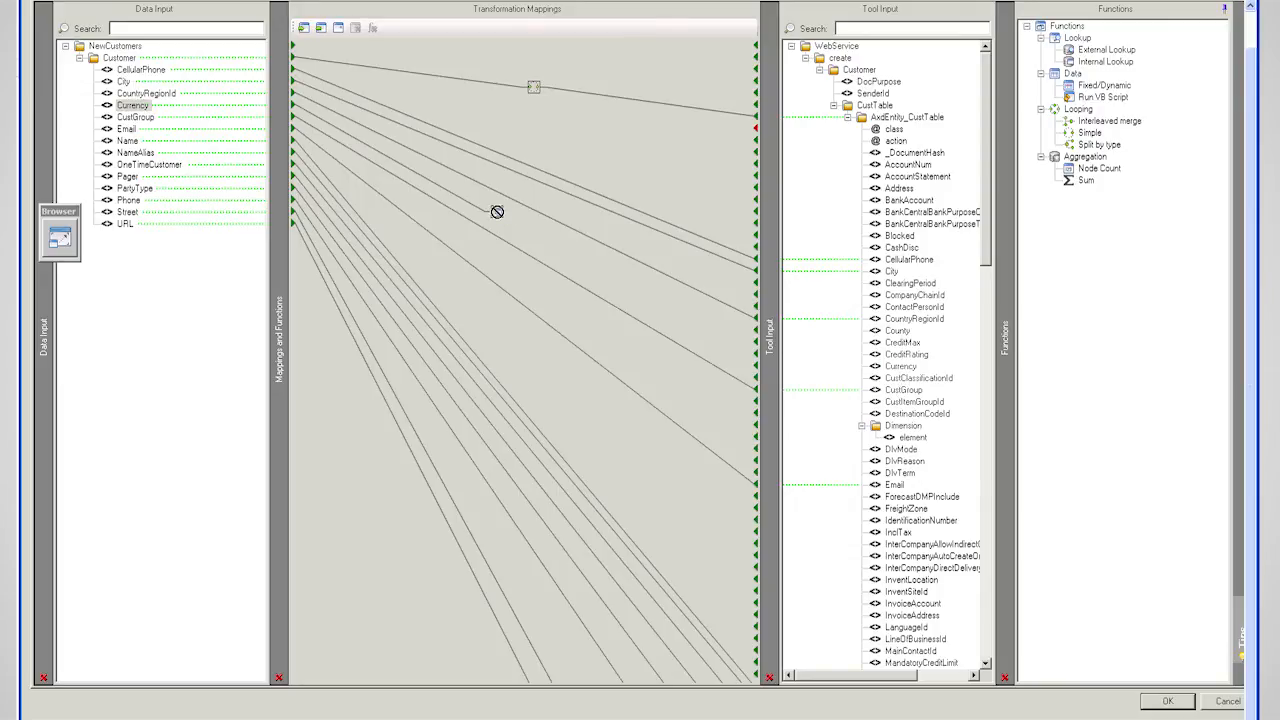
{"action": "mouse_move", "coordinate": [496, 212]}
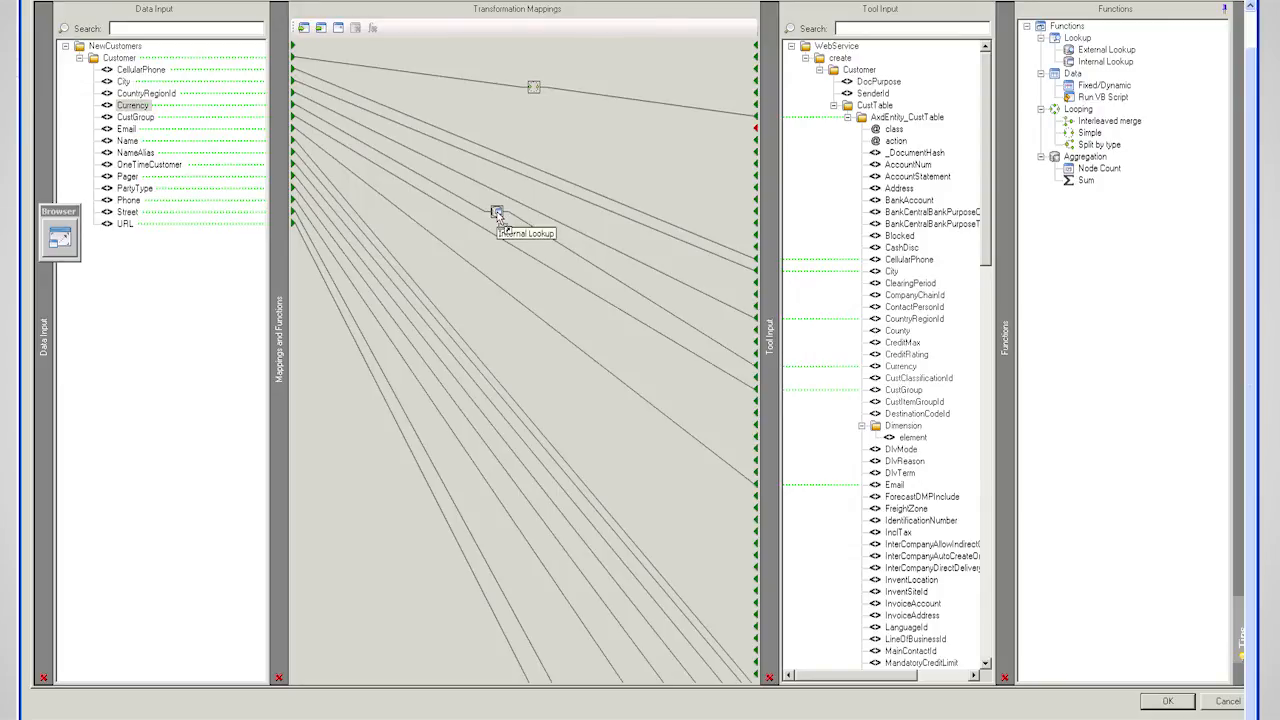
In the Internal Lookup Table, enter a row mapping Sterling to GBP
{"action": "double_click", "coordinate": [498, 212]}
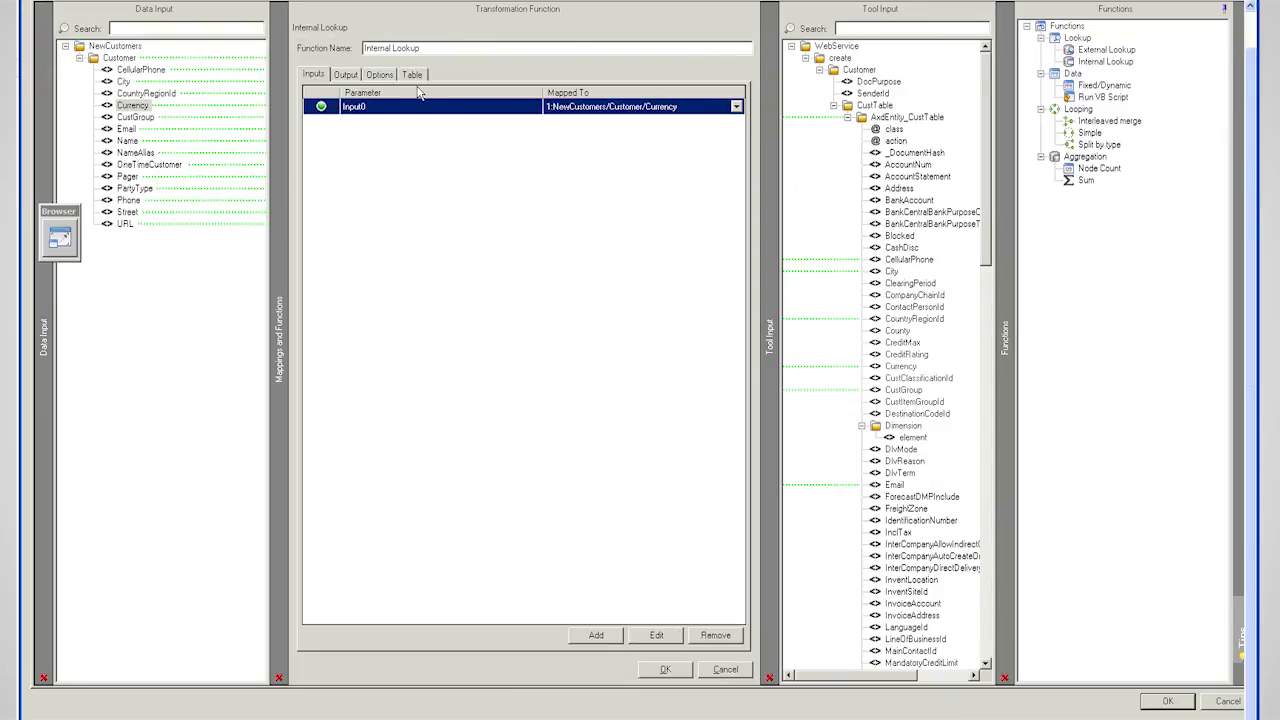
{"action": "left_click", "coordinate": [412, 74]}
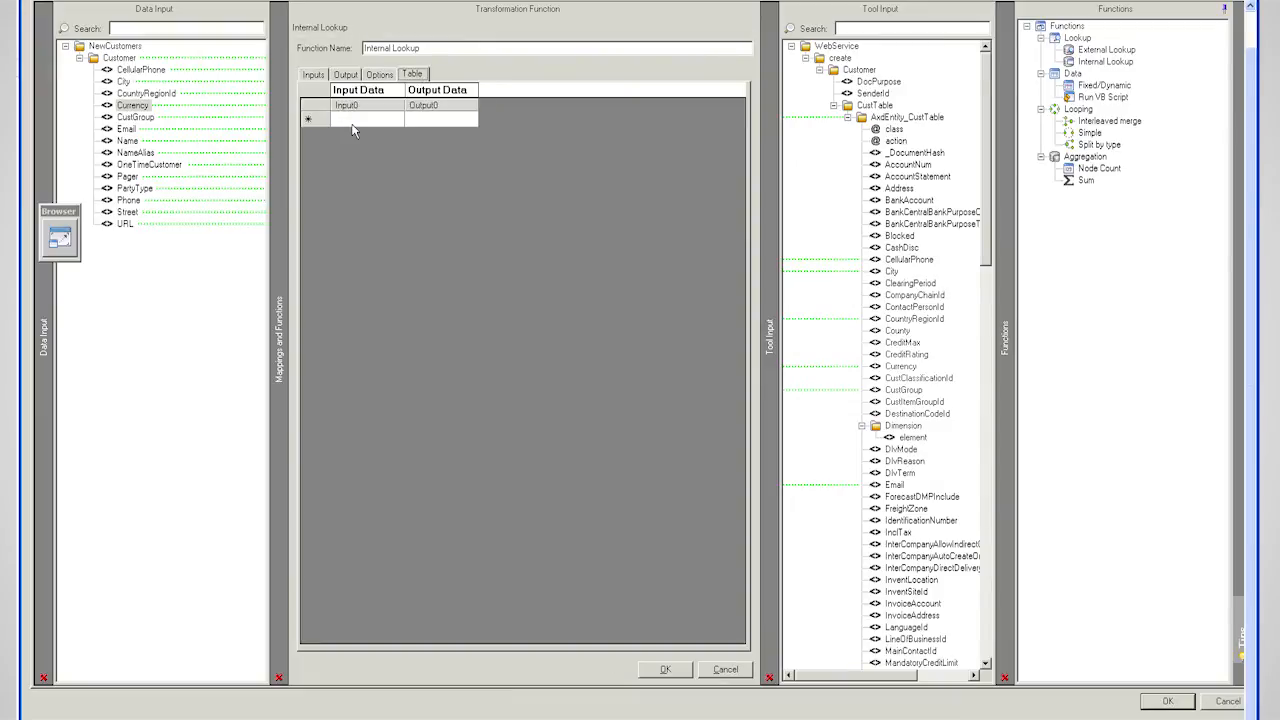
{"action": "left_click", "coordinate": [368, 118]}
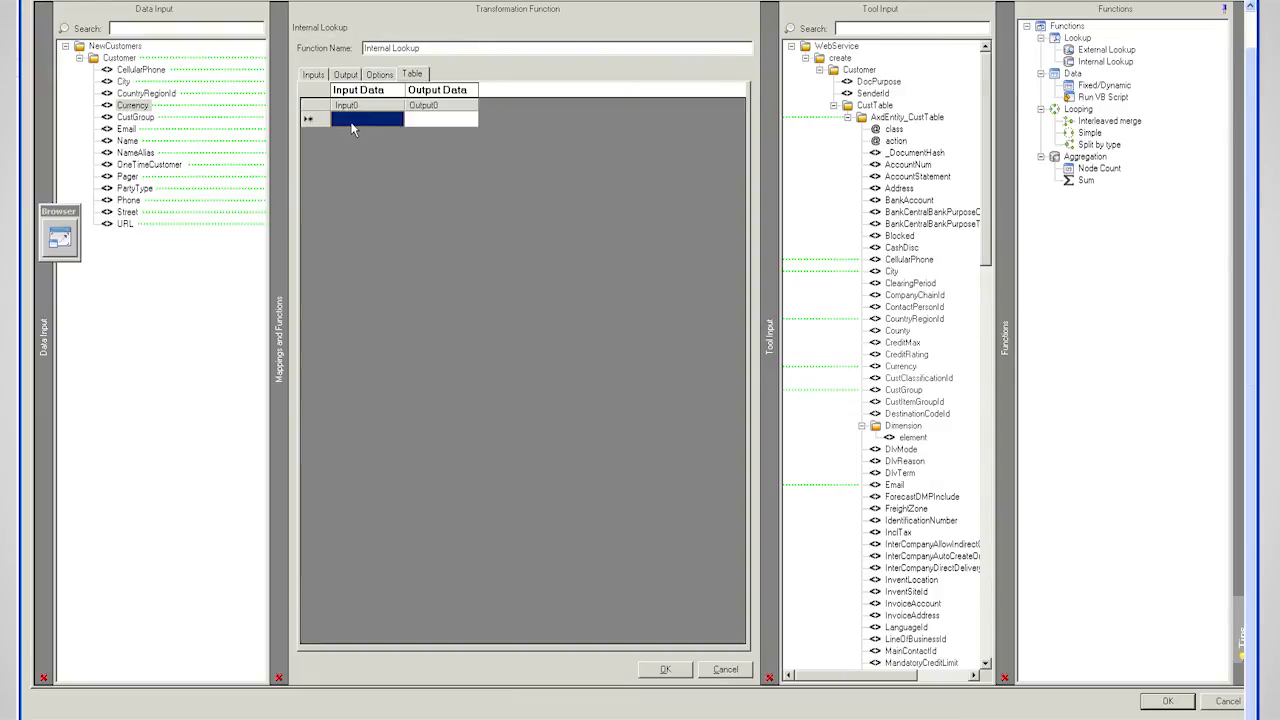
{"action": "type", "text": "Ste"}
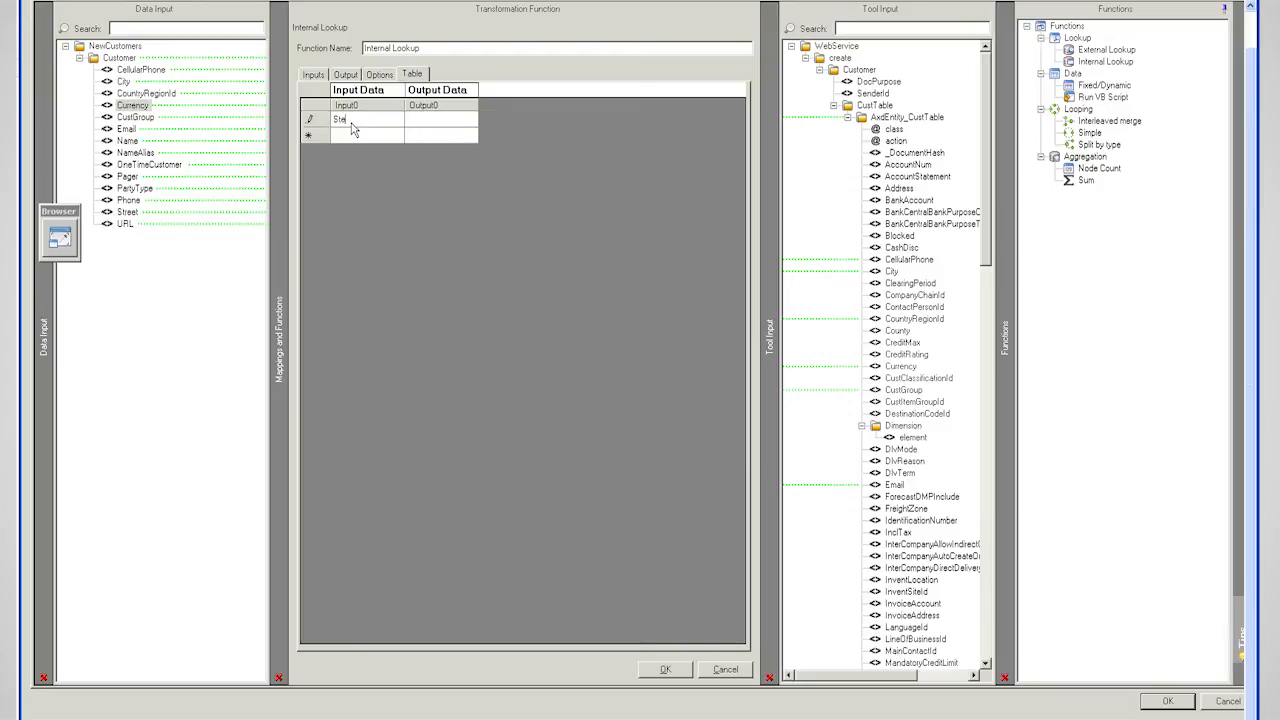
{"action": "type", "text": "rling"}
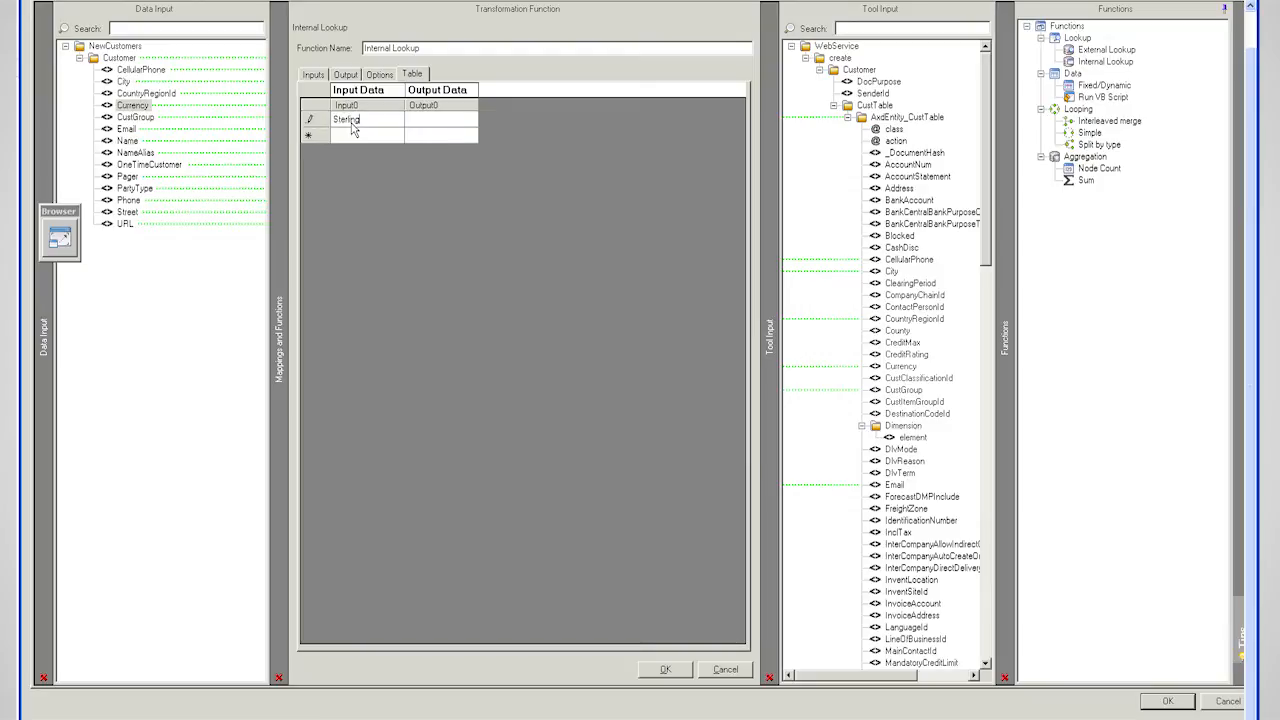
{"action": "left_click", "coordinate": [440, 120]}
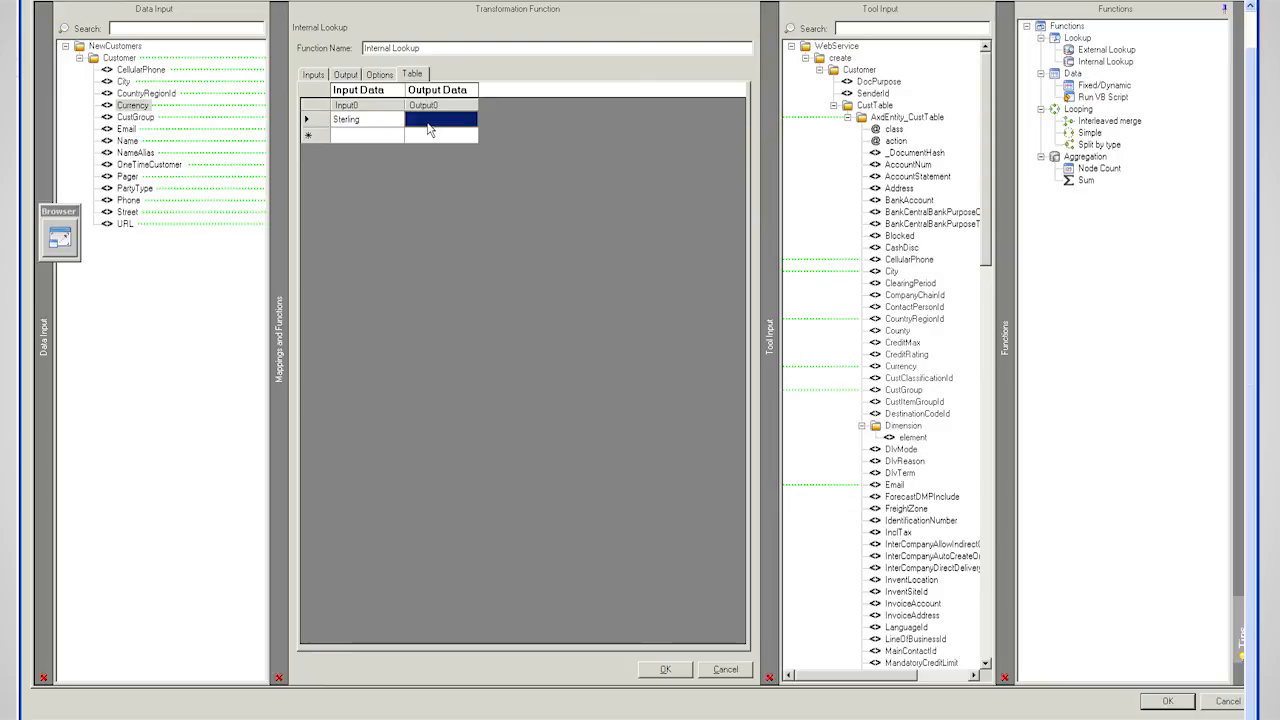
{"action": "type", "text": "GBP"}
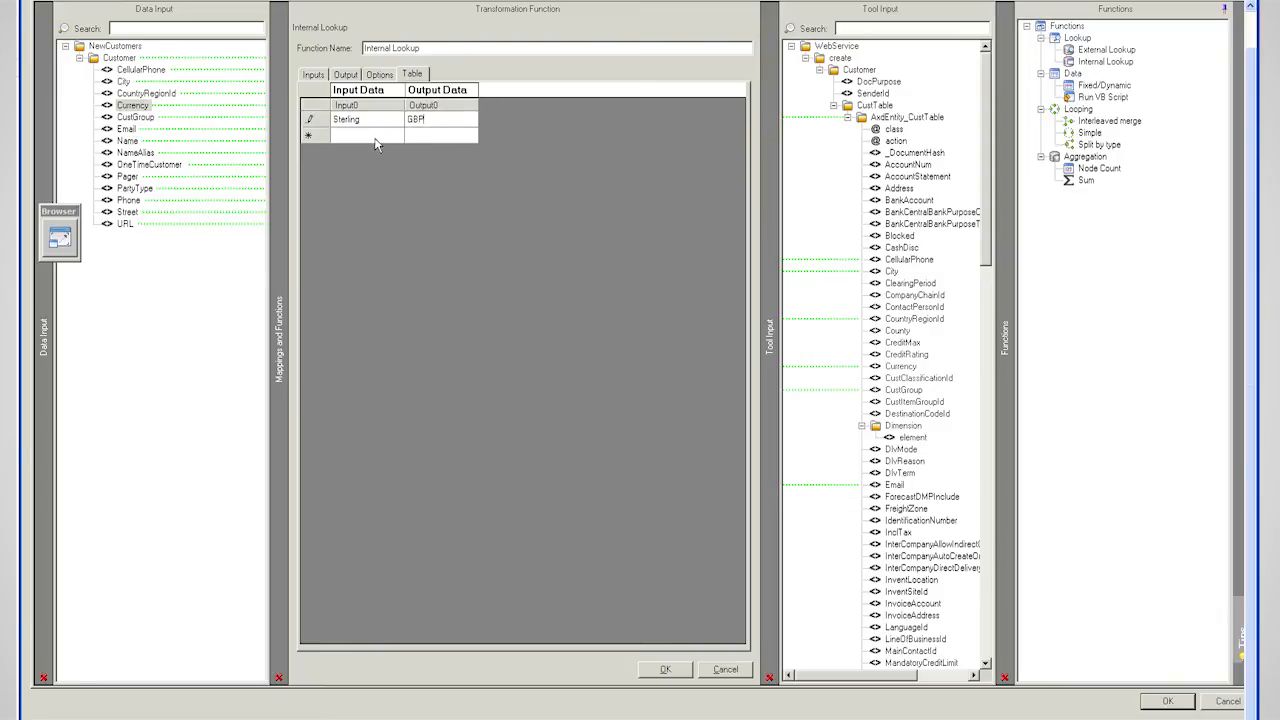
Add a second row mapping US Dollars to USD and confirm the lookup table
{"action": "left_click", "coordinate": [368, 136]}
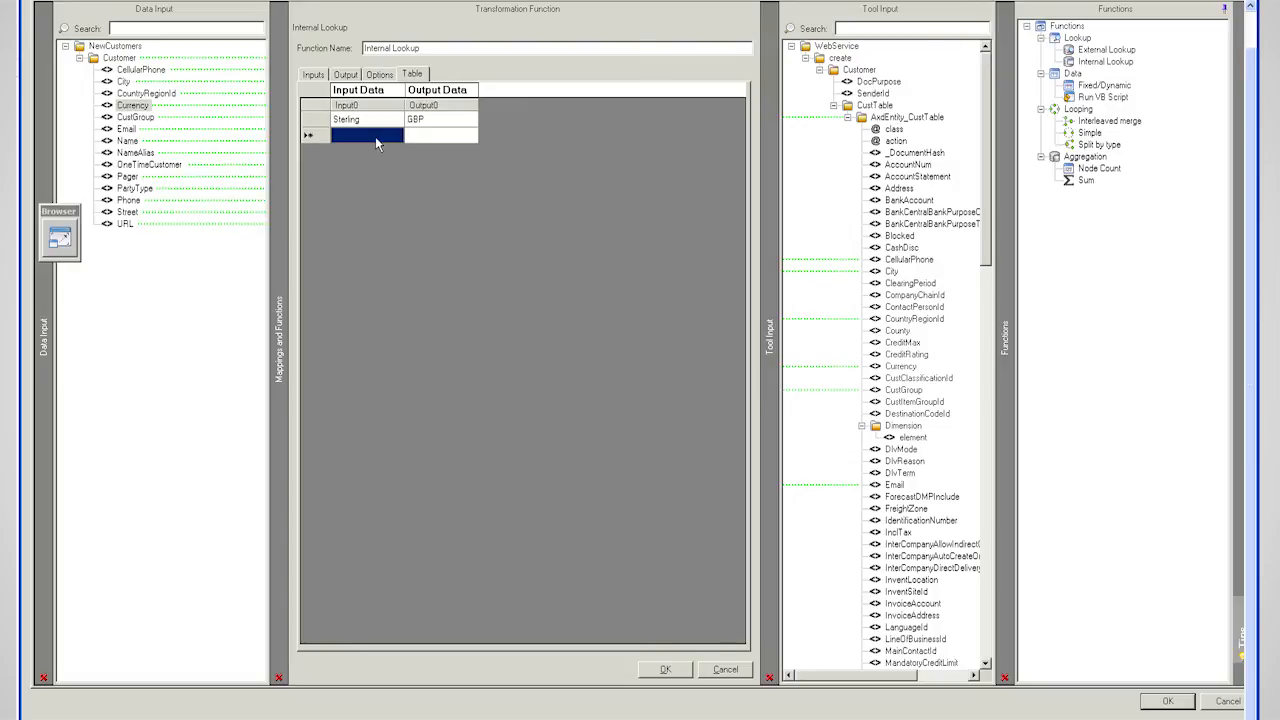
{"action": "type", "text": "USDollars"}
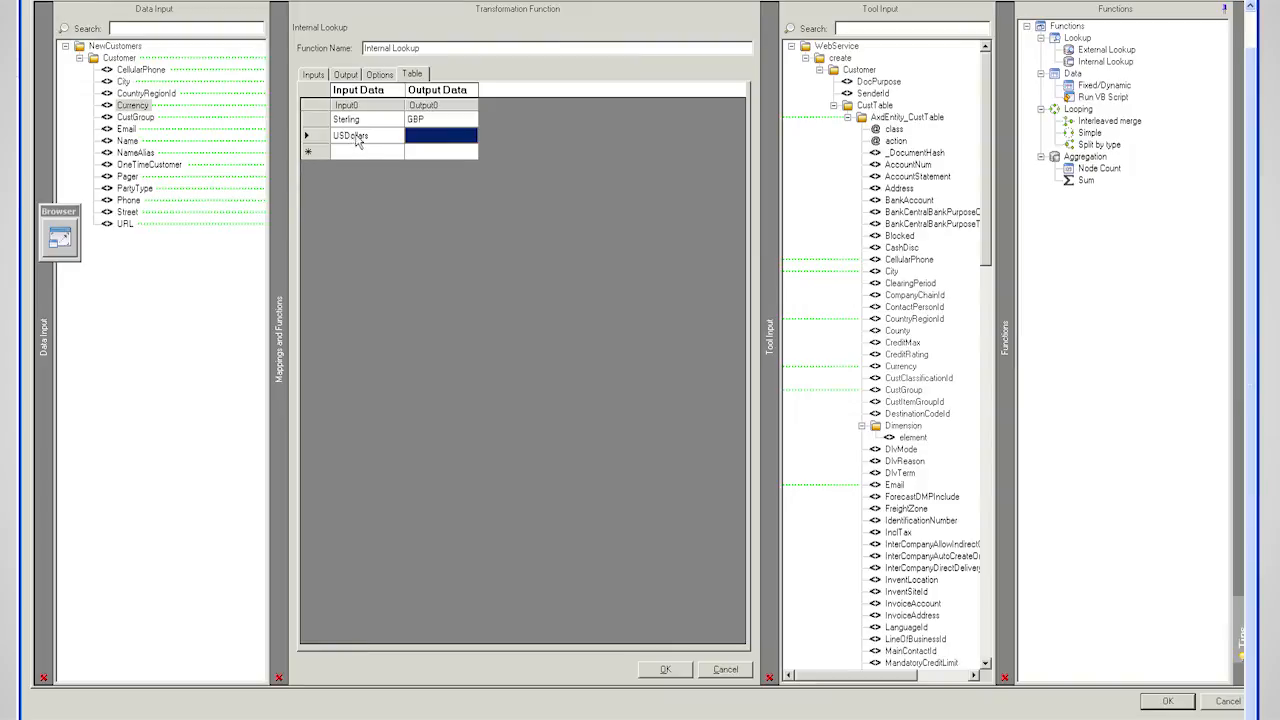
{"action": "left_click", "coordinate": [440, 136]}
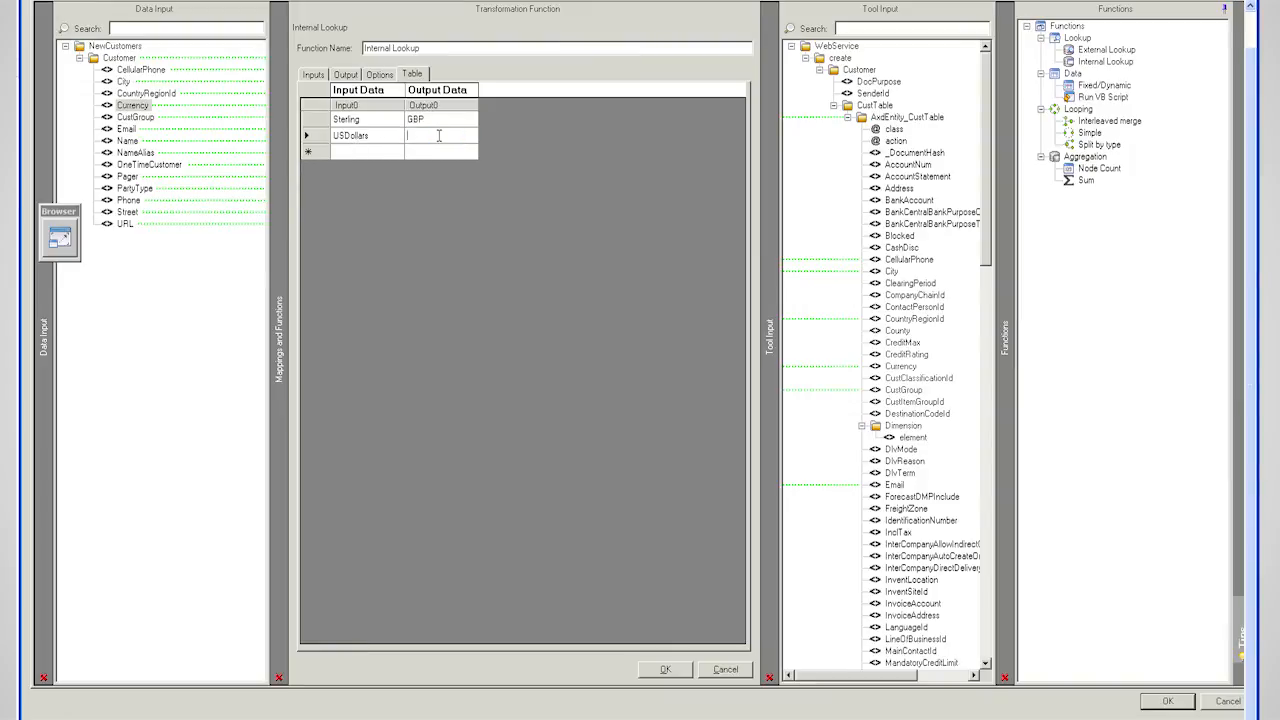
{"action": "type", "text": "USD"}
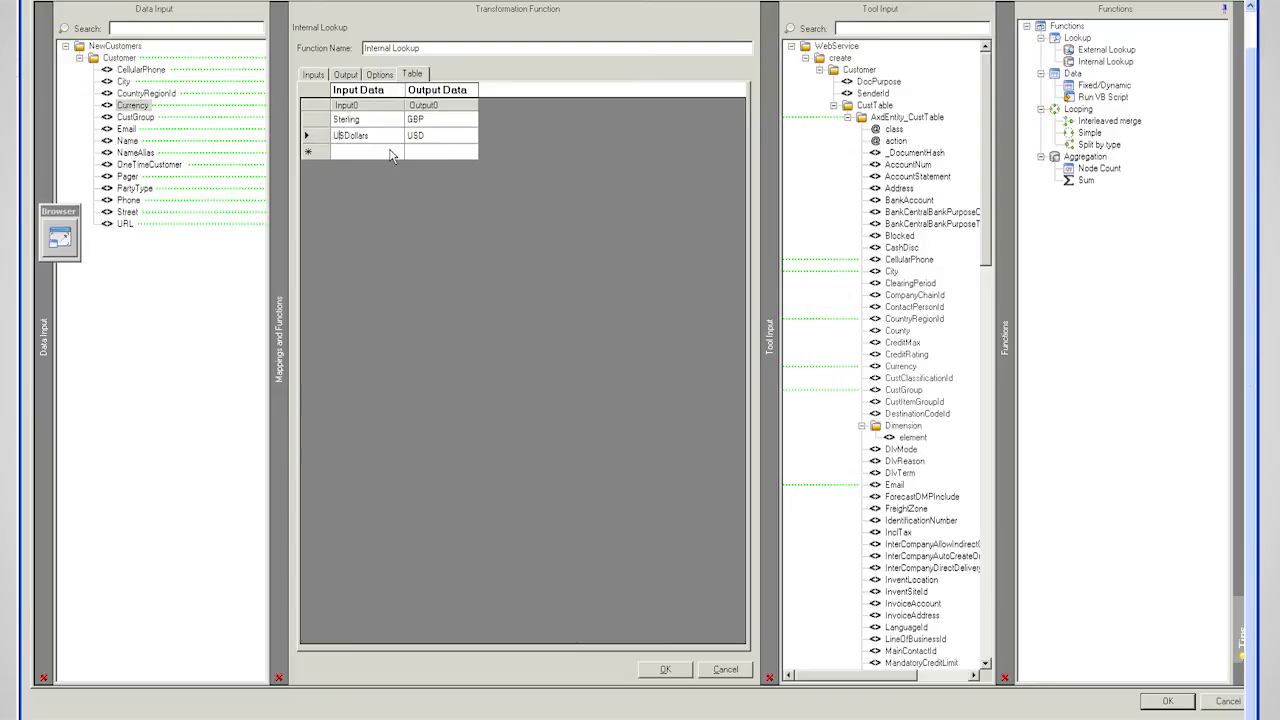
{"action": "left_click", "coordinate": [356, 136]}
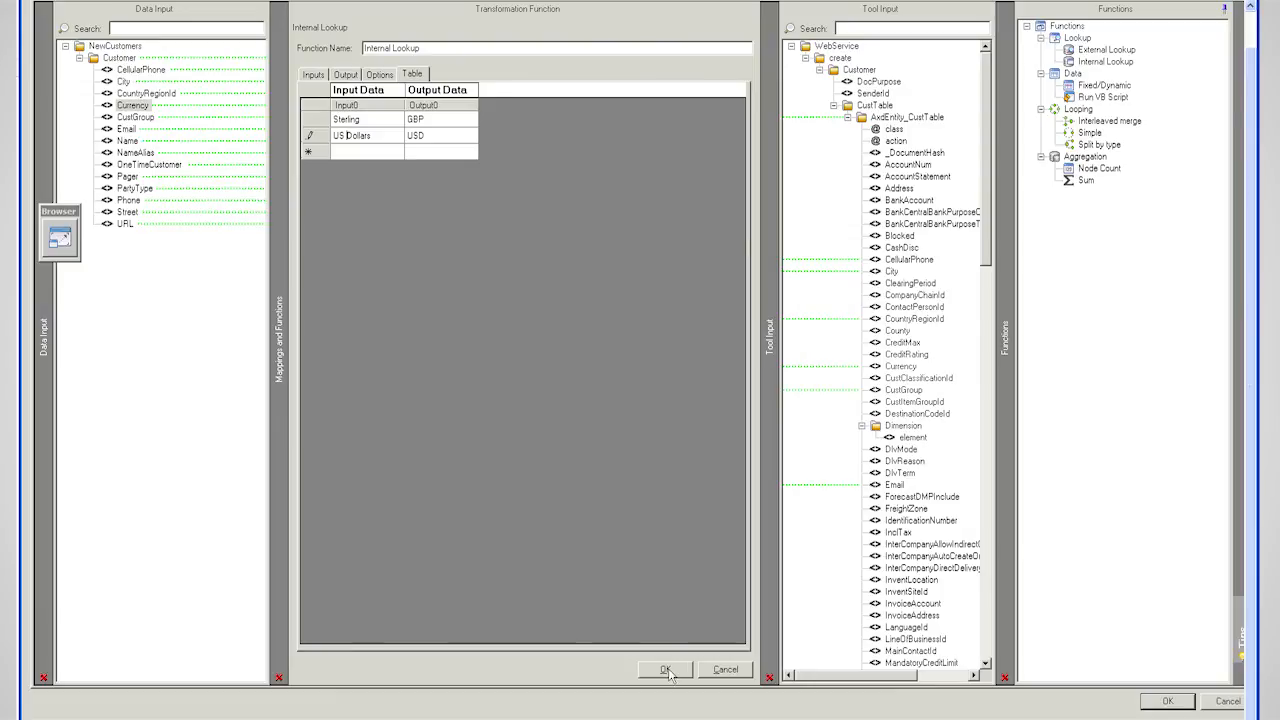
{"action": "left_click", "coordinate": [664, 668]}
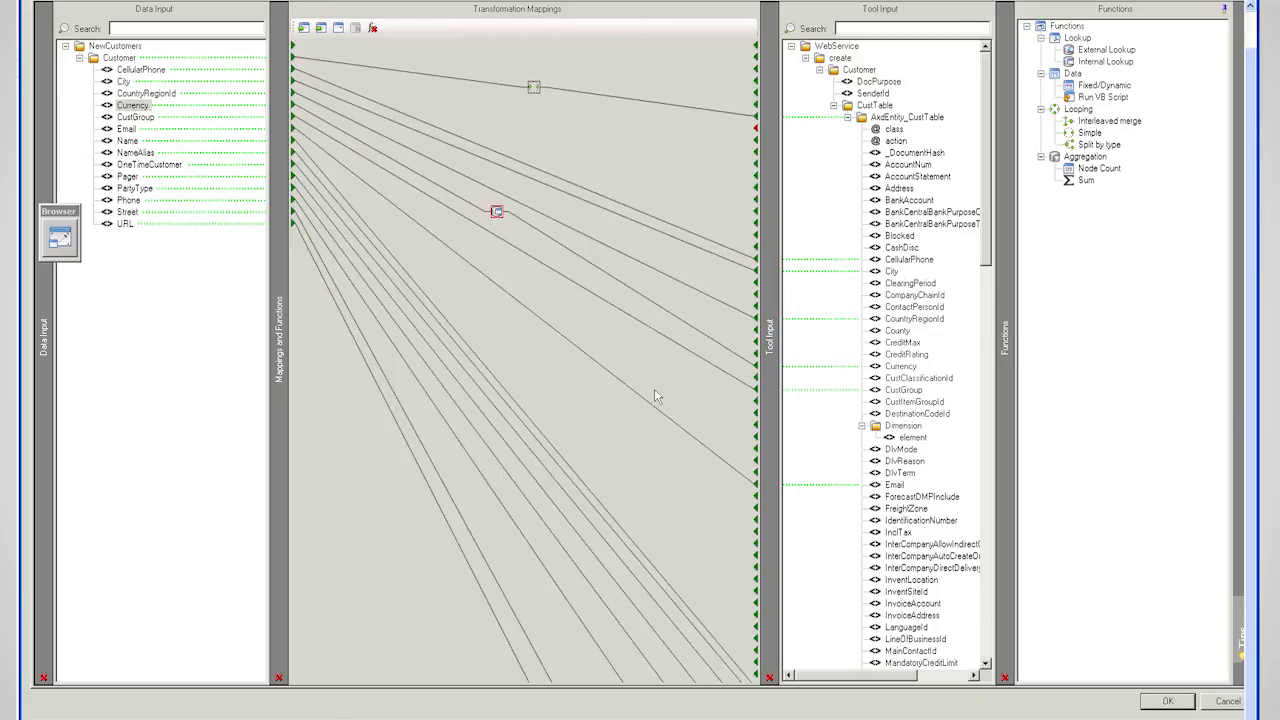
{"action": "mouse_move", "coordinate": [600, 318]}
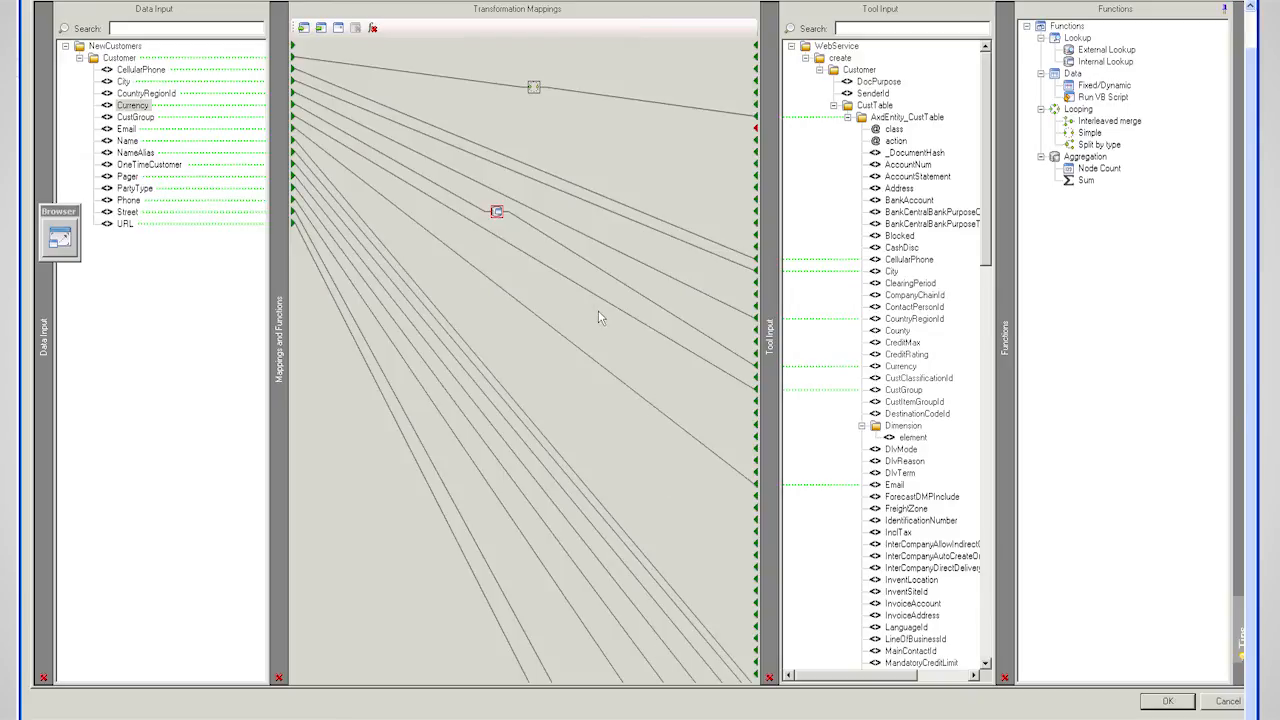
{"action": "mouse_move", "coordinate": [1156, 696]}
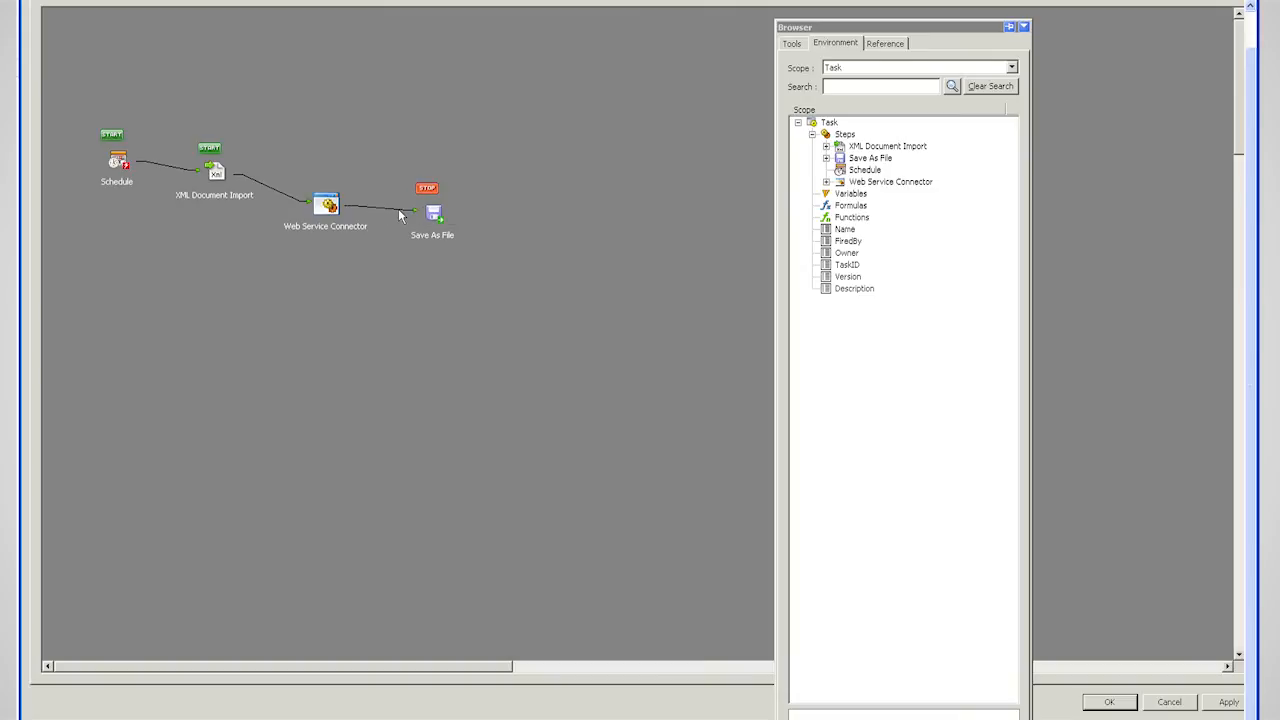
{"action": "mouse_move", "coordinate": [432, 228]}
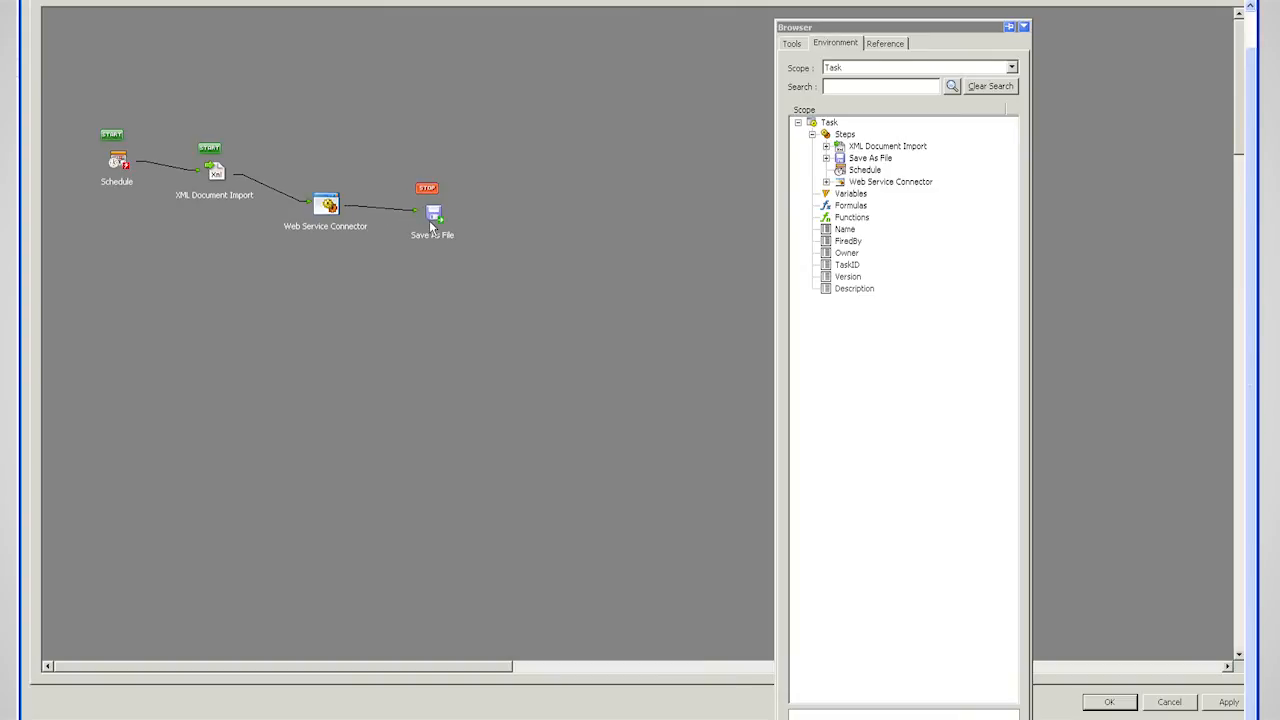
{"action": "mouse_move", "coordinate": [328, 204]}
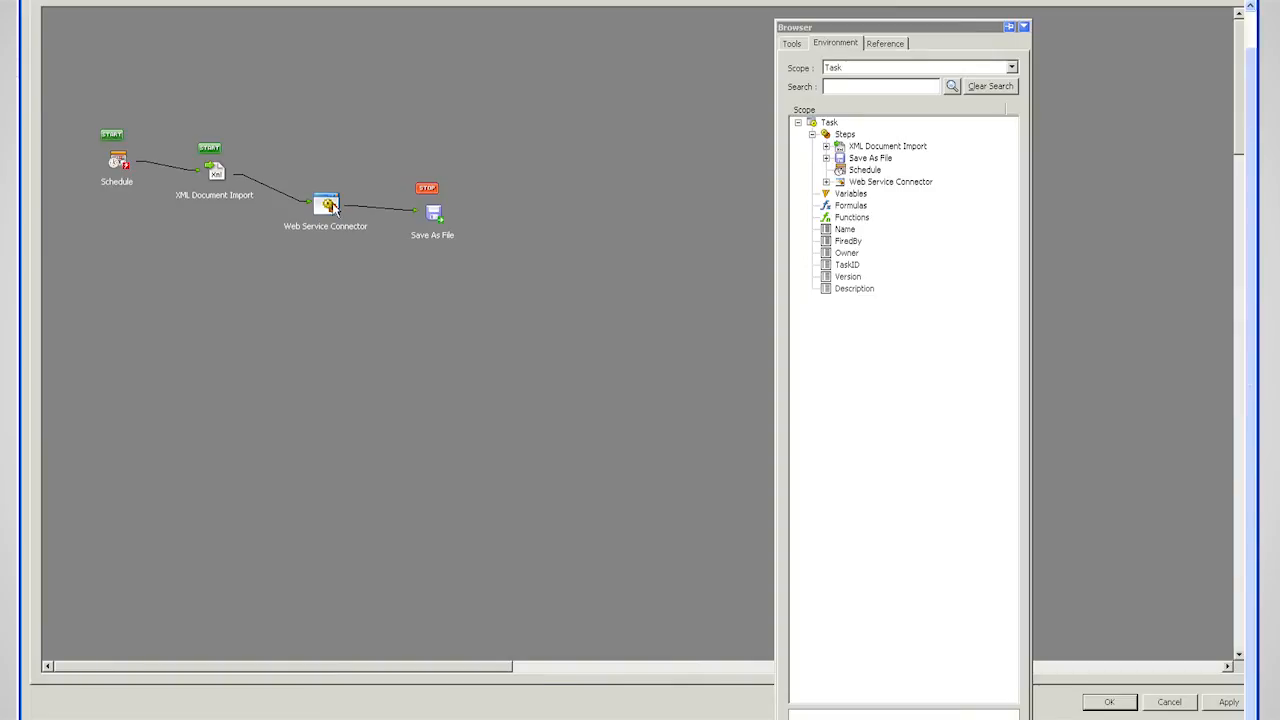
{"action": "mouse_move", "coordinate": [1144, 690]}
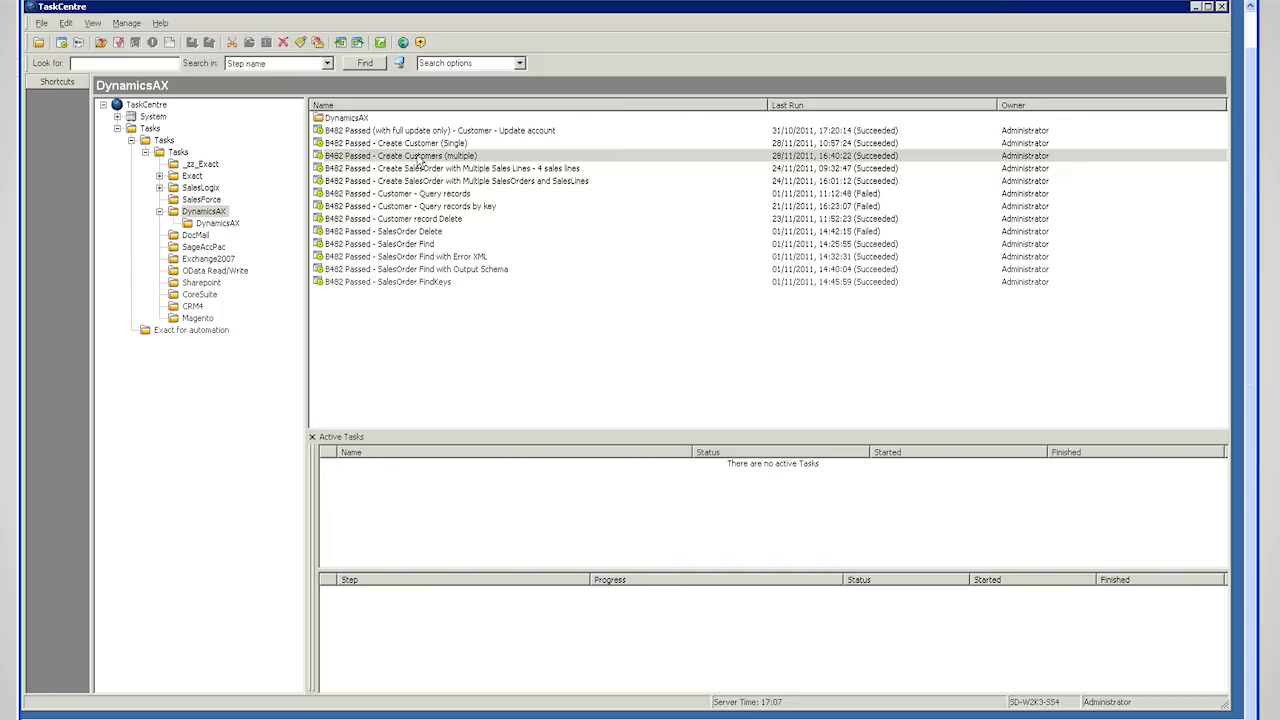
Queue the Create Customers (multiple) task to run now
{"action": "right_click", "coordinate": [398, 156]}
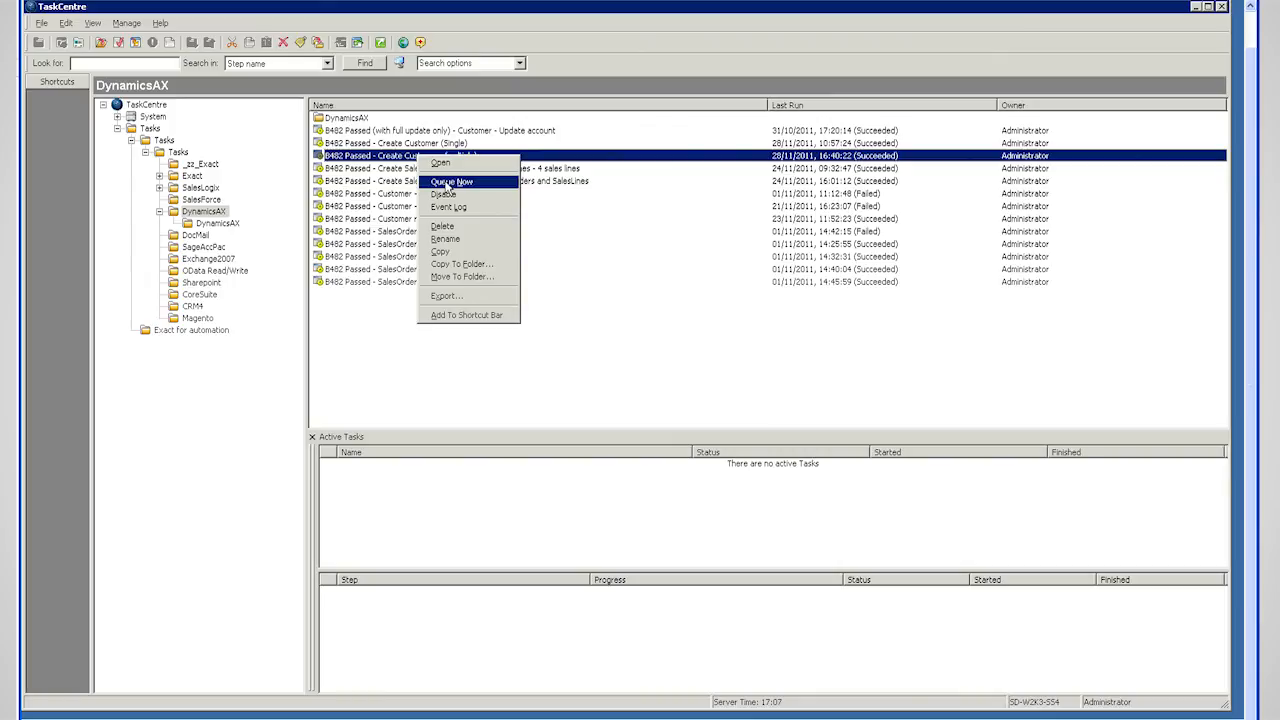
{"action": "left_click", "coordinate": [452, 180]}
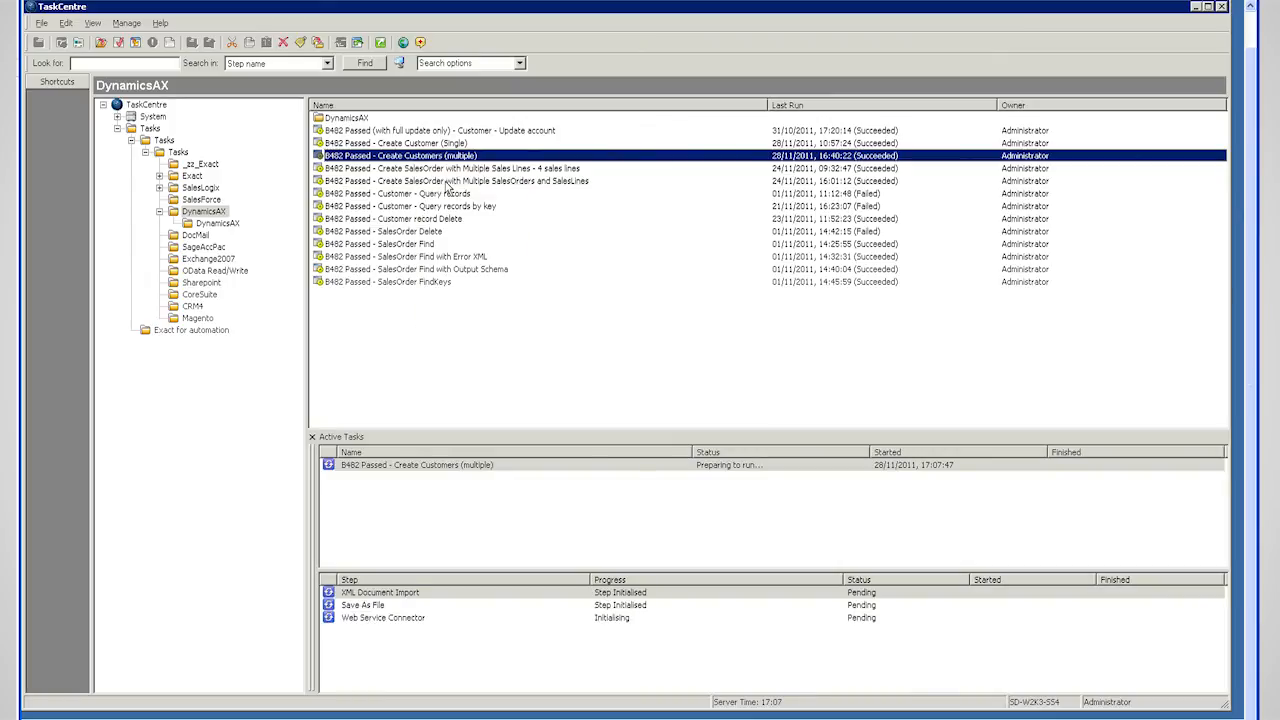
{"action": "mouse_move", "coordinate": [436, 624]}
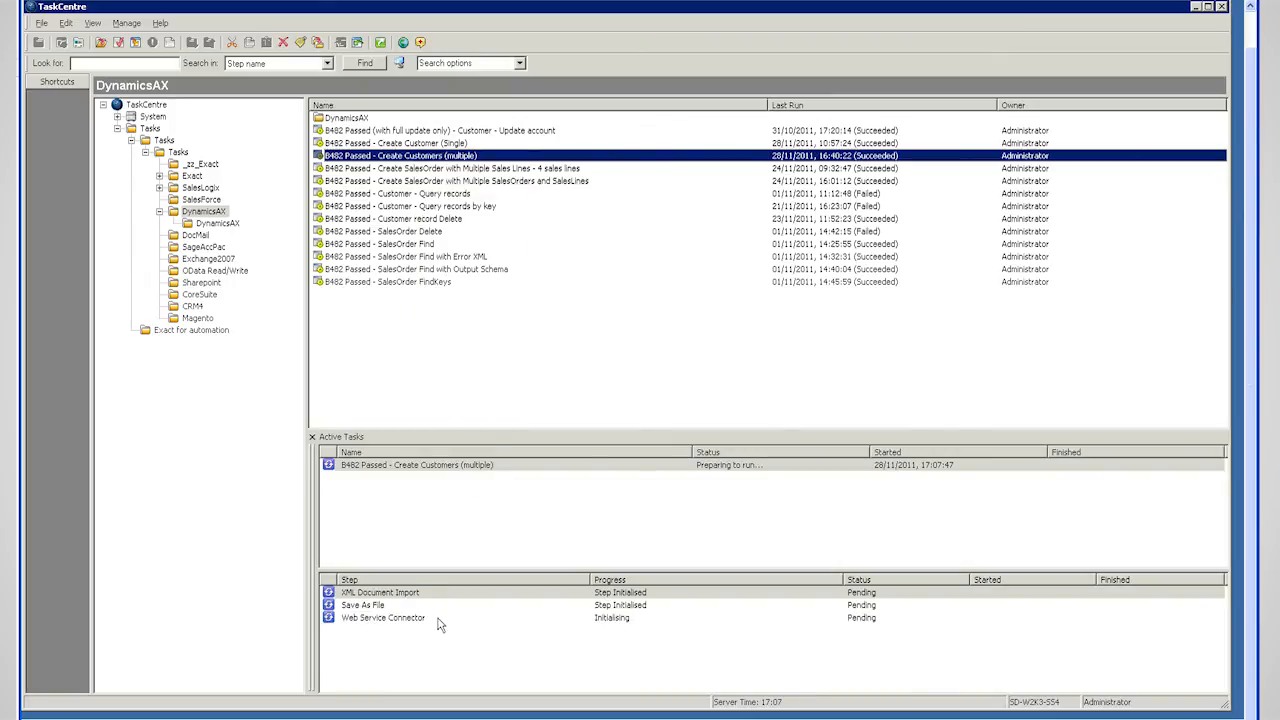
{"action": "mouse_move", "coordinate": [444, 640]}
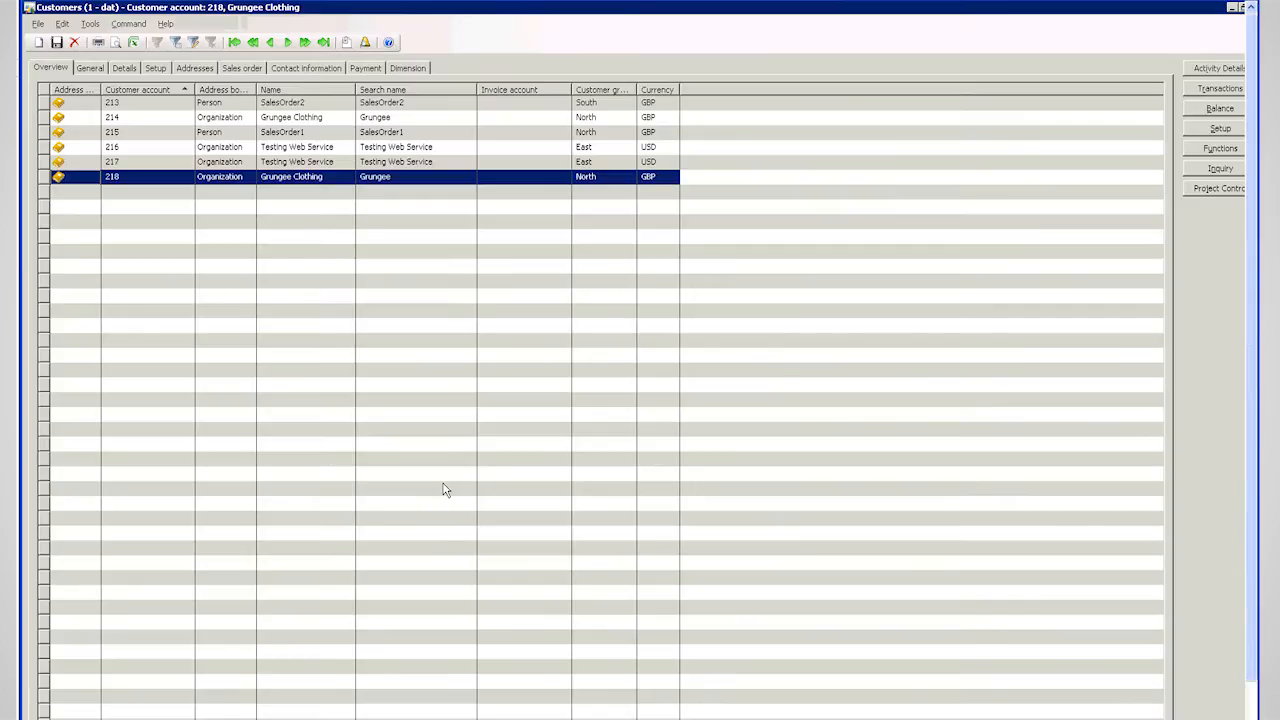
Refresh the Customers form and review Acme Engineering's General and Addresses details and Global Development Systems' address book
{"action": "left_click", "coordinate": [128, 24]}
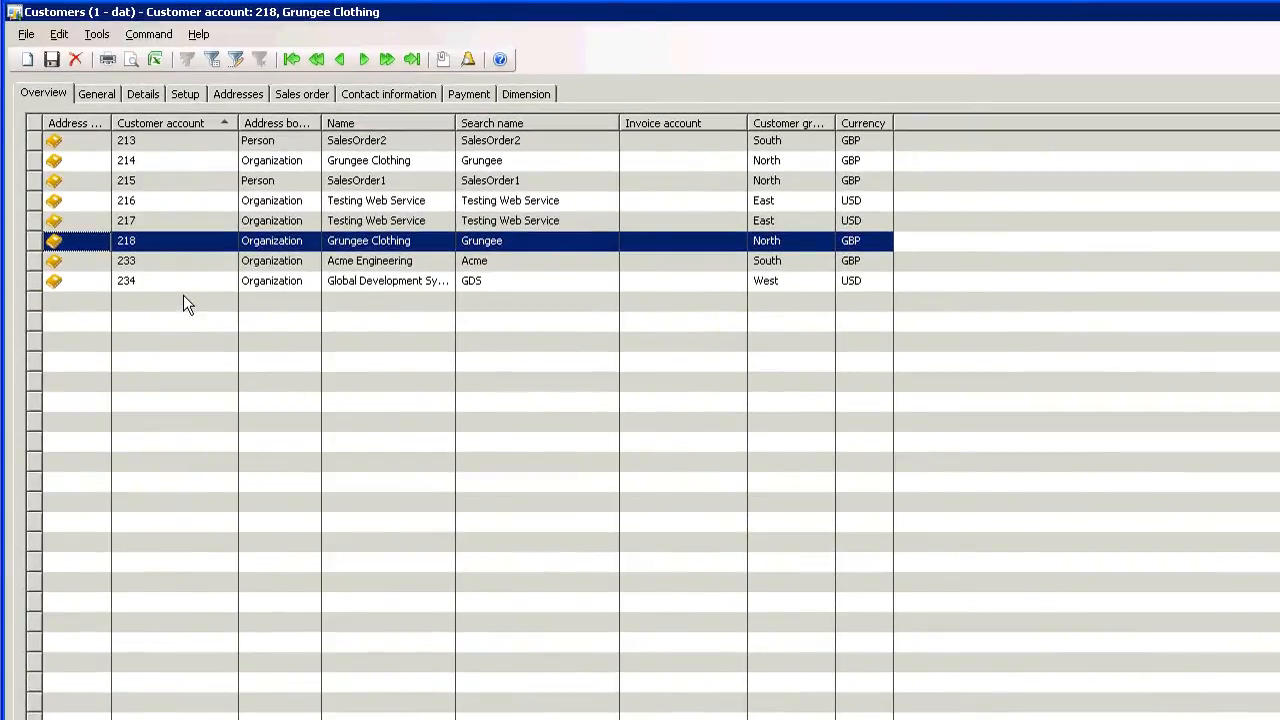
{"action": "mouse_move", "coordinate": [480, 268]}
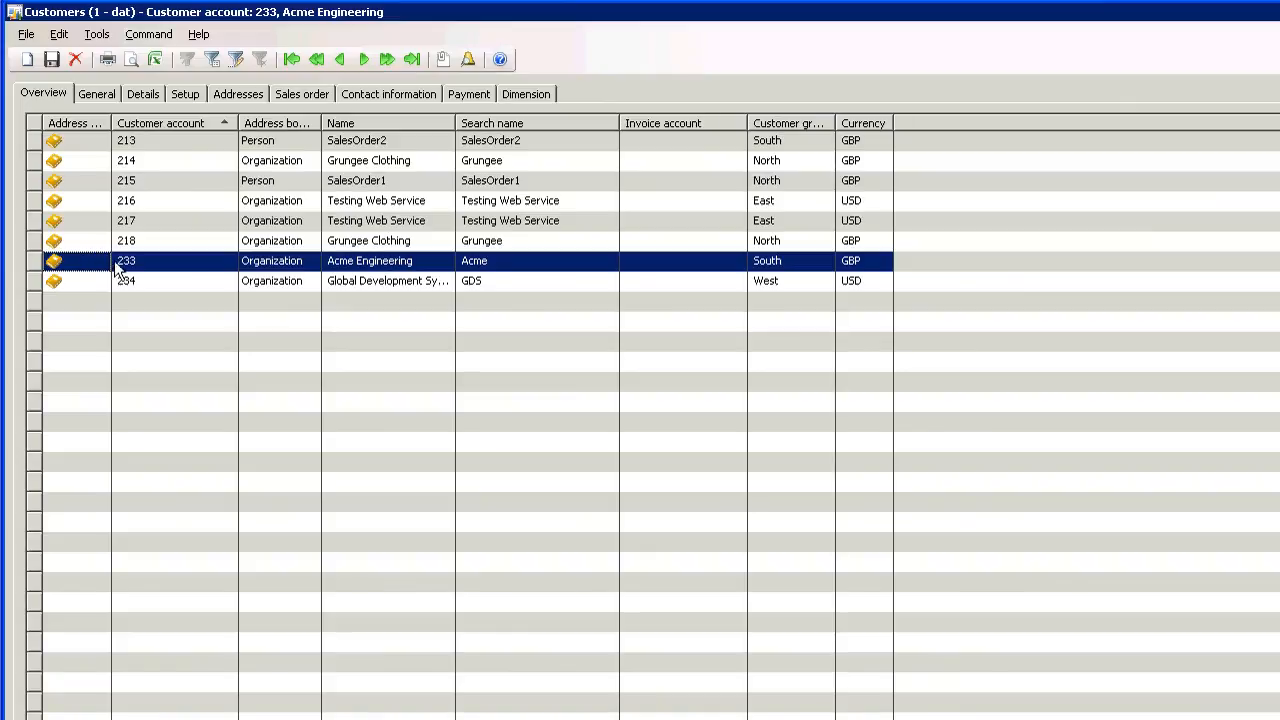
{"action": "left_click", "coordinate": [96, 94]}
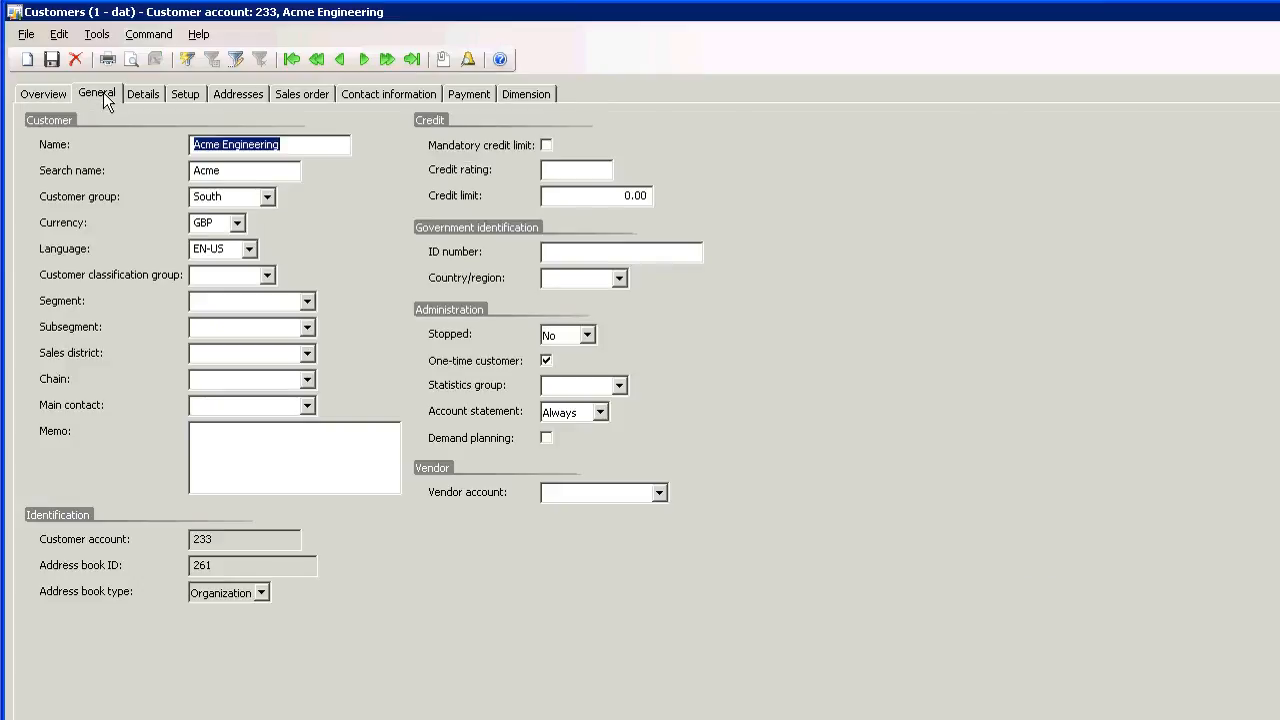
{"action": "mouse_move", "coordinate": [240, 110]}
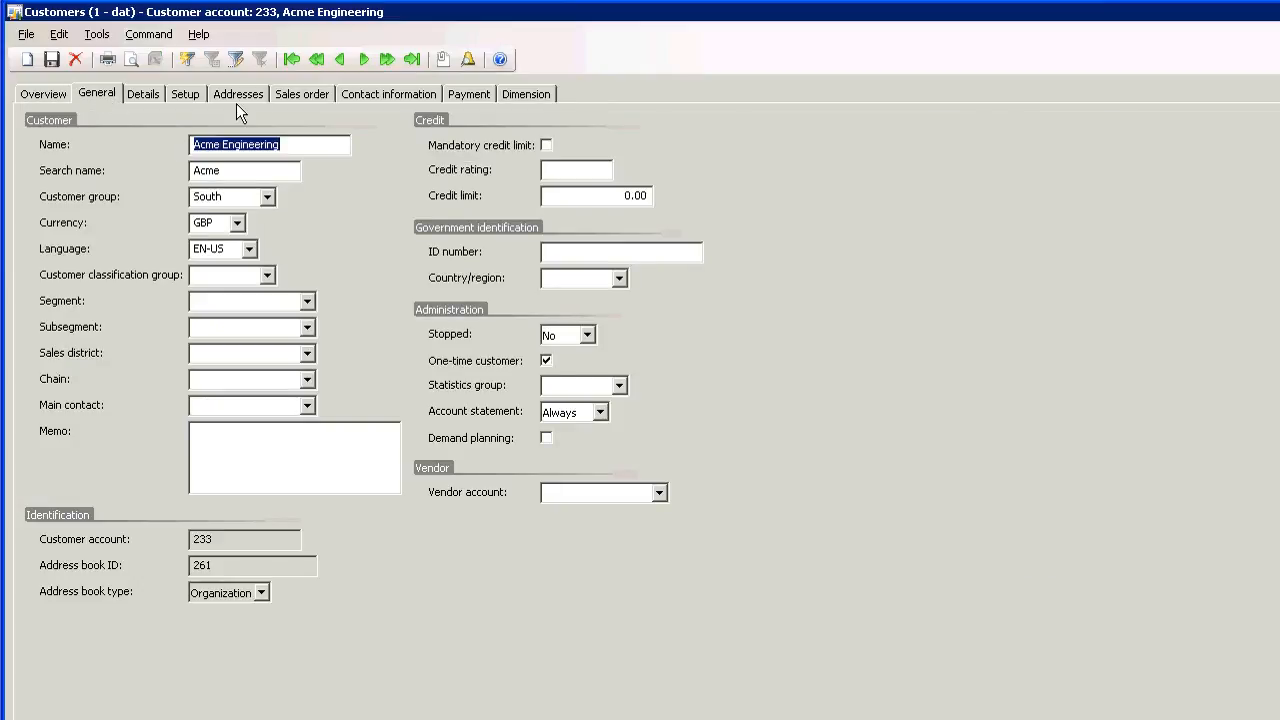
{"action": "left_click", "coordinate": [238, 94]}
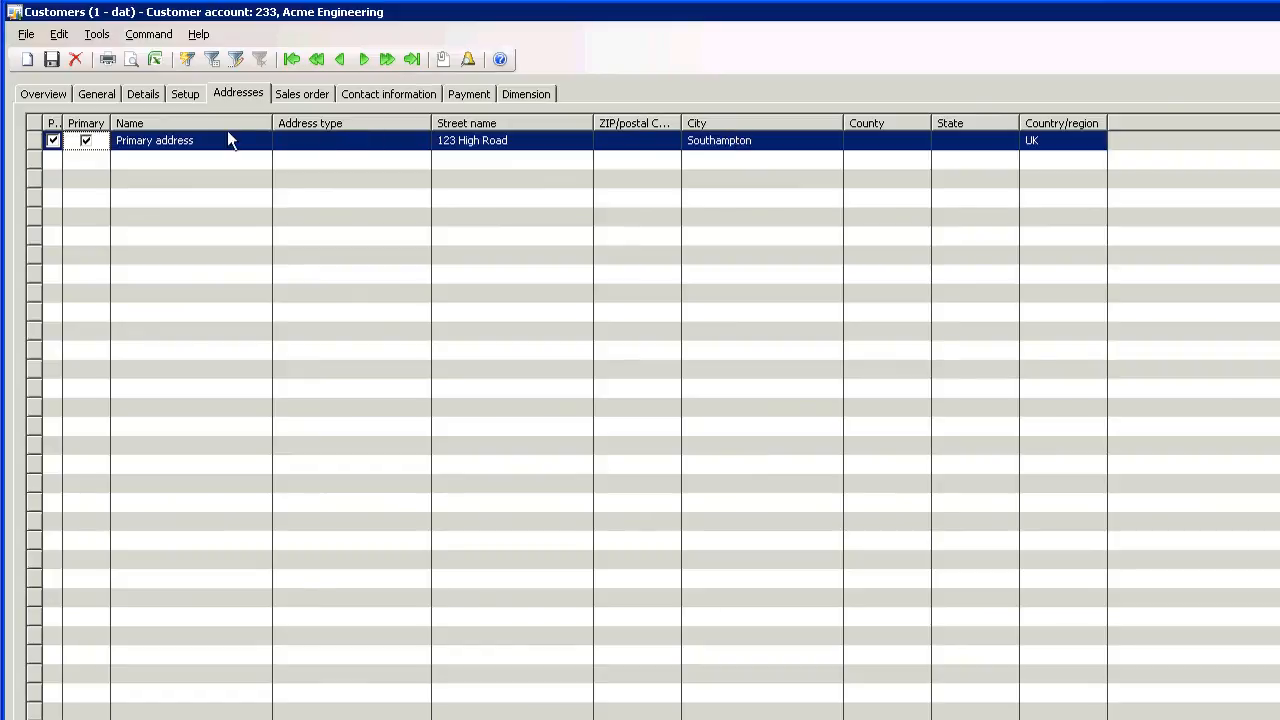
{"action": "left_click", "coordinate": [44, 94]}
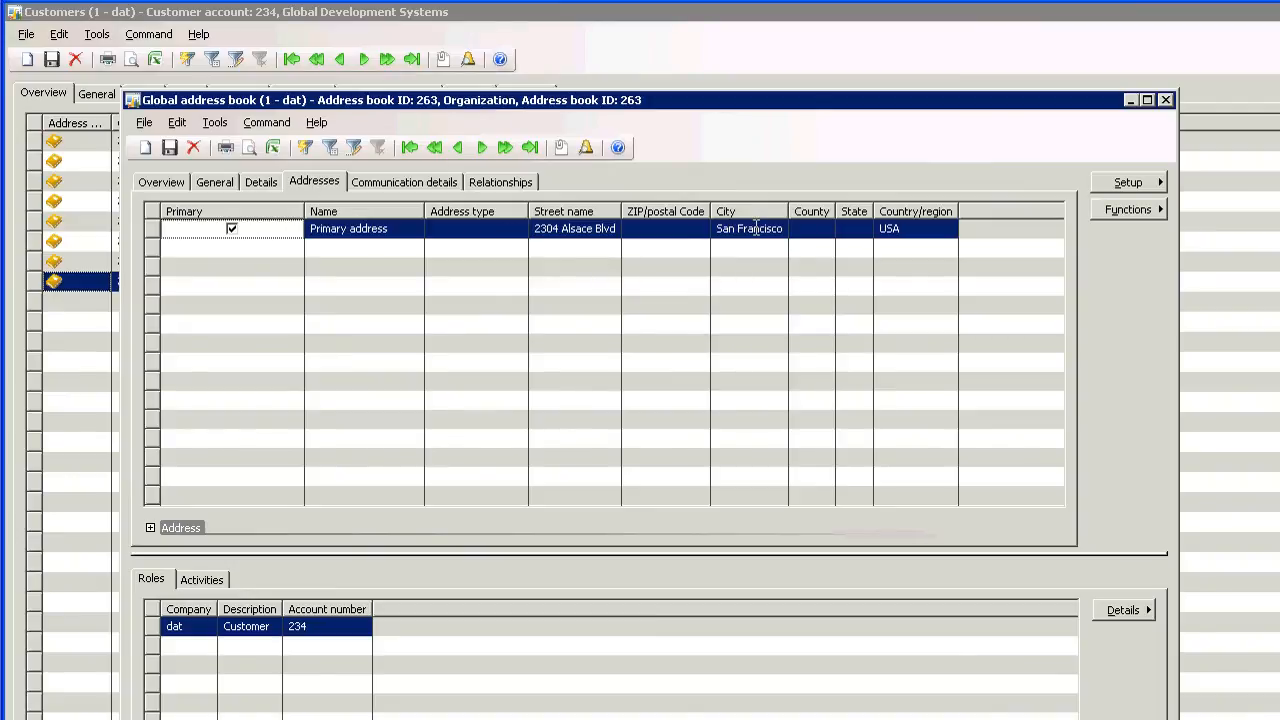
{"action": "left_click", "coordinate": [1164, 100]}
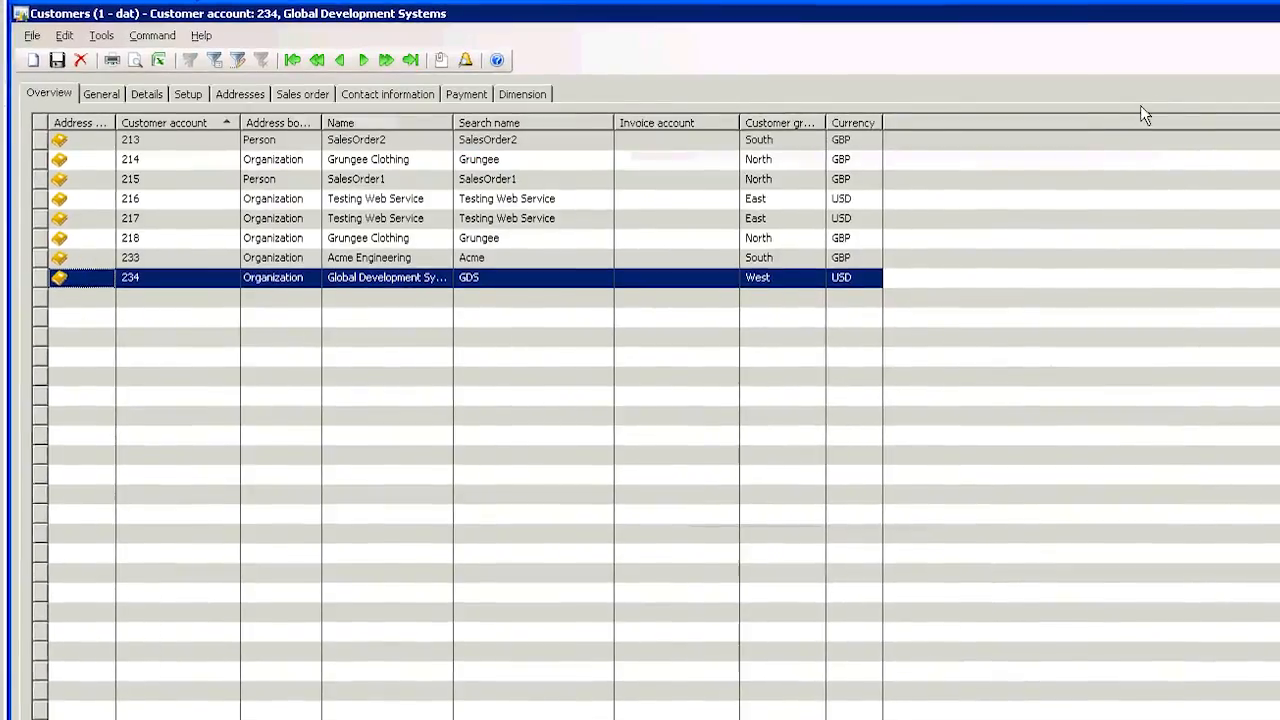